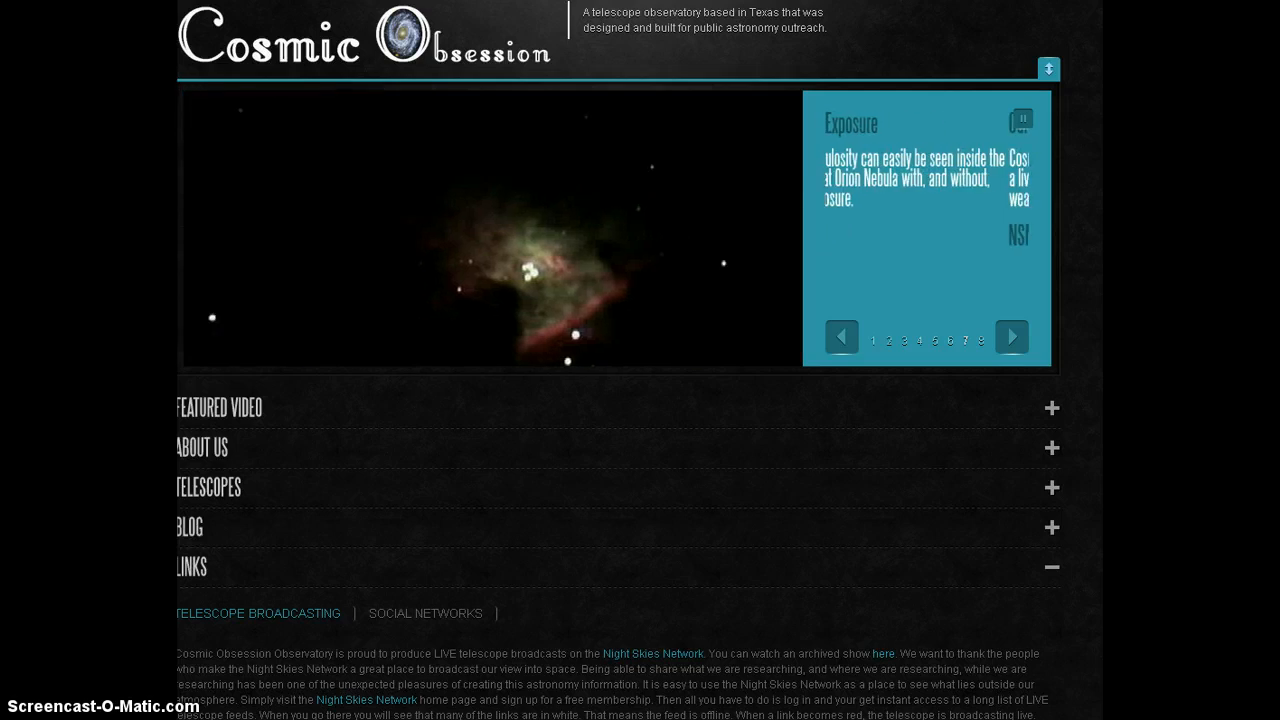
Scroll through the view while Neptune's details remain shown over the Houston daytime sky.
scroll("down", 3)
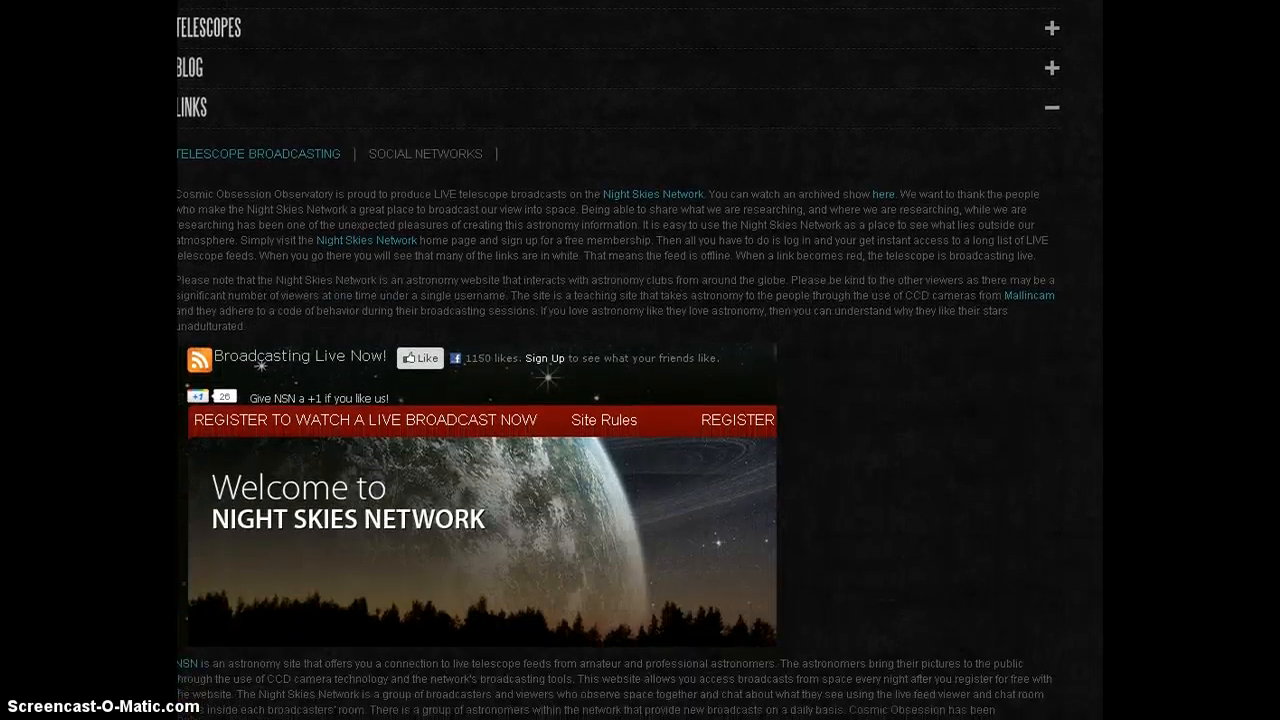
scroll("down", 3)
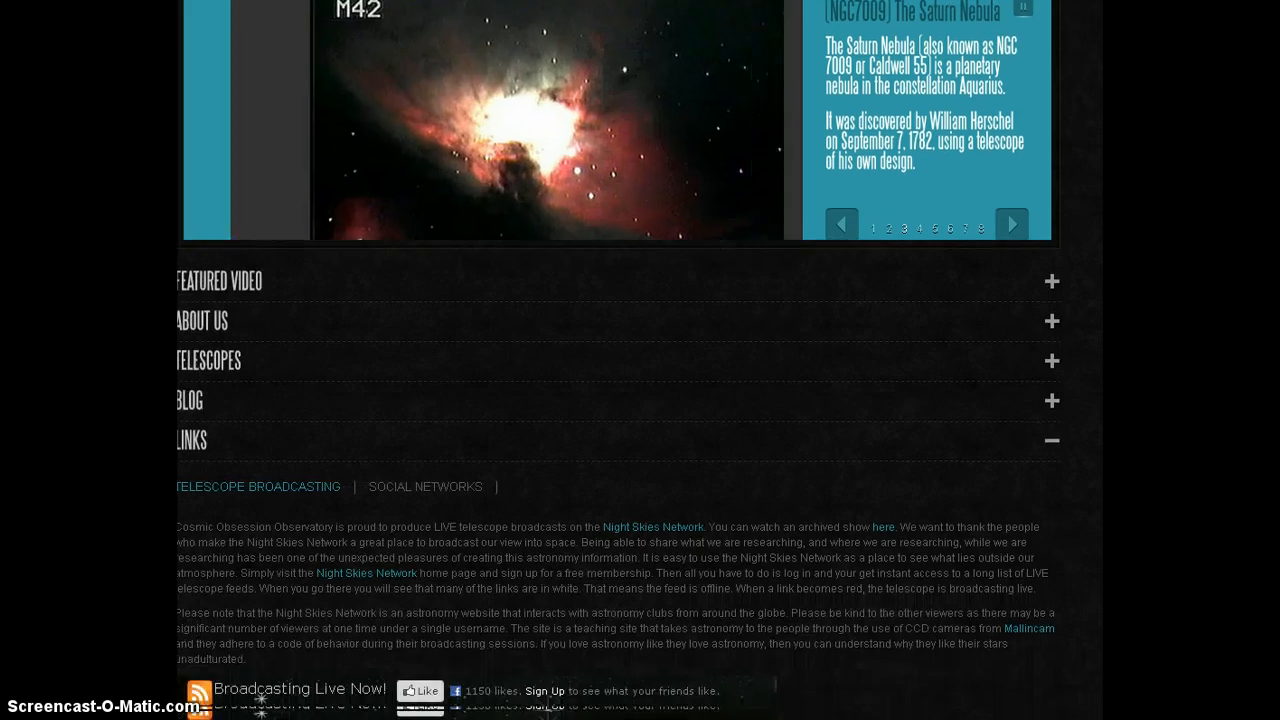
scroll("down", 3)
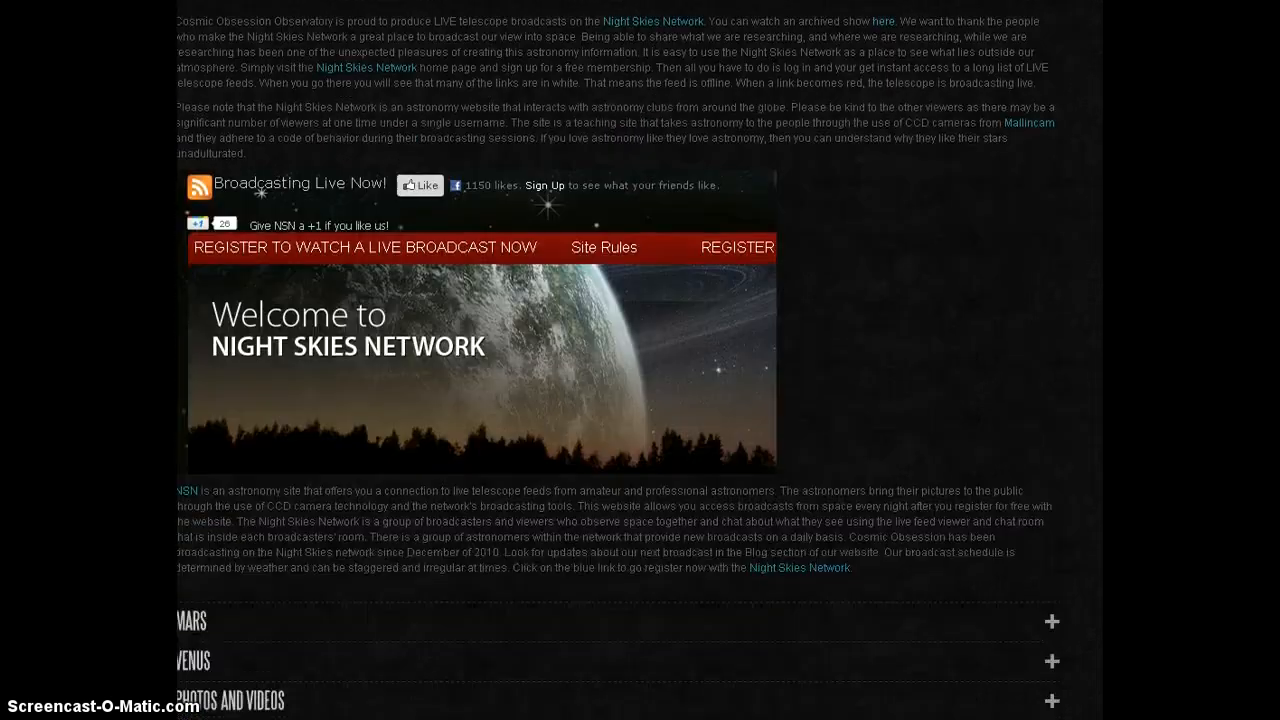
scroll("down", 3)
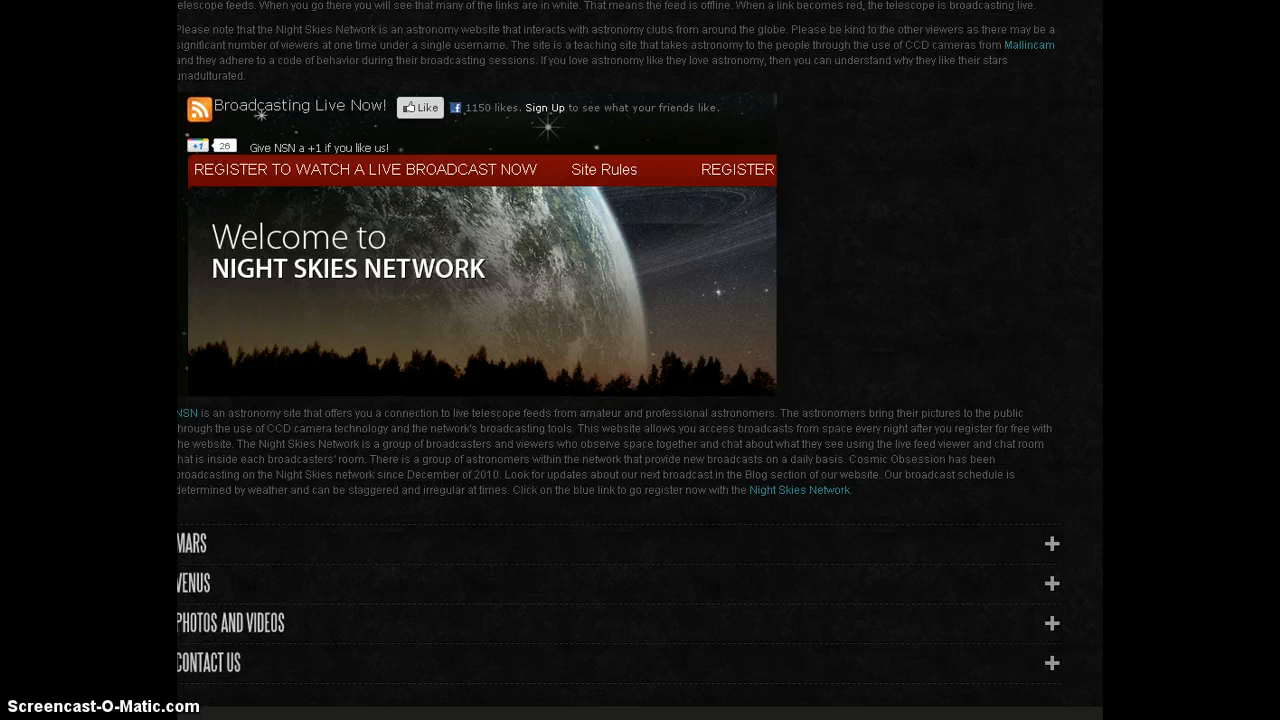
scroll("down", 3)
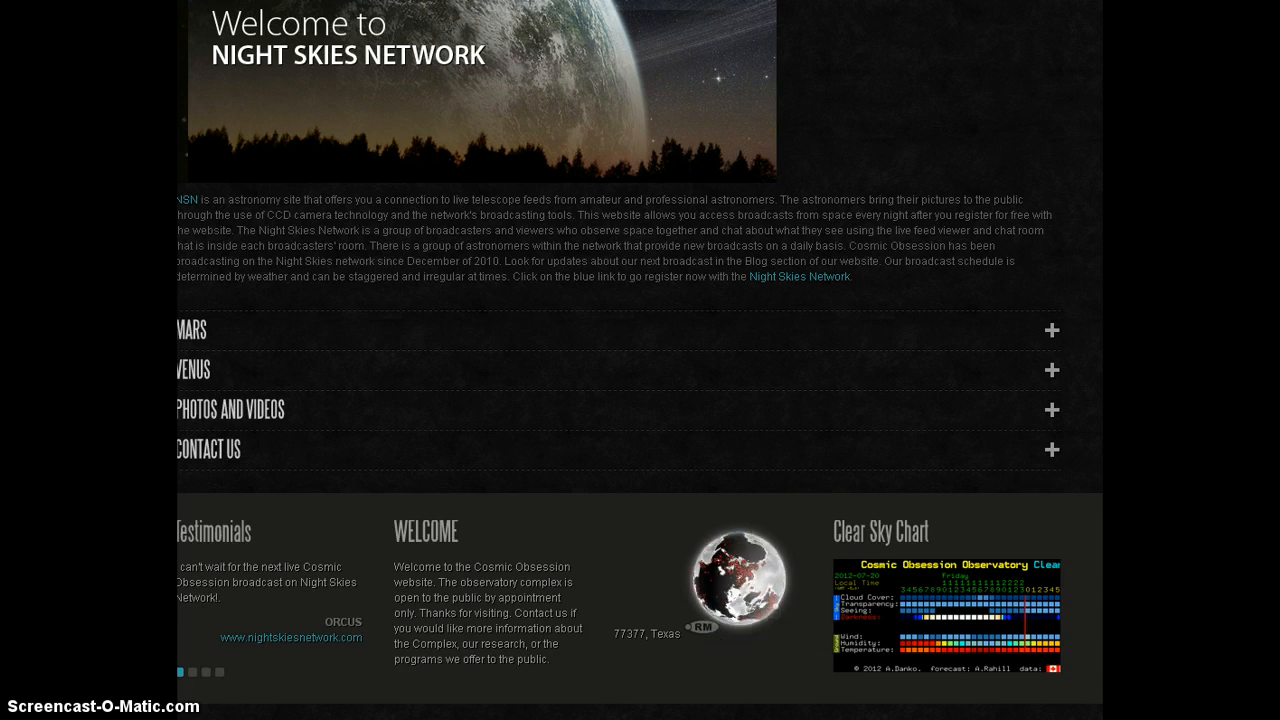
scroll("up", 3)
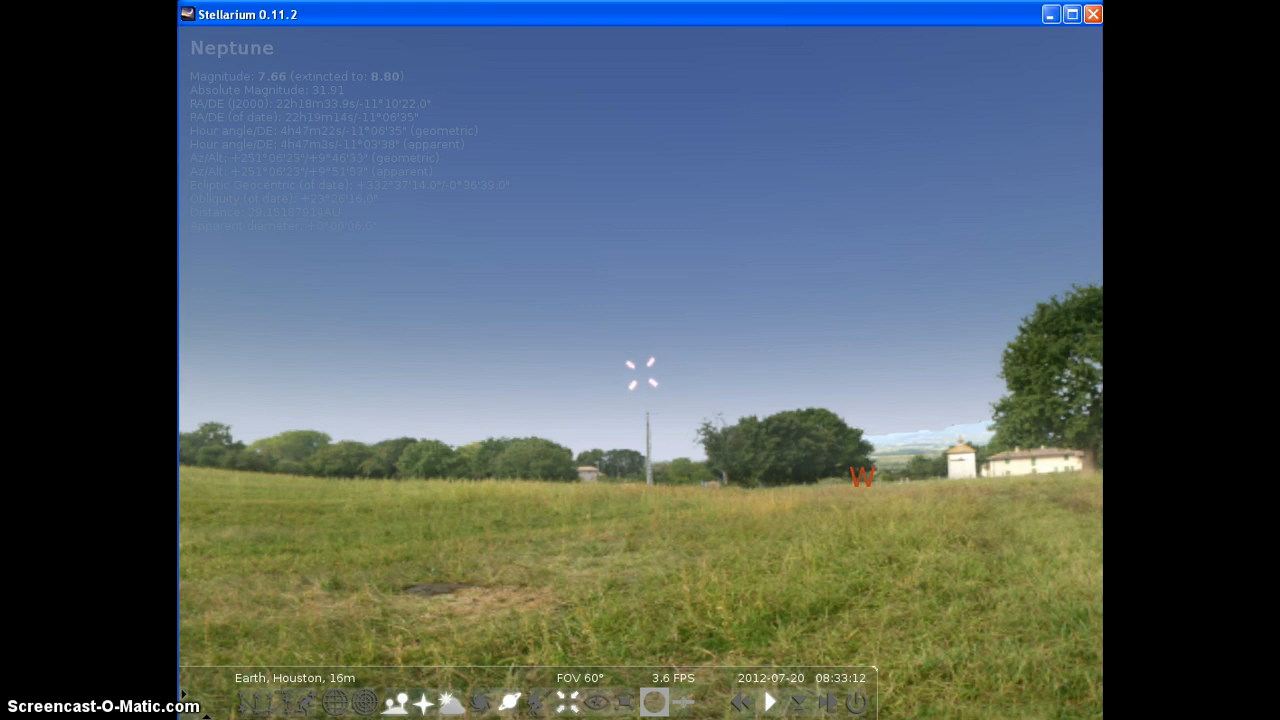
Bring up the Date/Time window and advance the hour through afternoon into night.
left_click(852, 418)
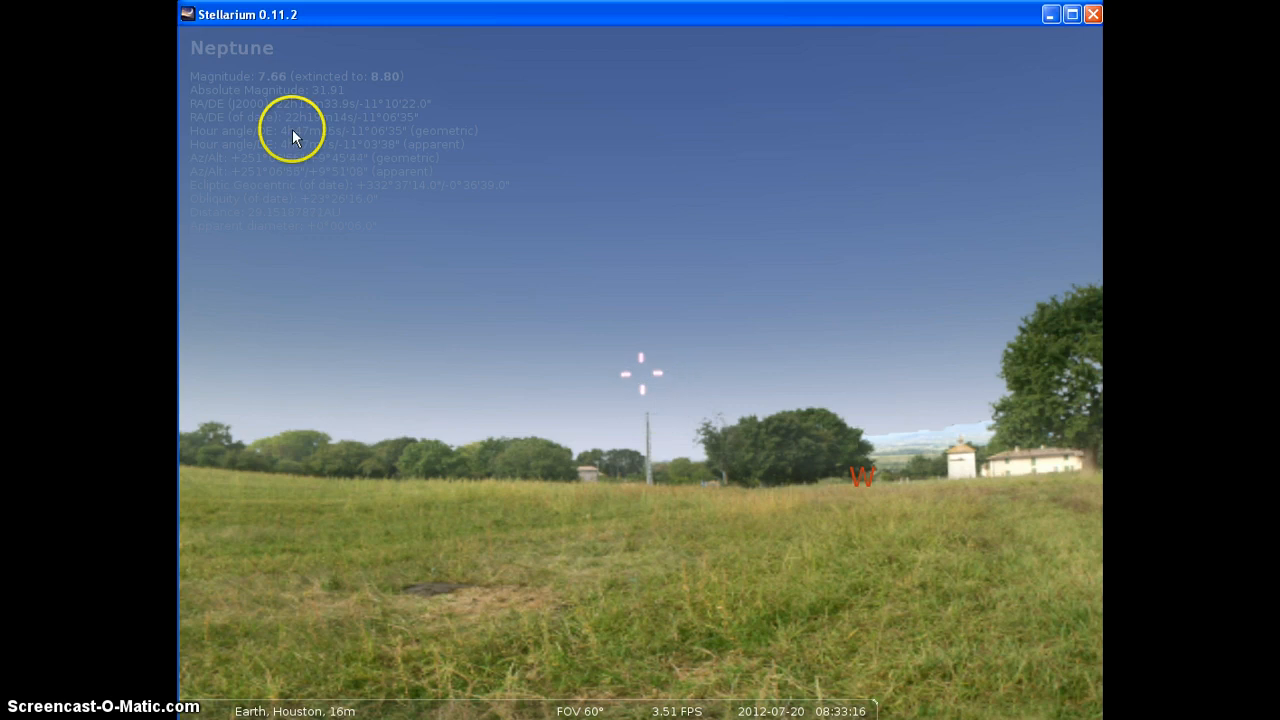
mouse_move(200, 470)
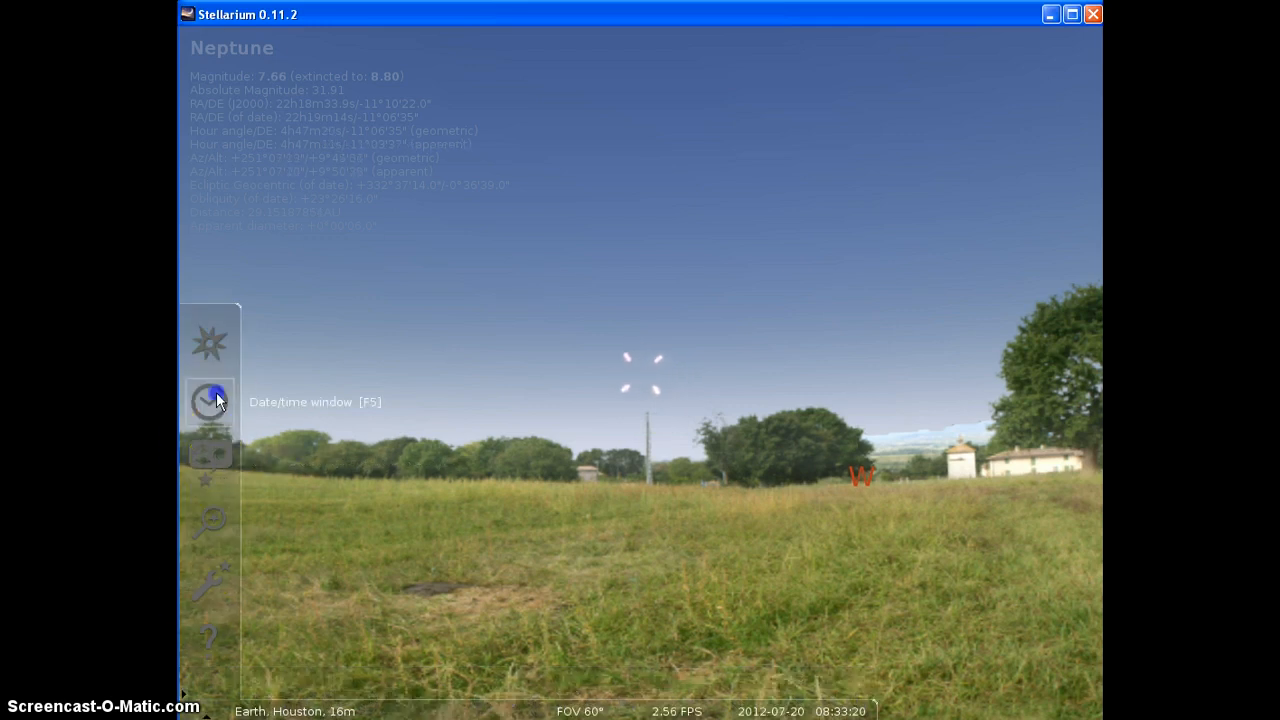
left_click(212, 402)
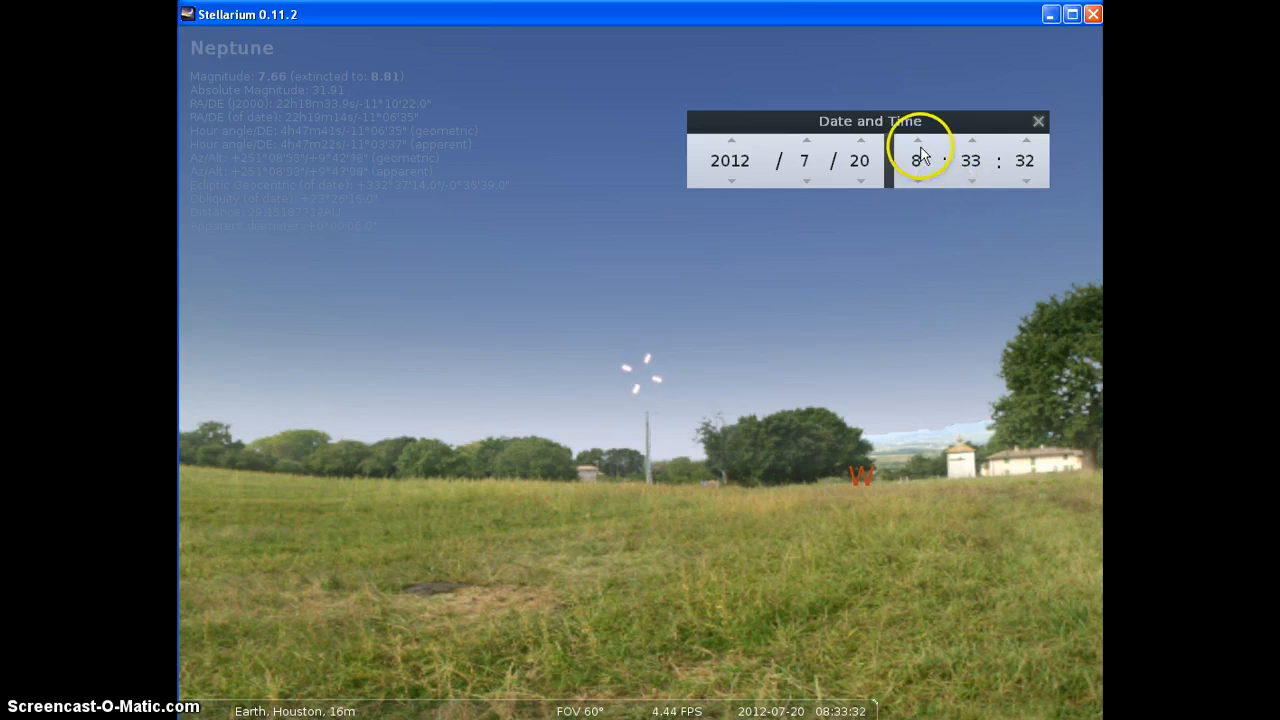
left_click(916, 140)
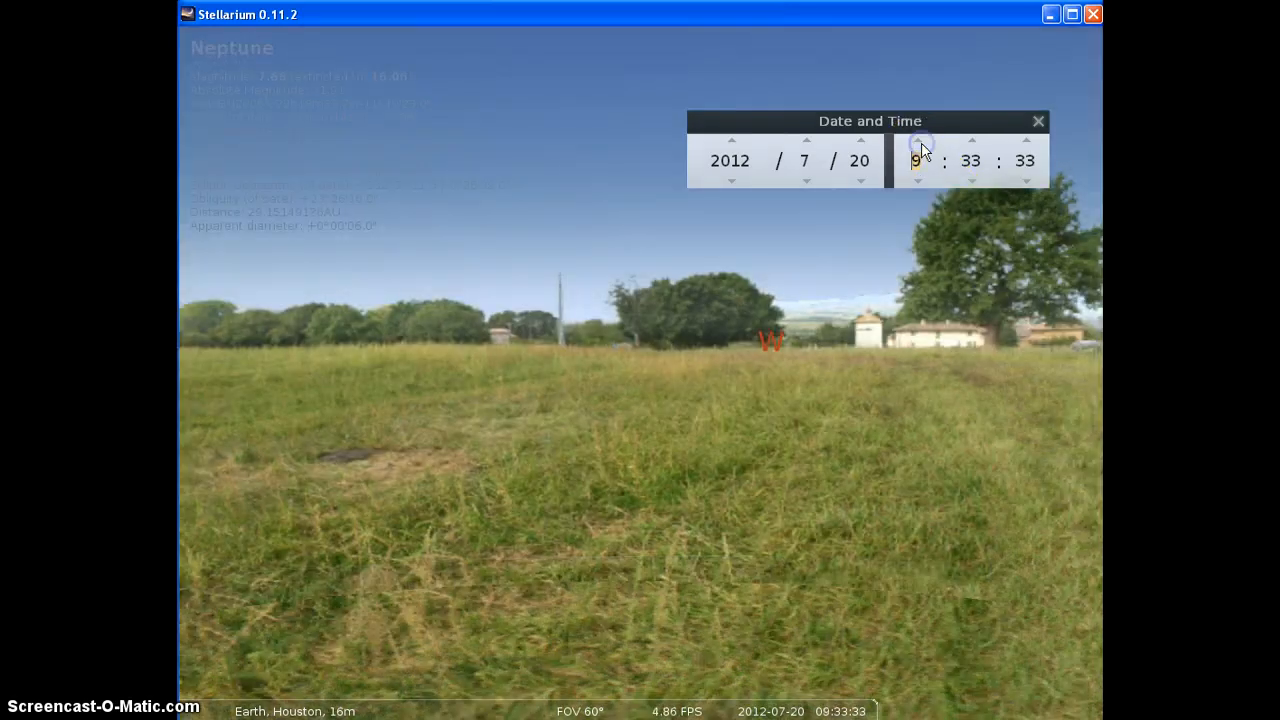
left_click(916, 140)
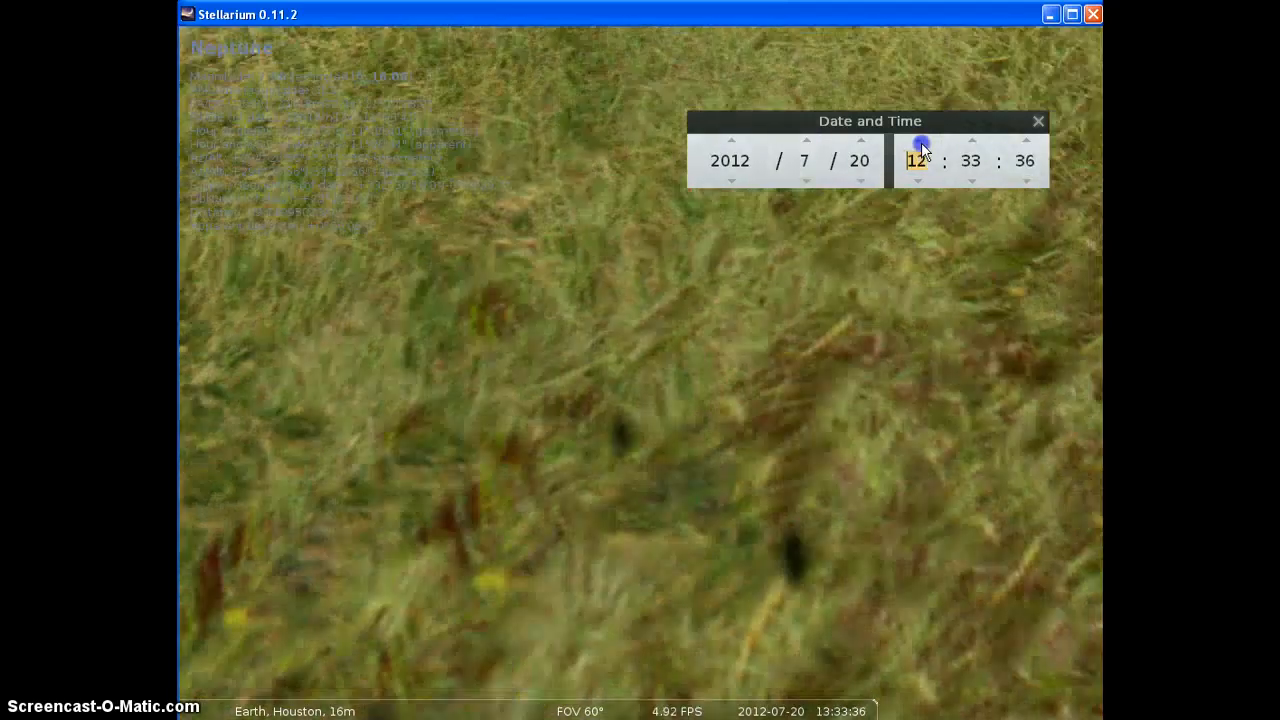
left_click(916, 144)
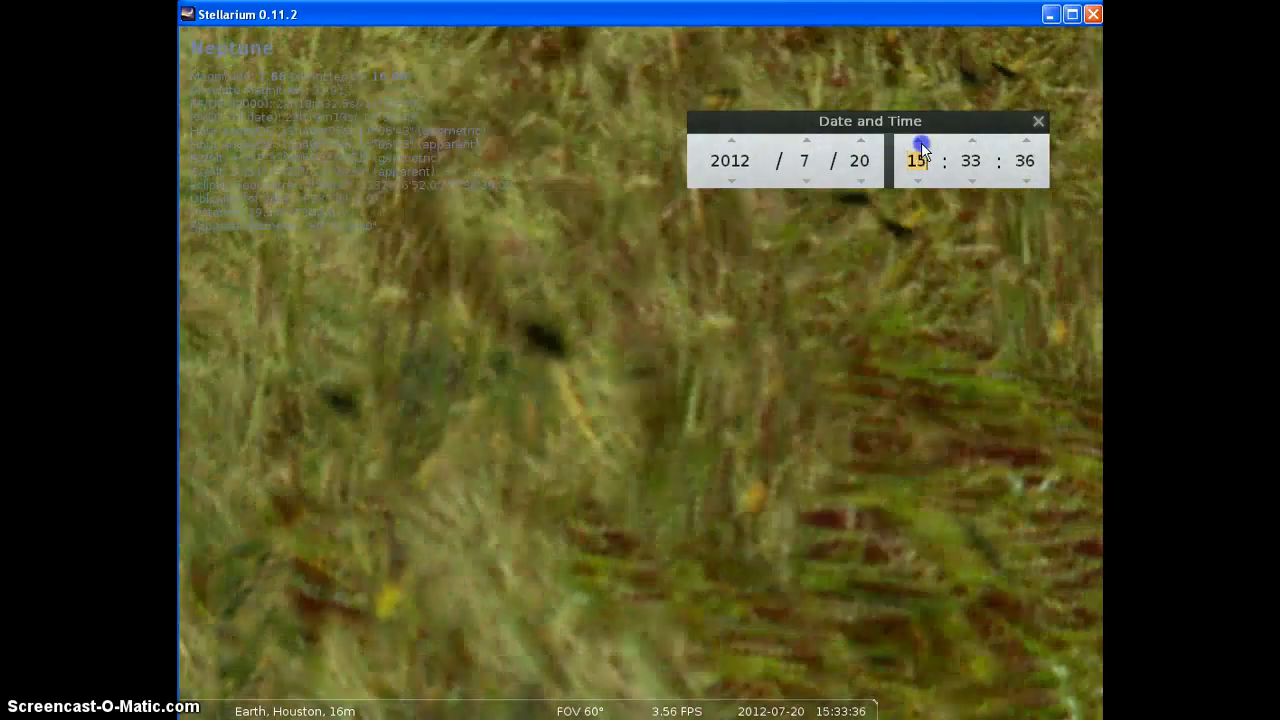
left_click(916, 140)
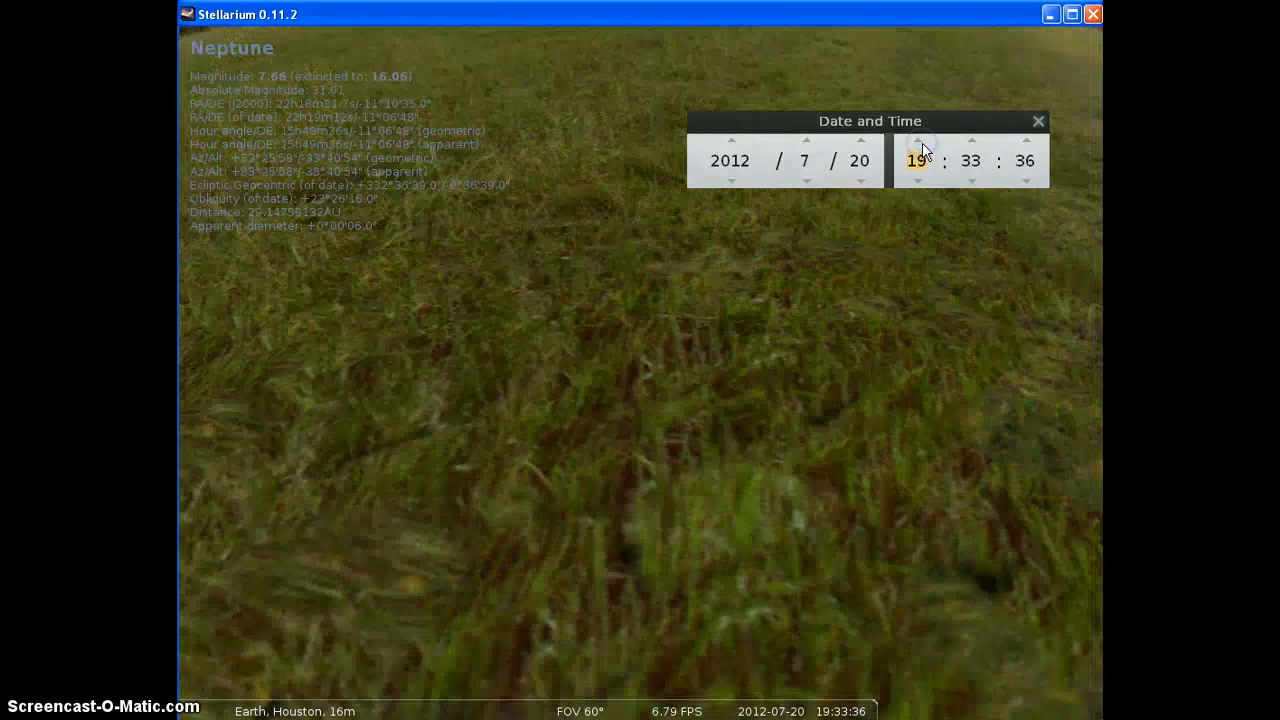
left_click(920, 140)
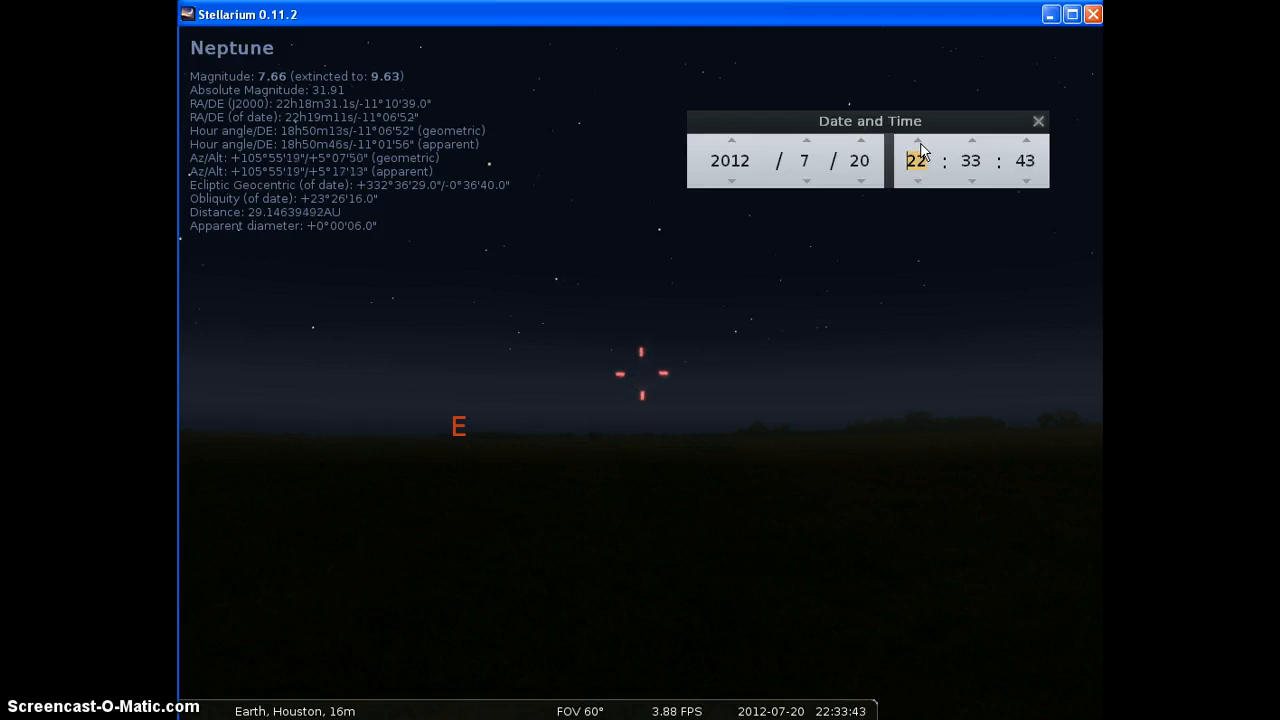
Keep advancing the hour past midnight until it reads 3 on 2012/7/21.
left_click(918, 140)
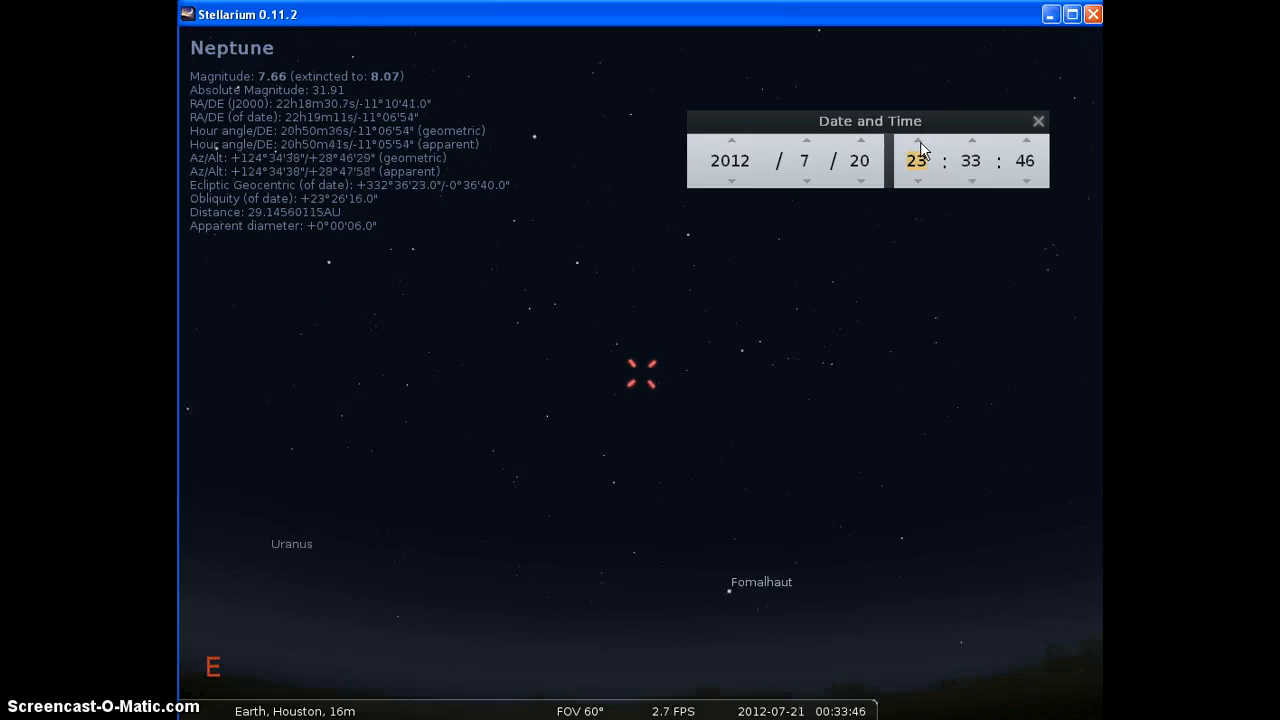
left_click(916, 140)
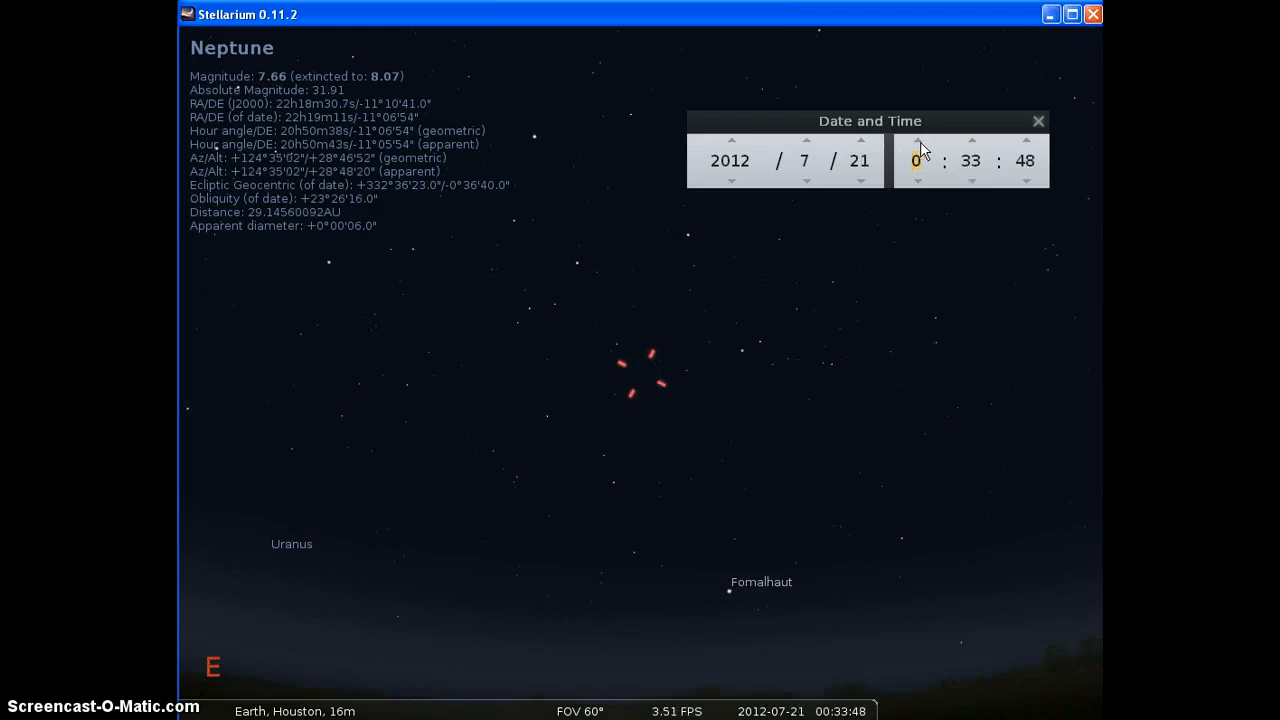
left_click(916, 140)
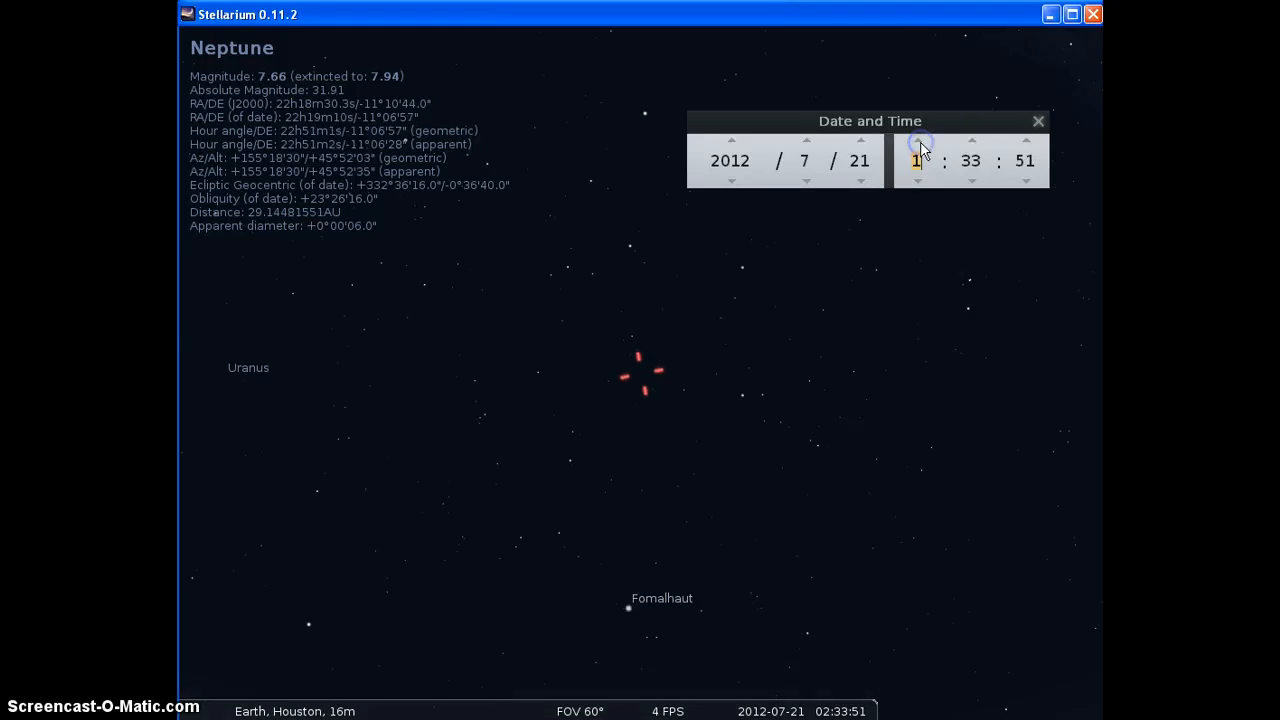
left_click(916, 140)
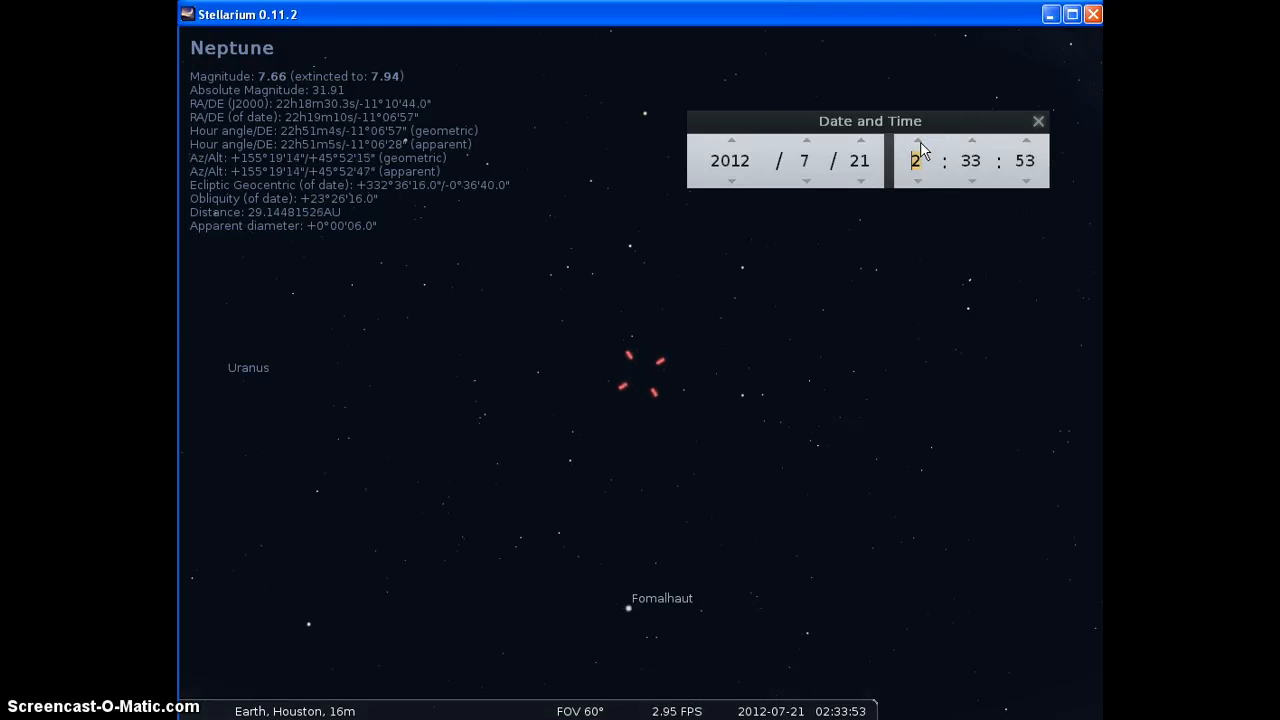
left_click(916, 140)
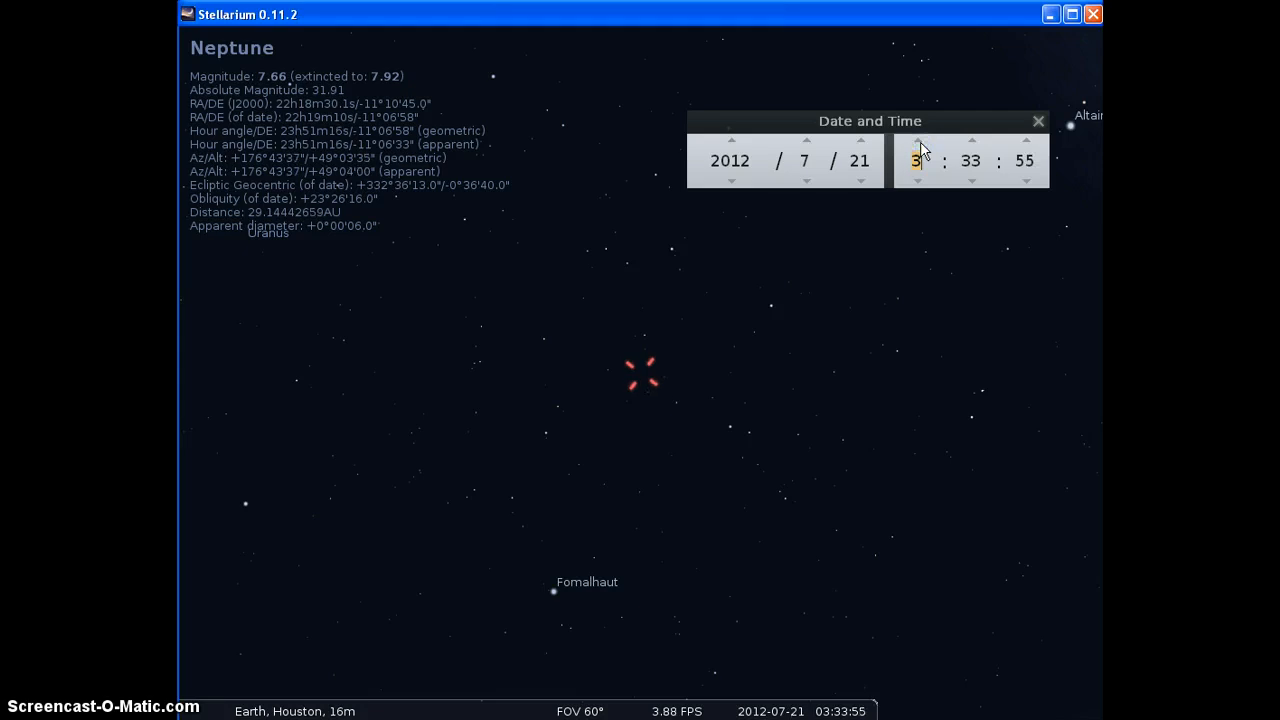
Step the hour back once so the clock reads about 2:34 on 21 July 2012.
left_click(916, 140)
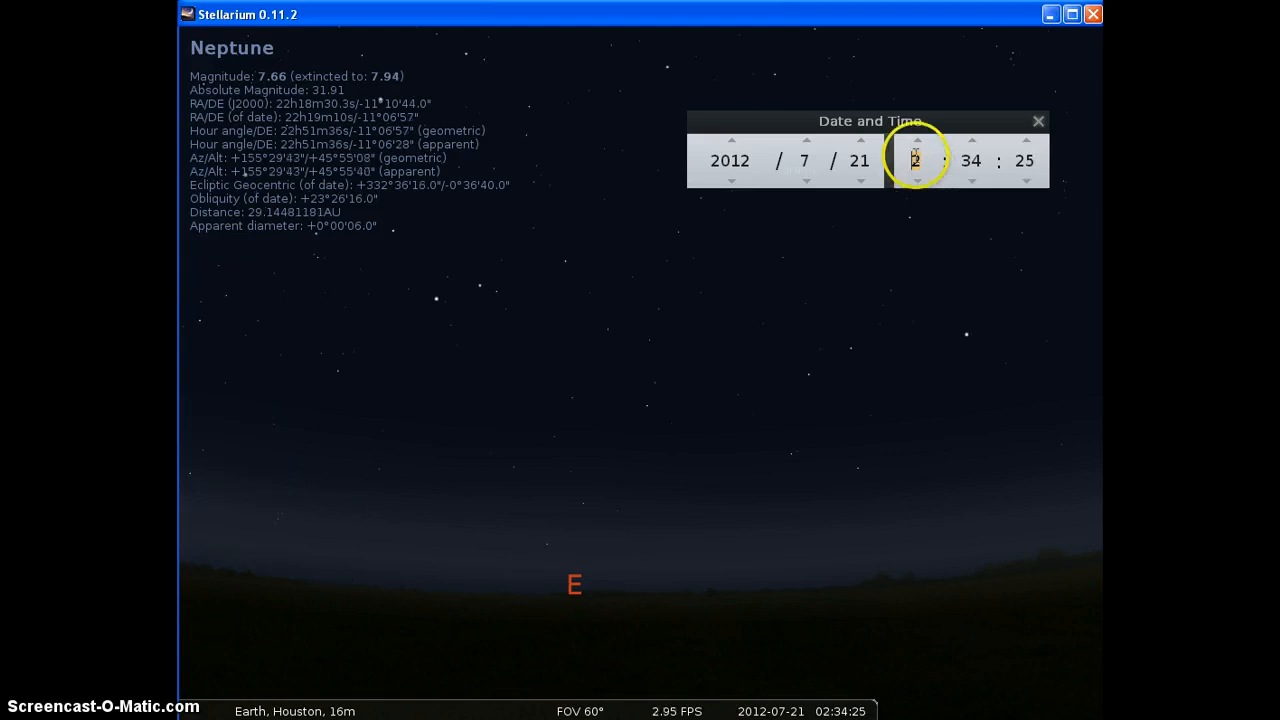
Adjust the hour arrows until the clock reads 5:35 on 21 July 2012.
left_click(916, 140)
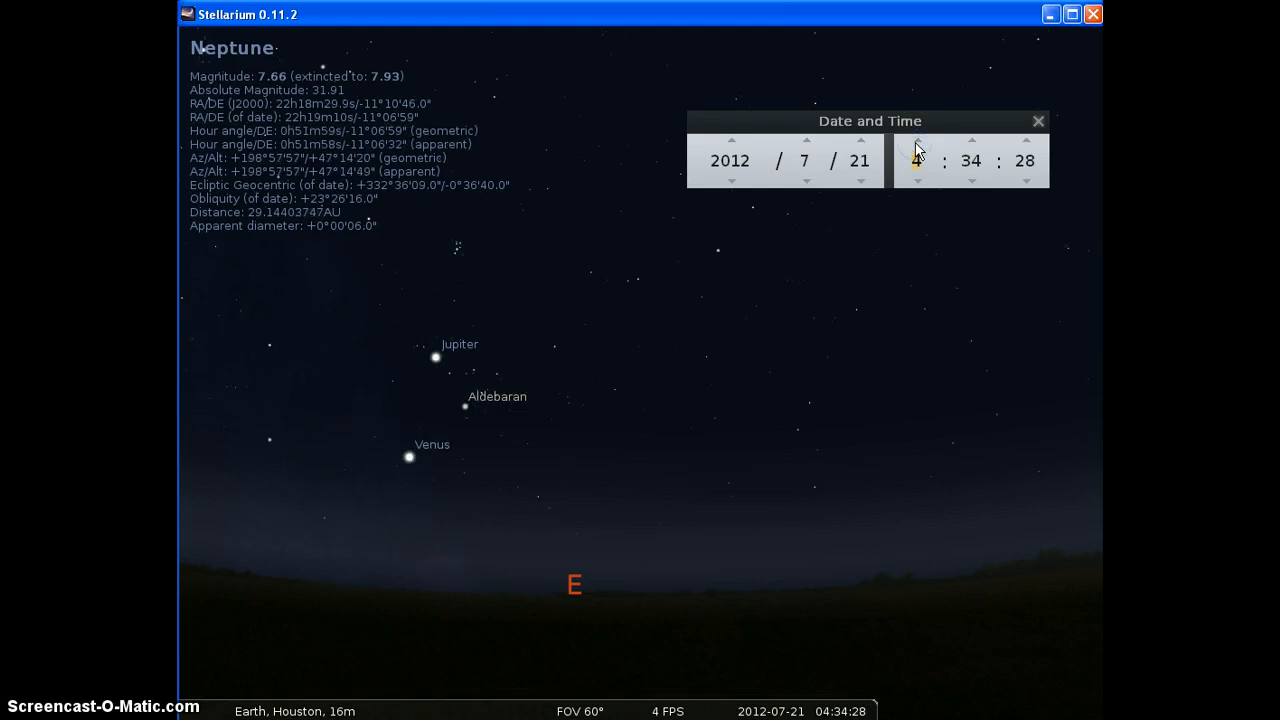
left_click(916, 140)
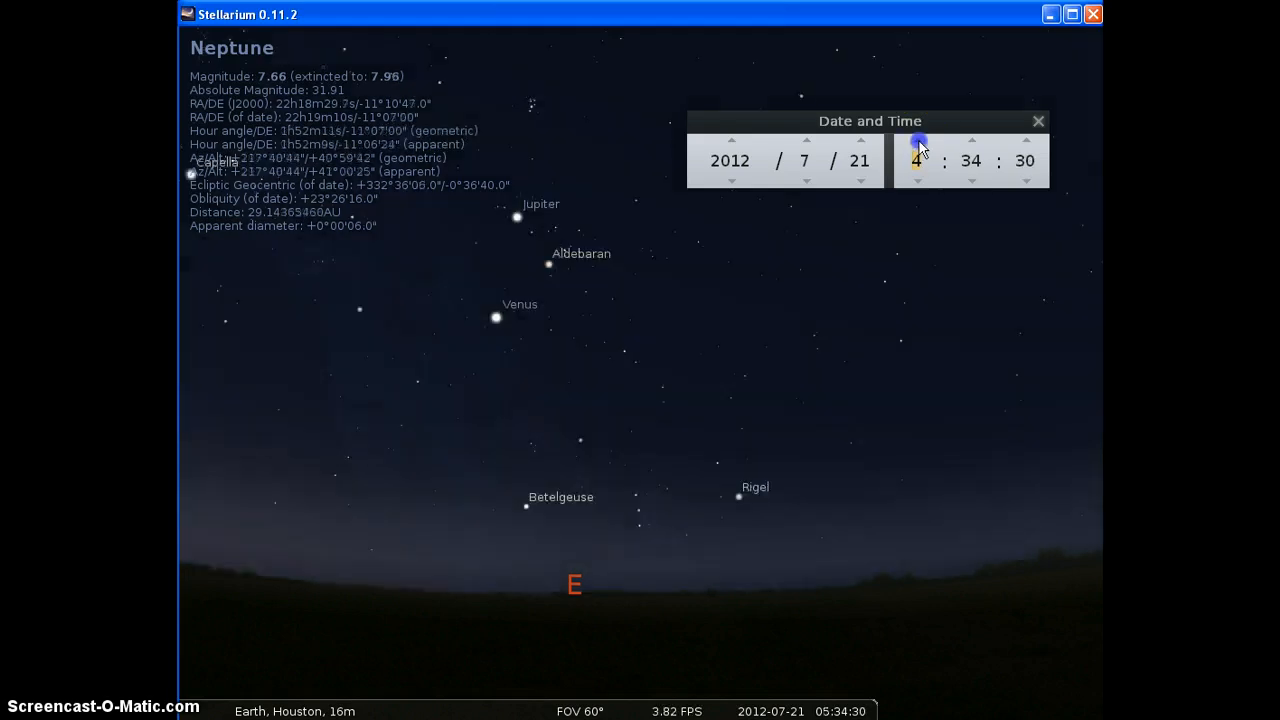
left_click(916, 140)
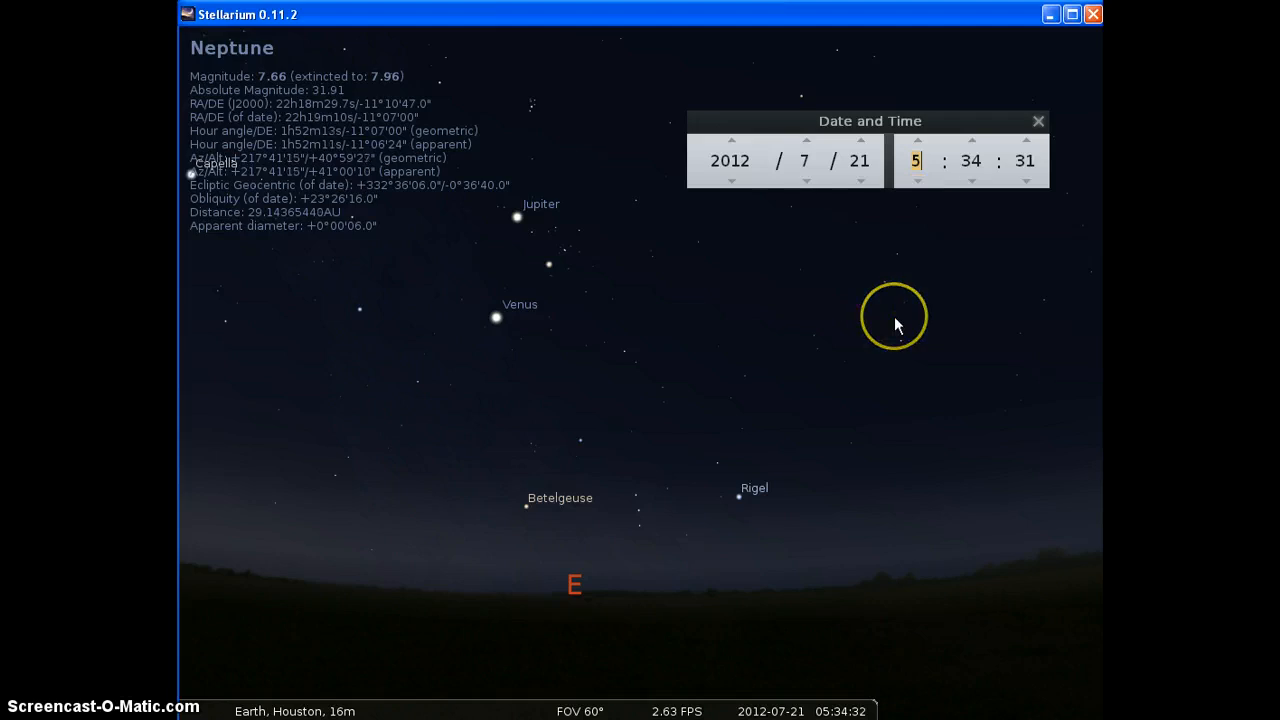
left_click(916, 180)
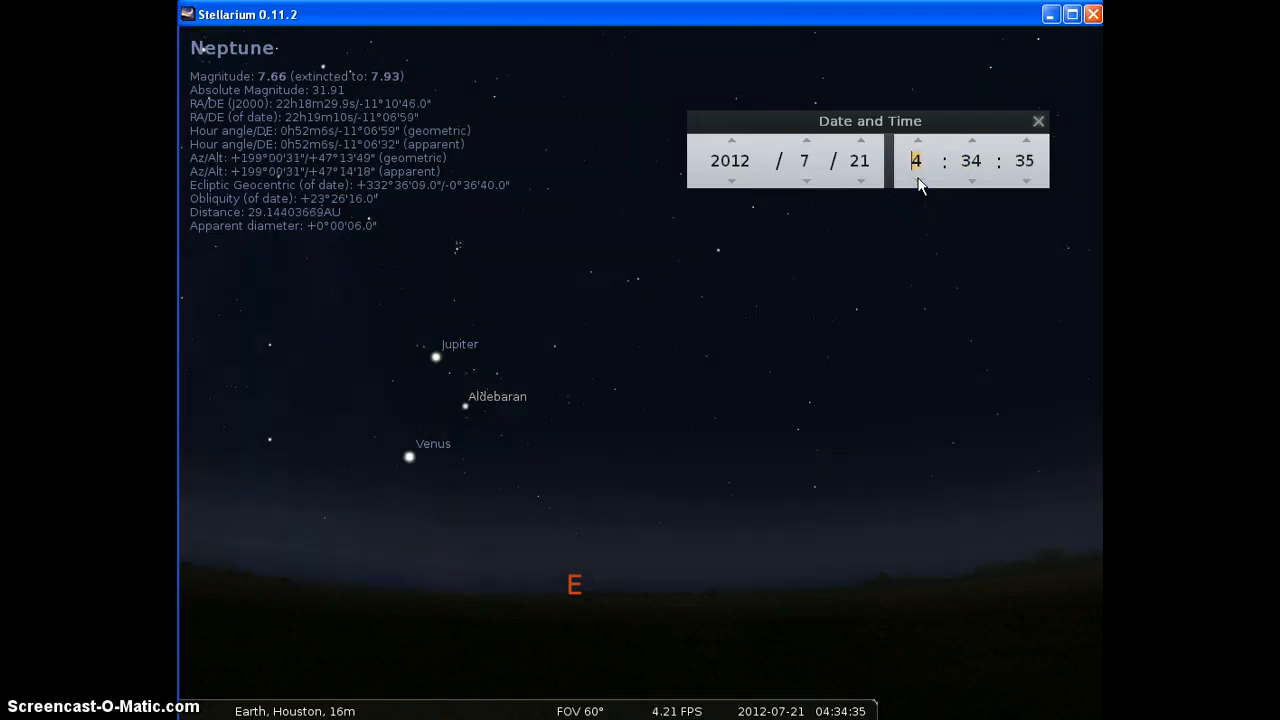
left_click(916, 140)
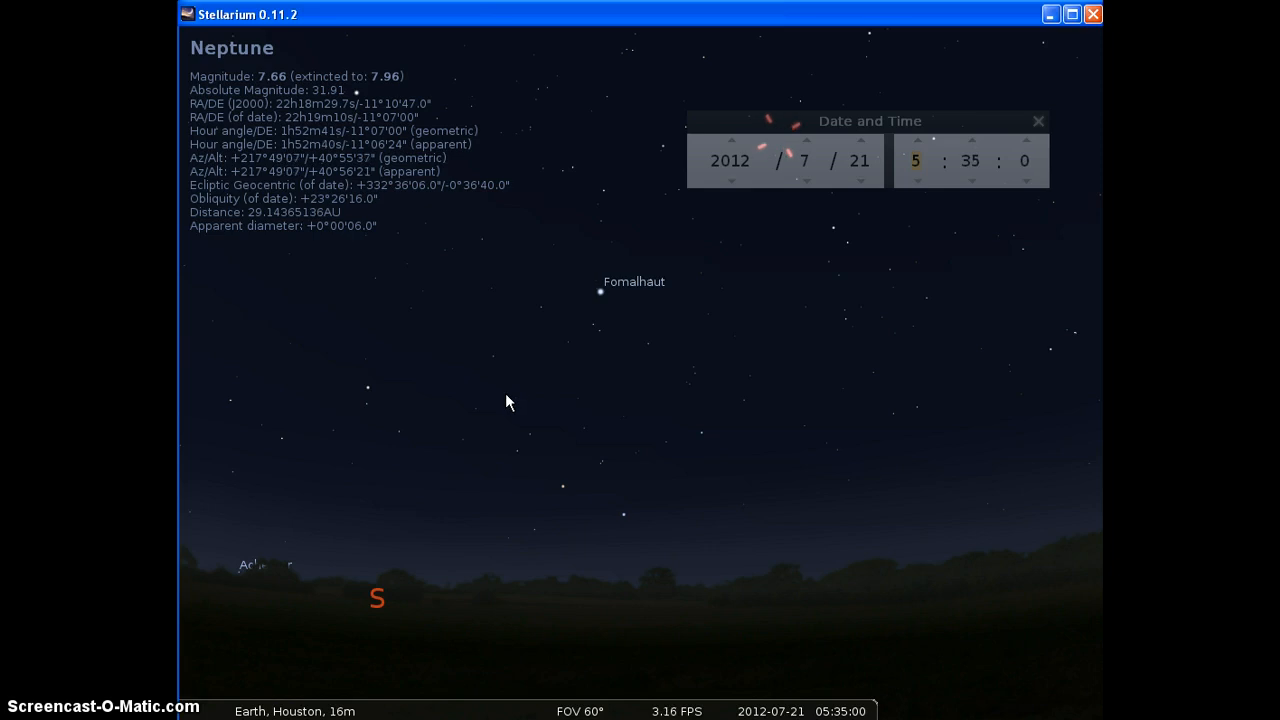
Pan the view from the south toward the eastern horizon showing Jupiter, Venus and Orion's stars.
left_click(556, 422)
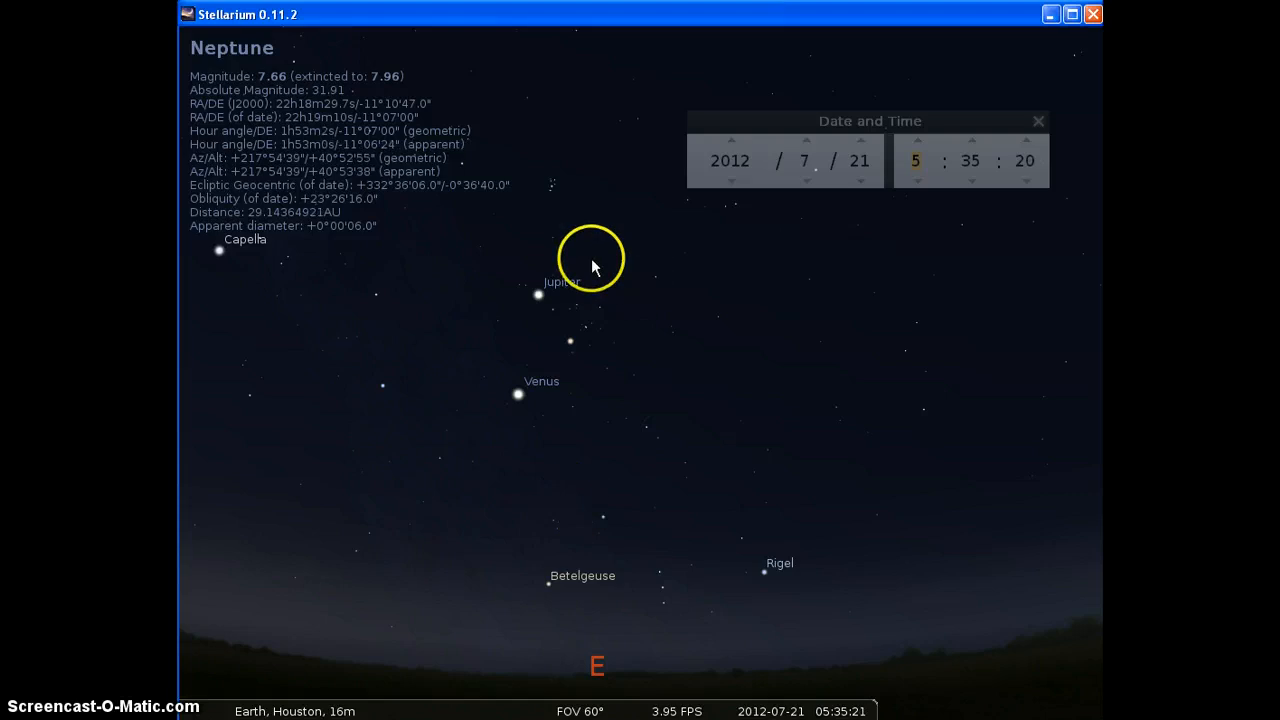
mouse_move(720, 412)
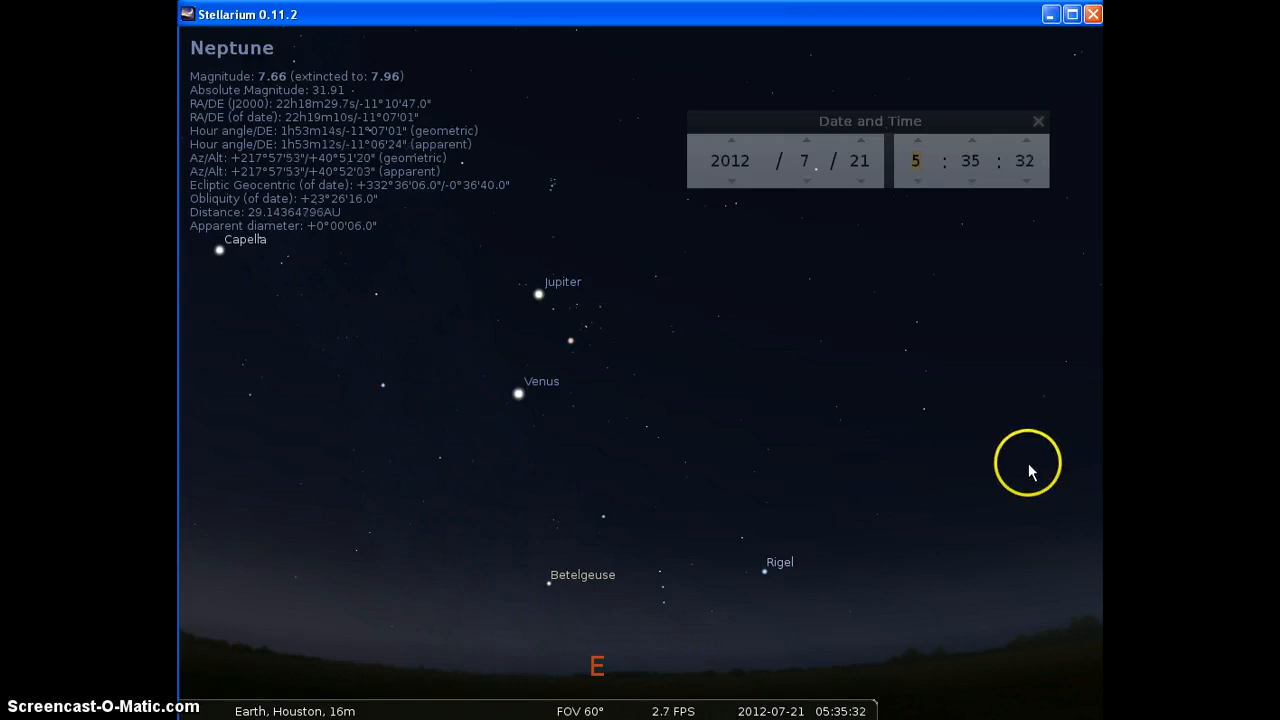
mouse_move(992, 420)
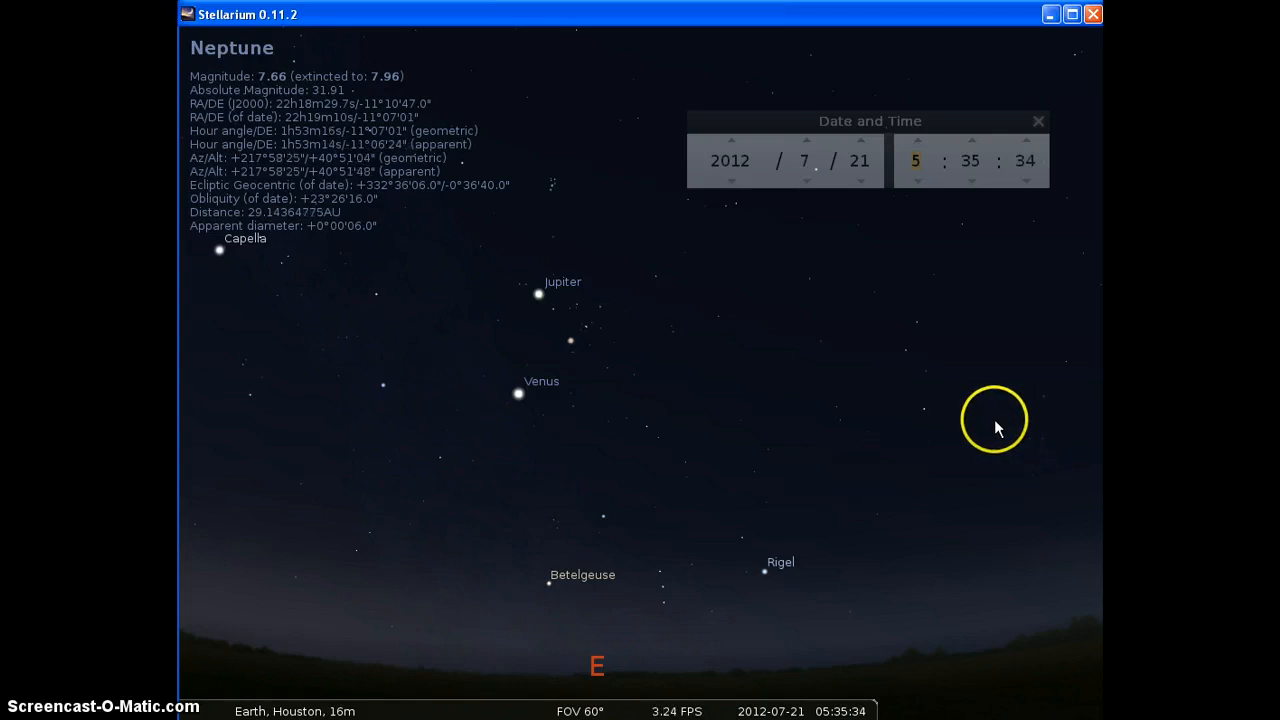
mouse_move(616, 480)
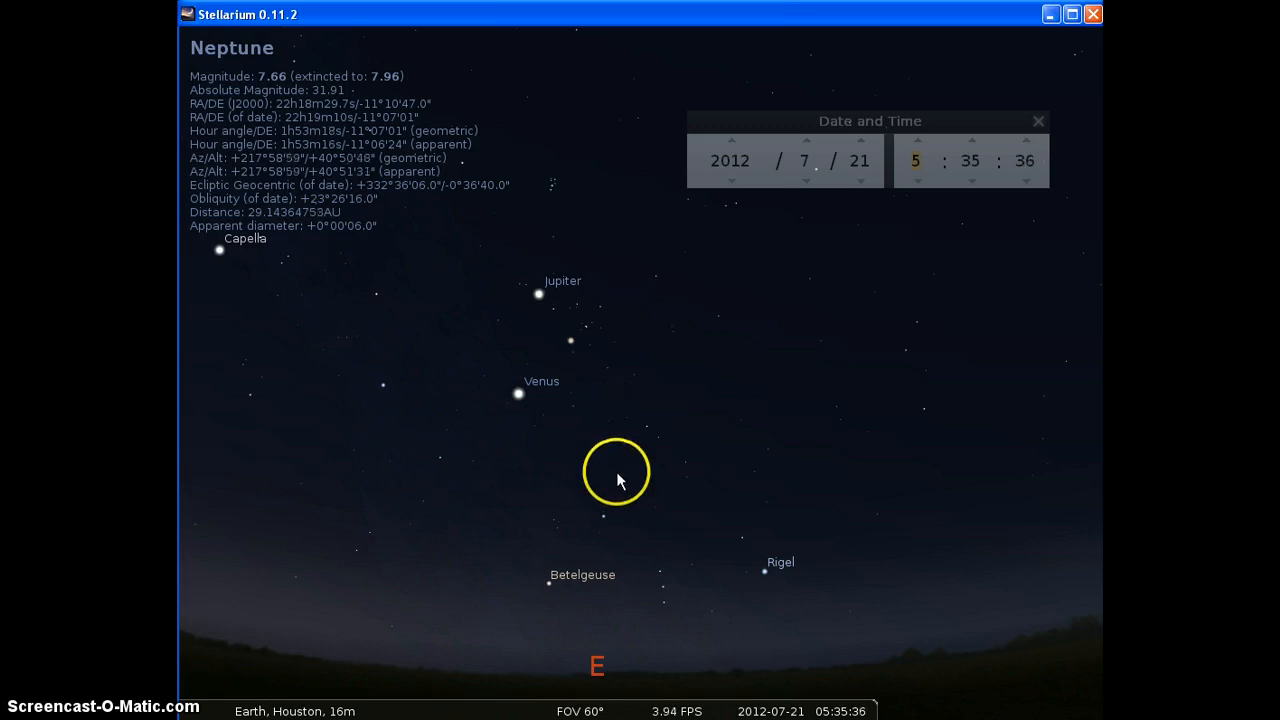
mouse_move(992, 336)
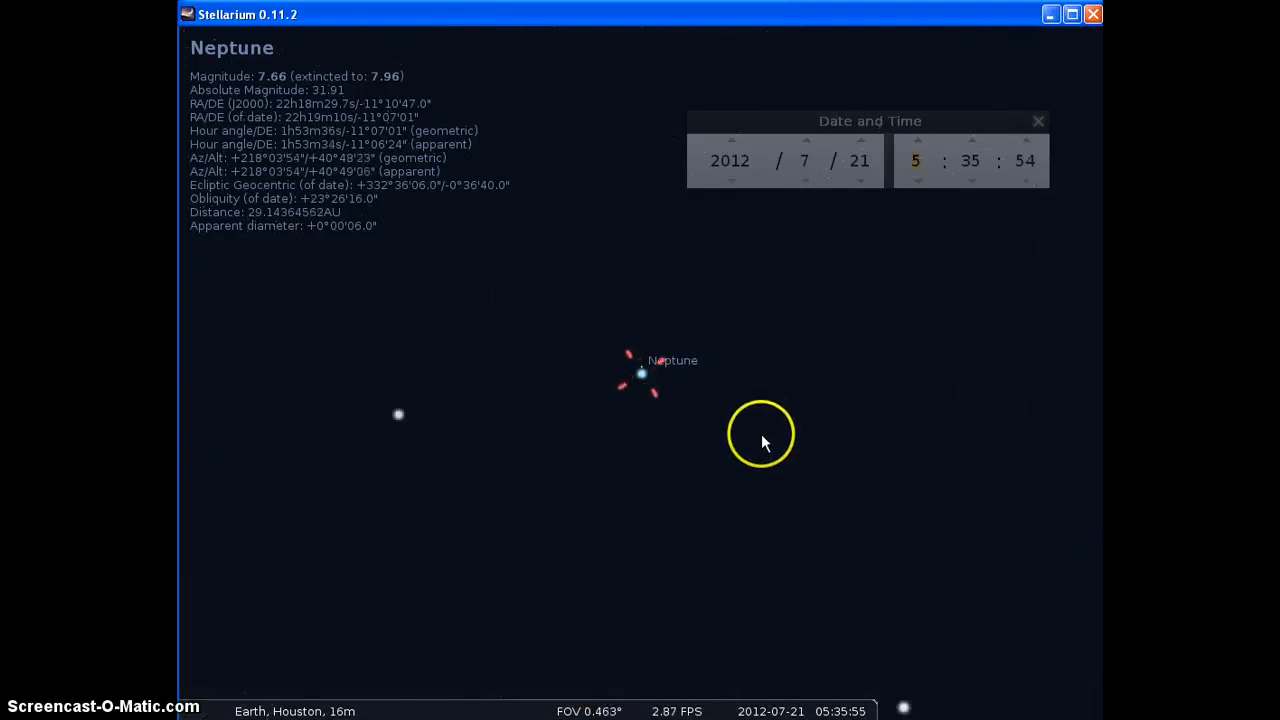
Zoom in on Neptune to about 0.06° field of view so Triton appears beside it.
scroll("up", 3)
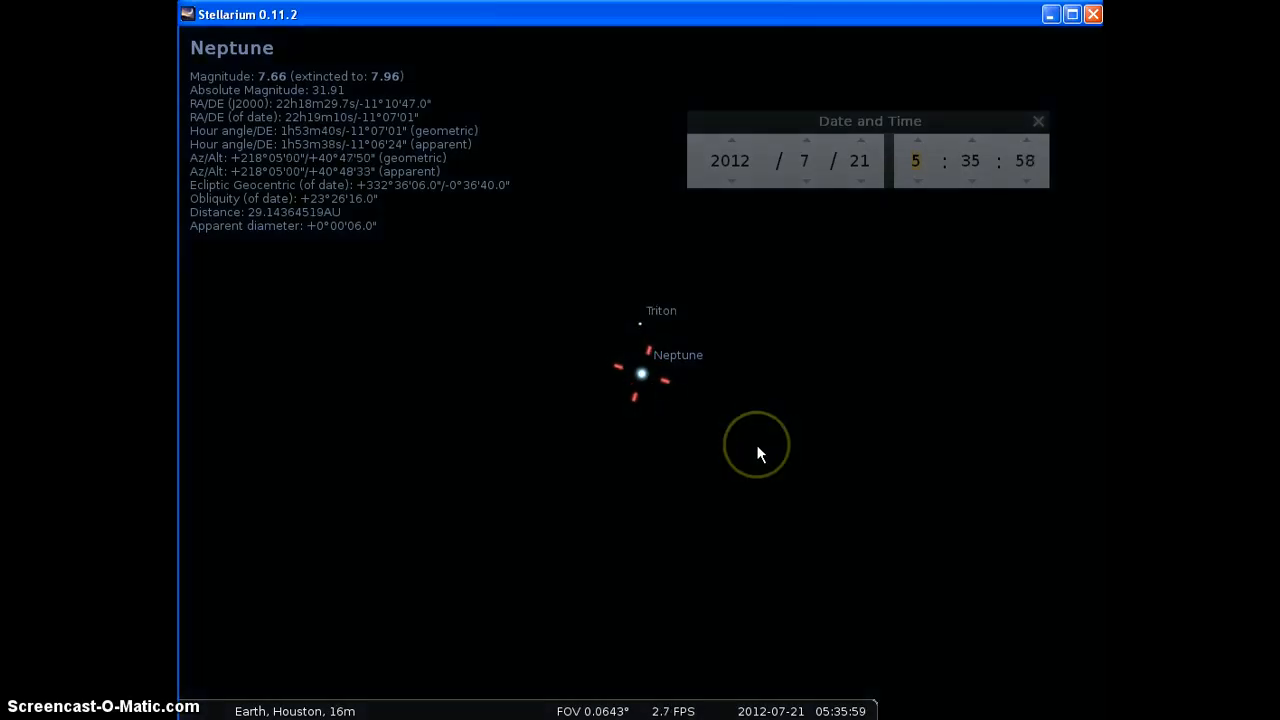
Step the month arrows back and forth, watching Neptune's position change month by month.
left_click(912, 160)
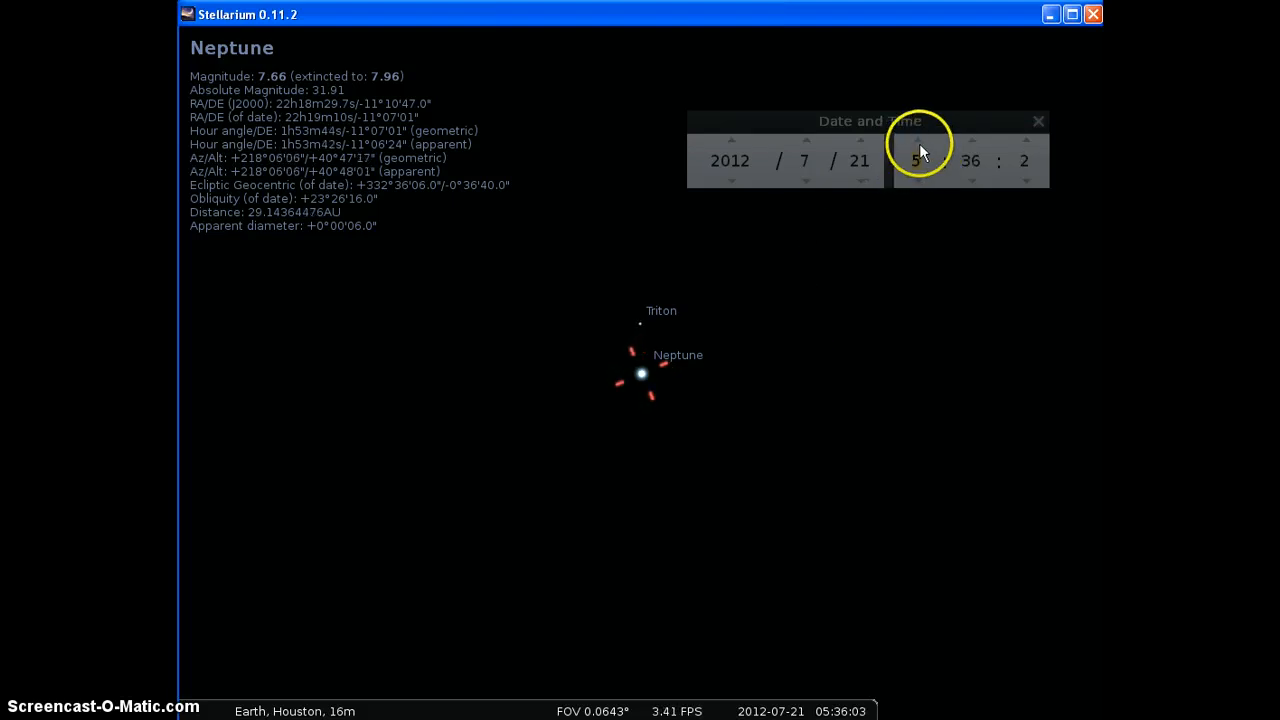
left_click(804, 140)
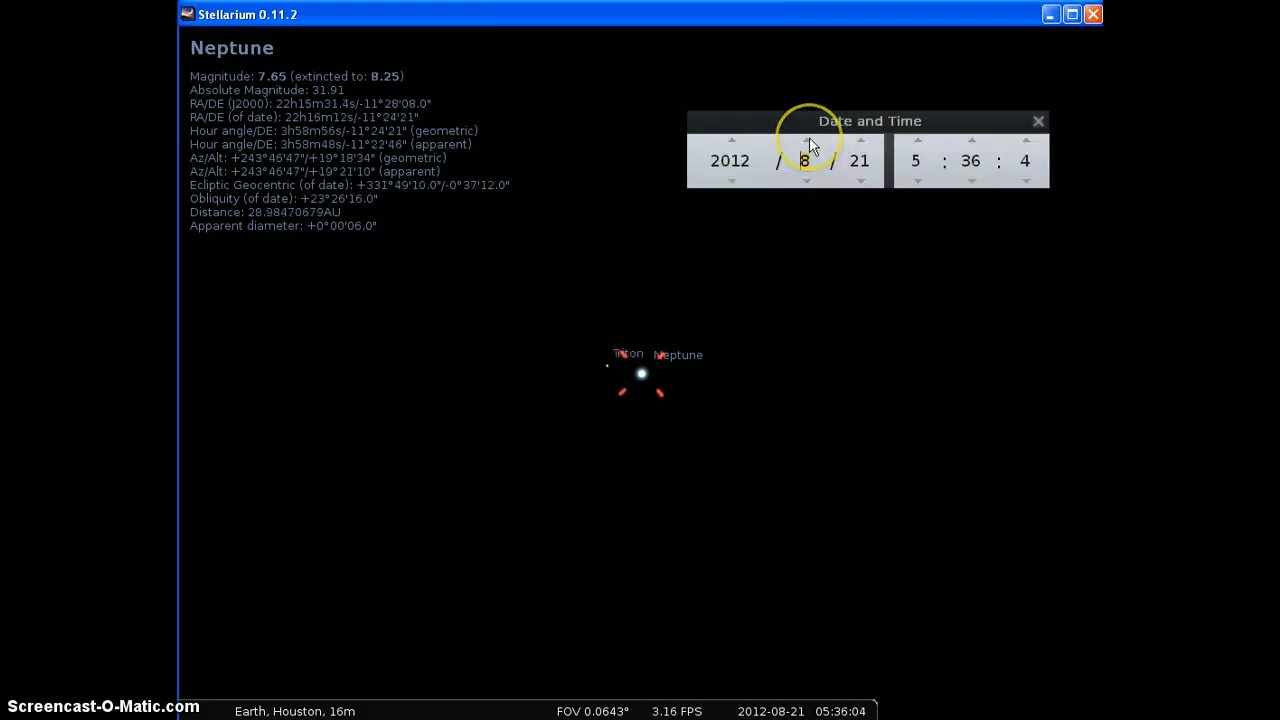
left_click(804, 140)
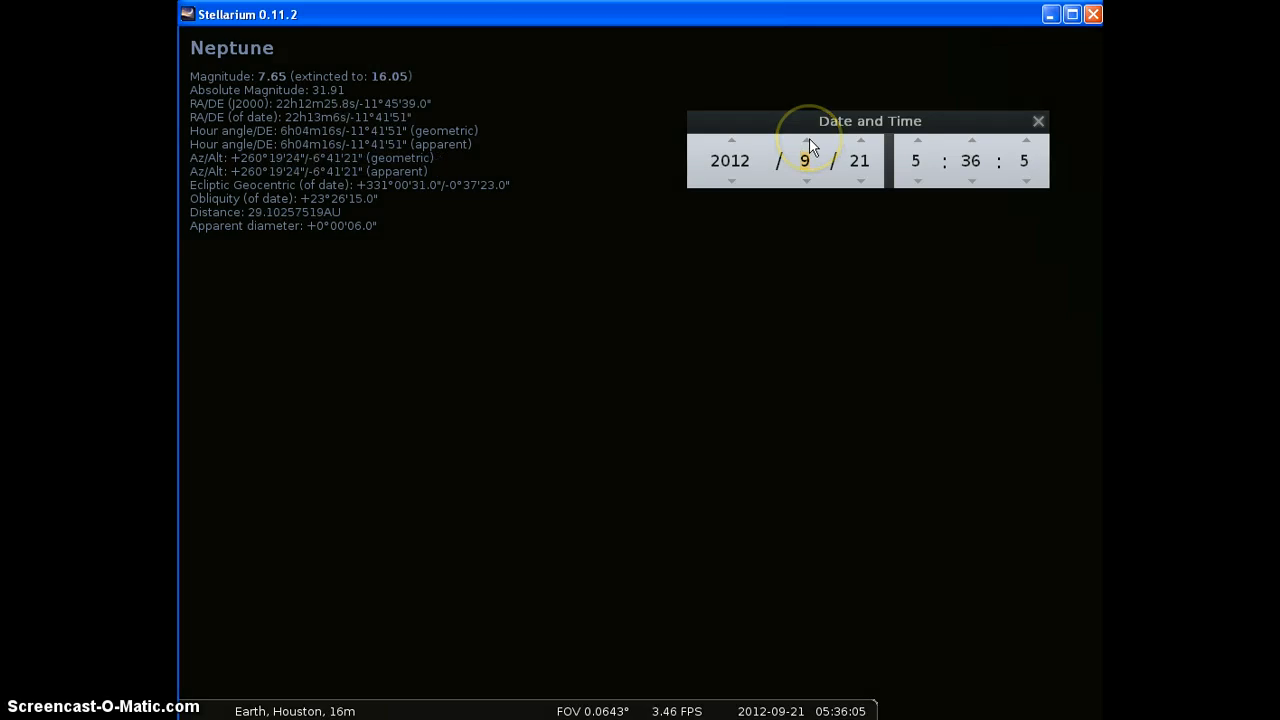
left_click(806, 140)
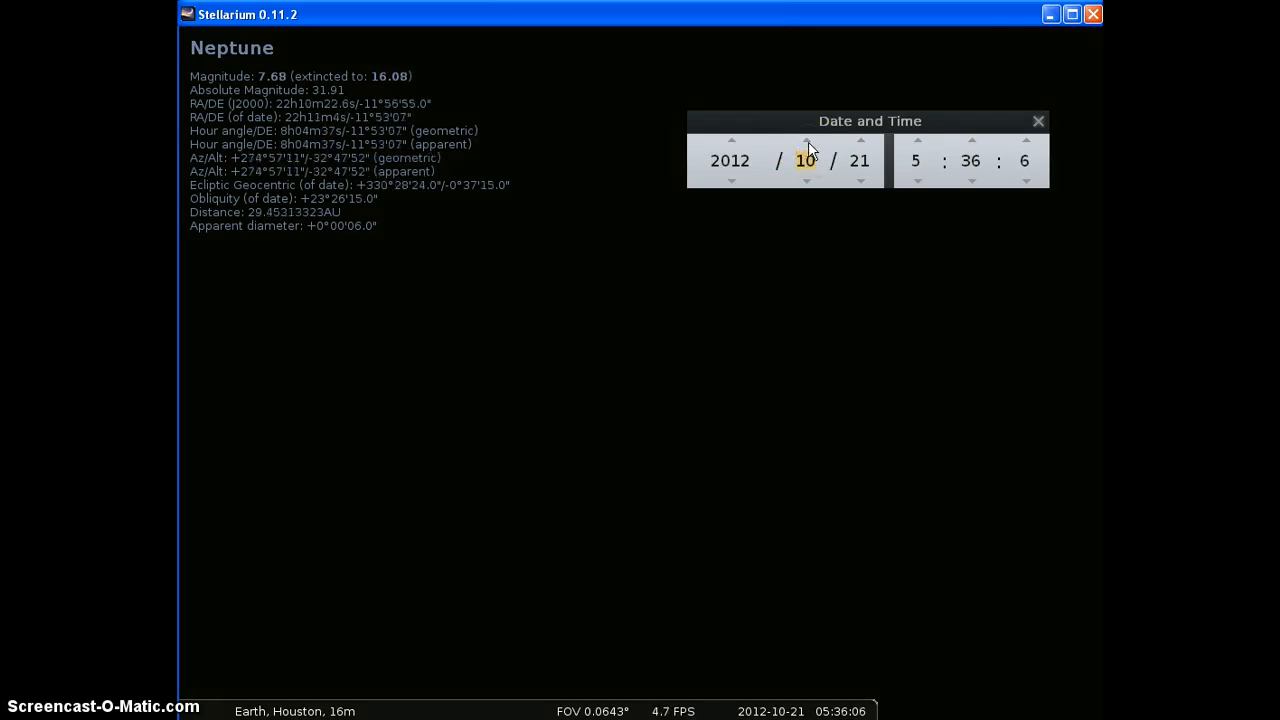
left_click(806, 180)
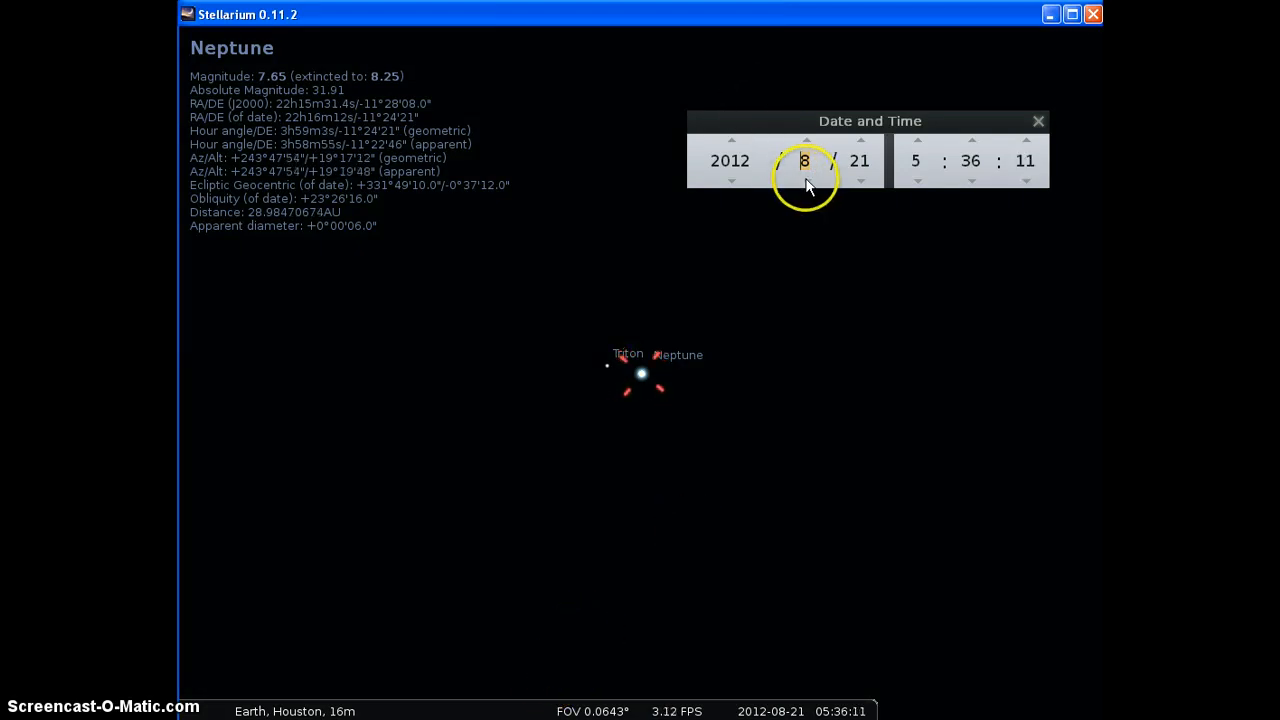
left_click(804, 180)
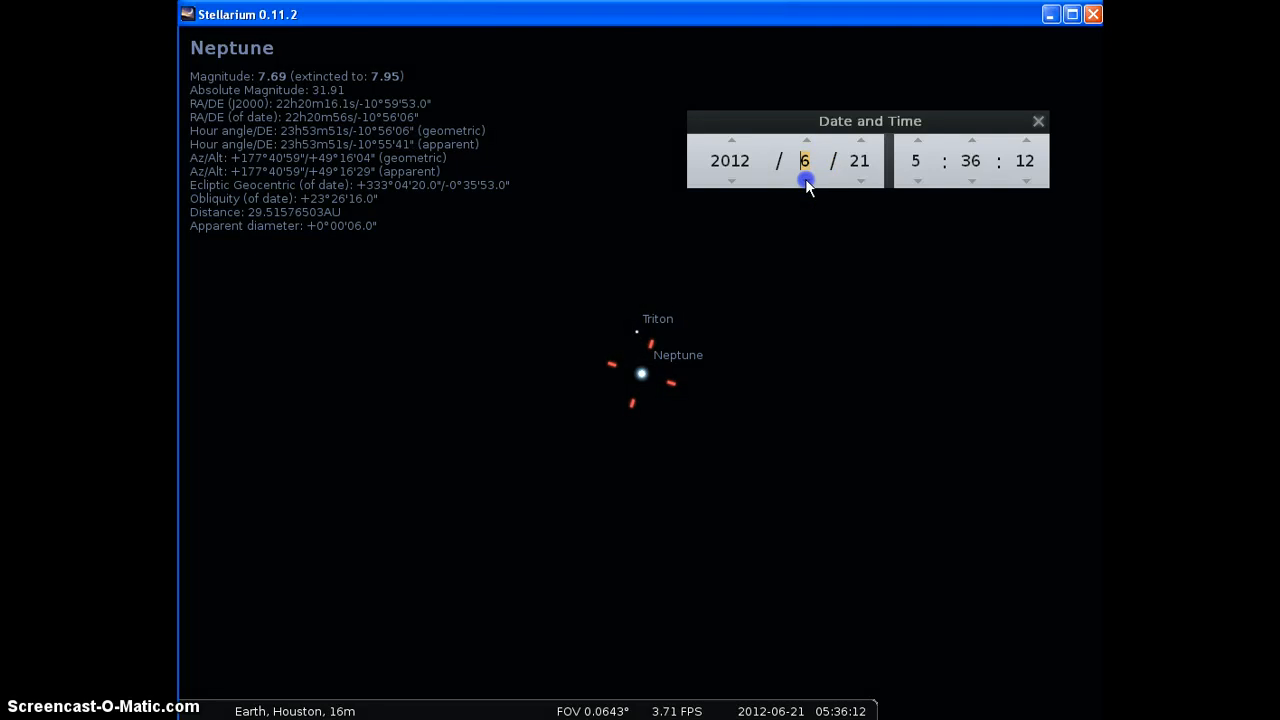
left_click(804, 180)
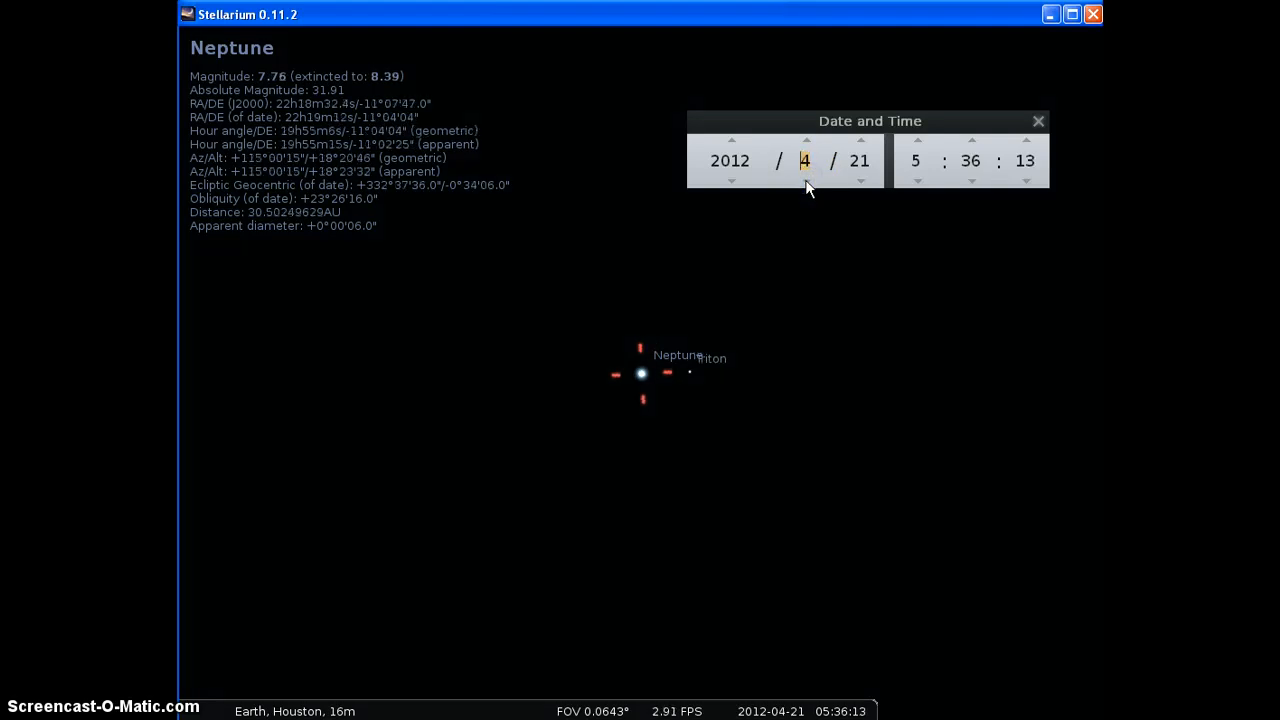
left_click(804, 180)
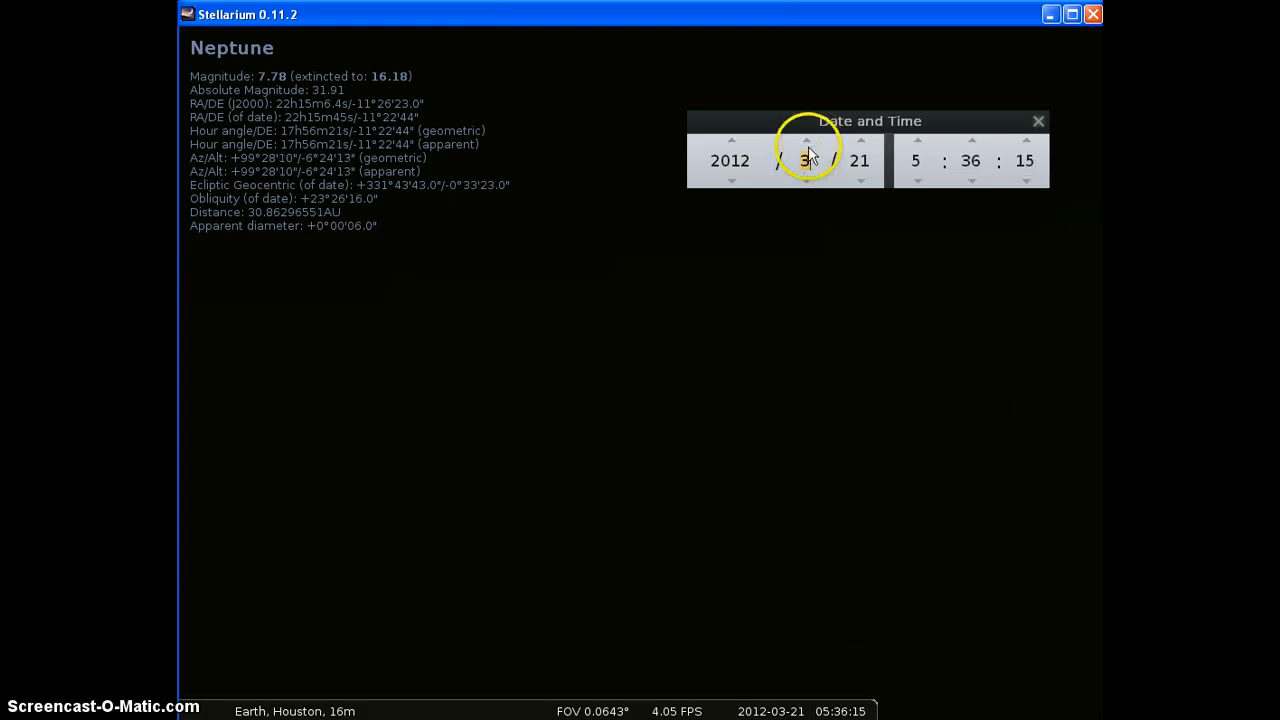
left_click(804, 140)
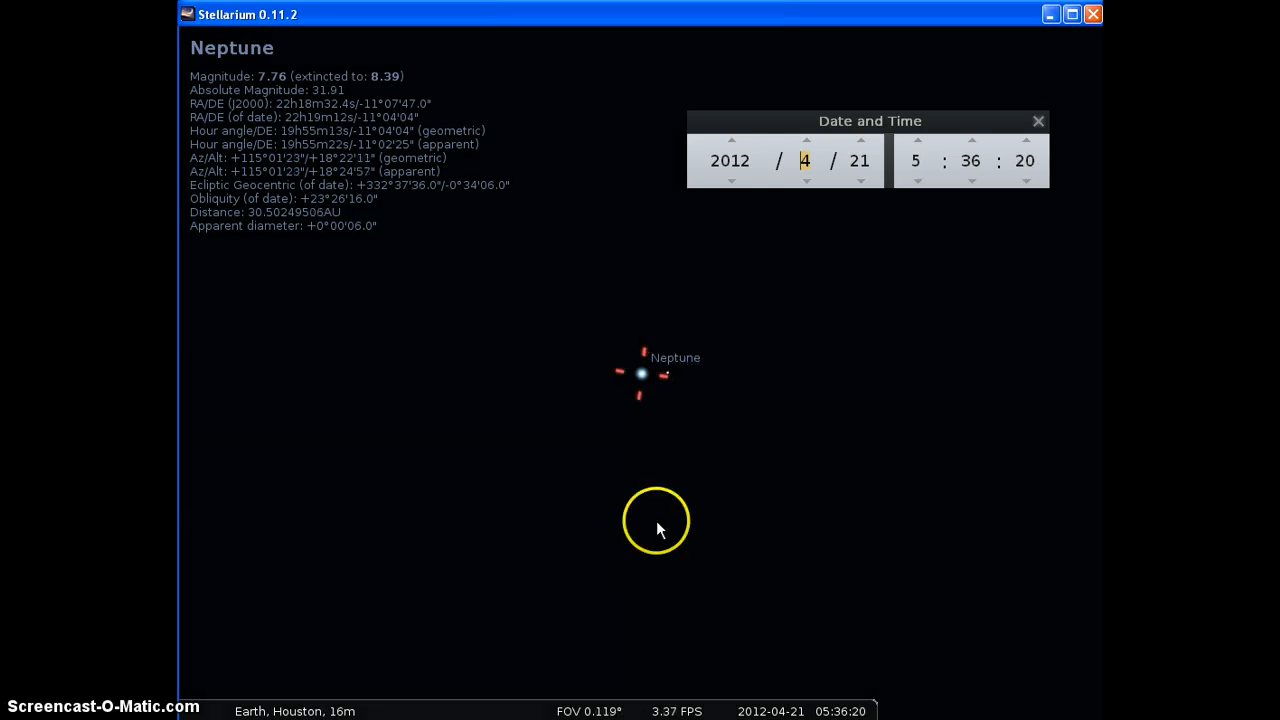
mouse_move(818, 46)
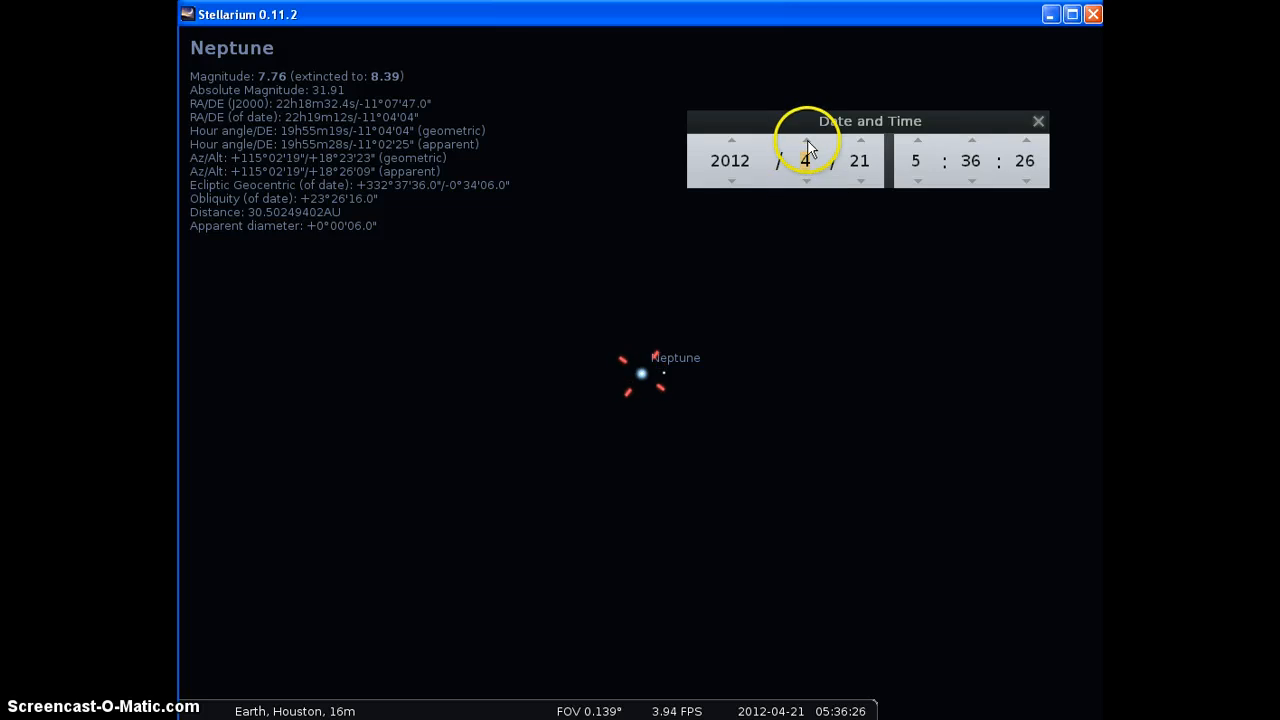
left_click(806, 140)
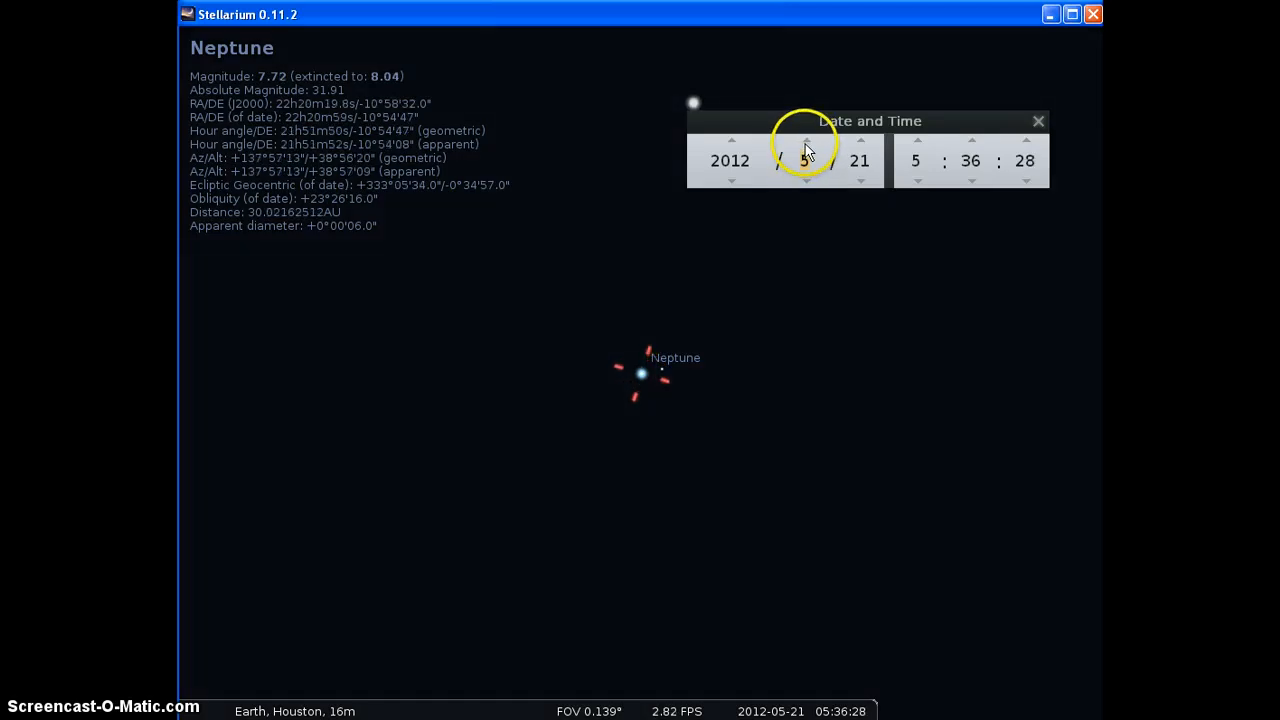
left_click(808, 140)
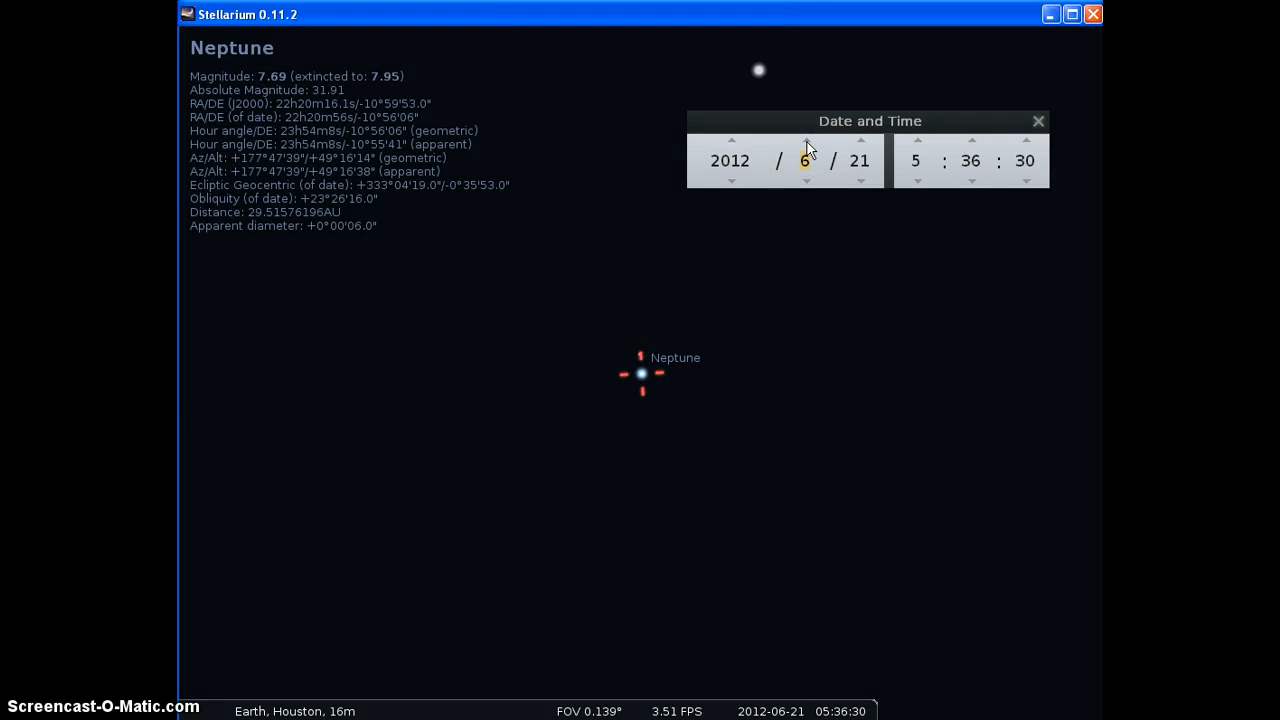
Continue stepping the month until the date settles back on 2012/7/21.
left_click(806, 140)
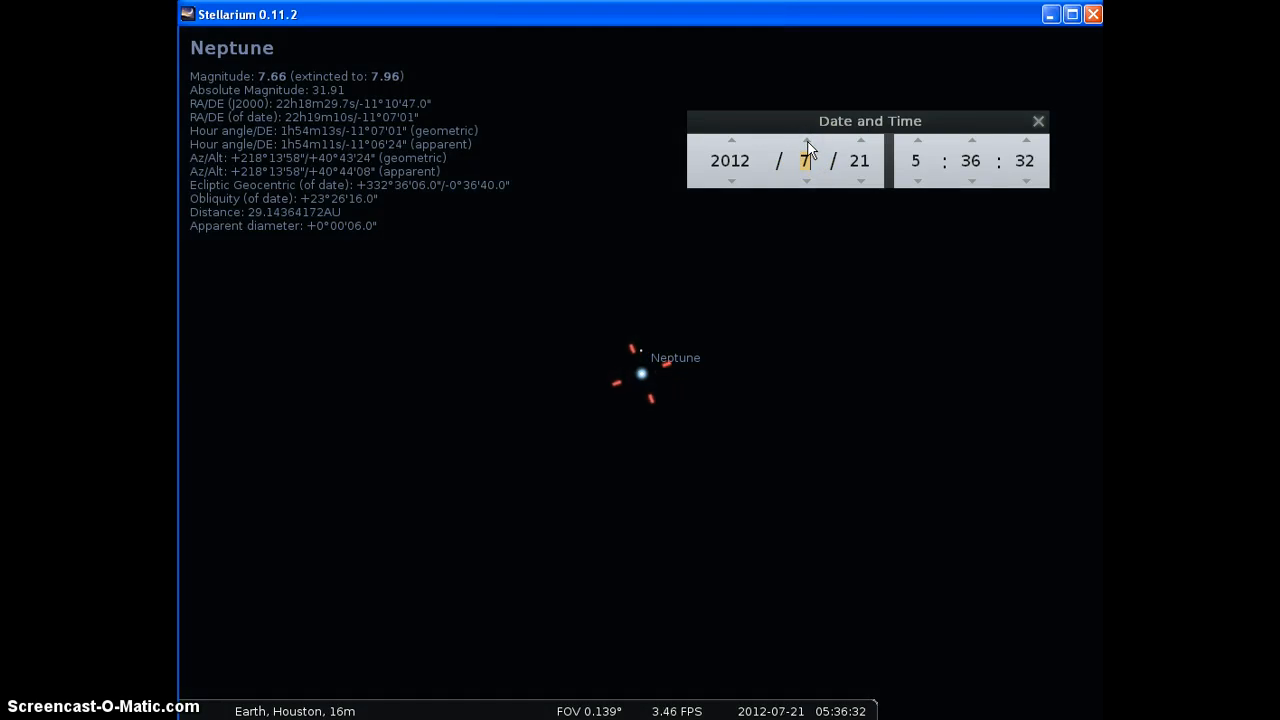
left_click(806, 140)
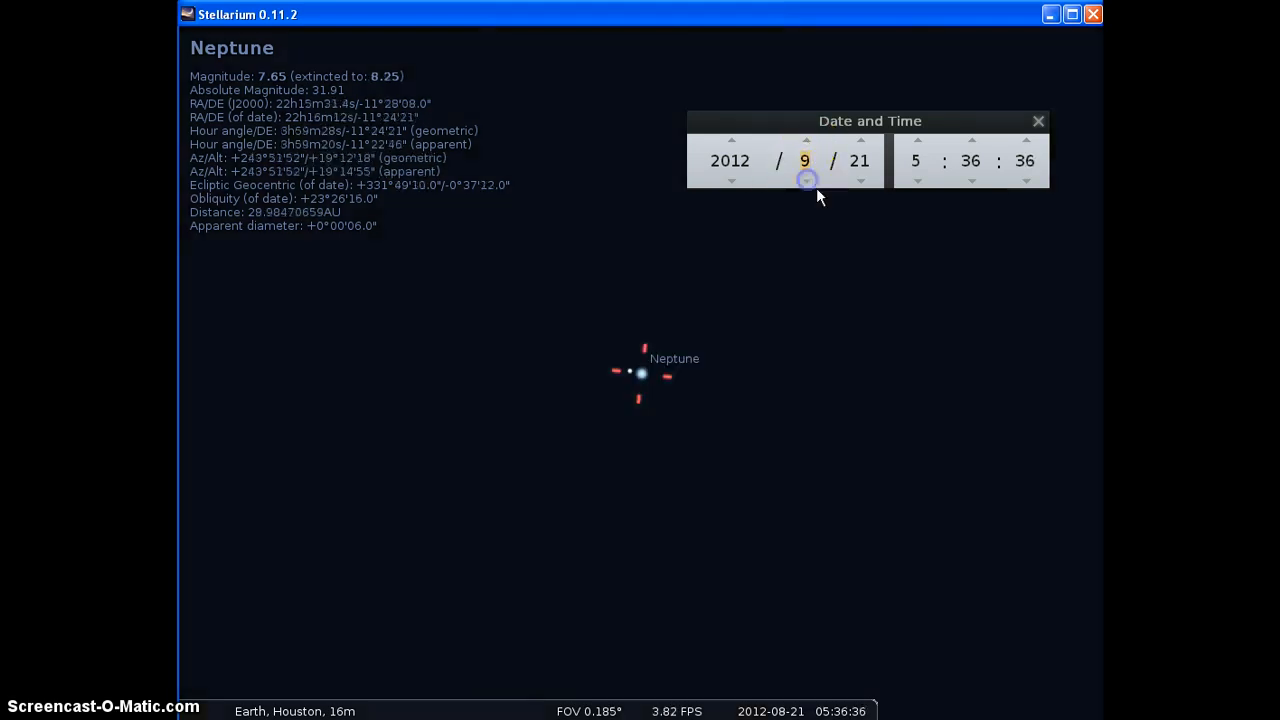
left_click(804, 180)
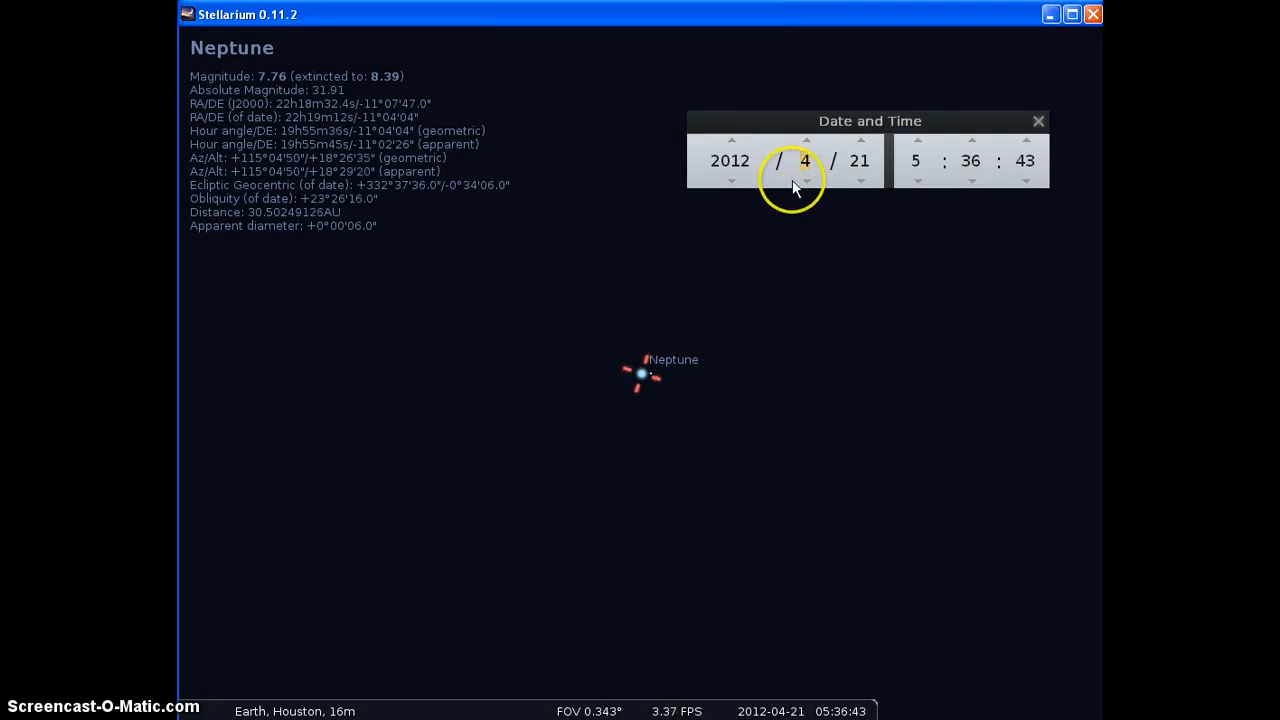
left_click(804, 180)
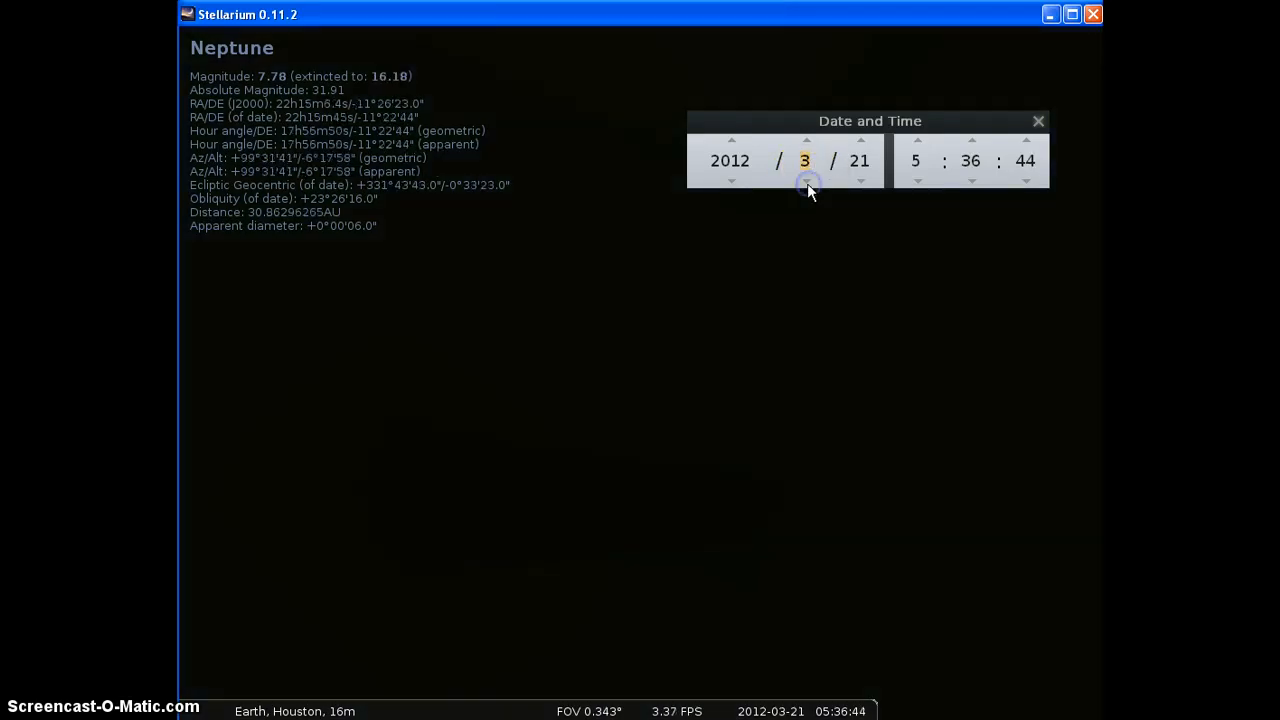
left_click(804, 140)
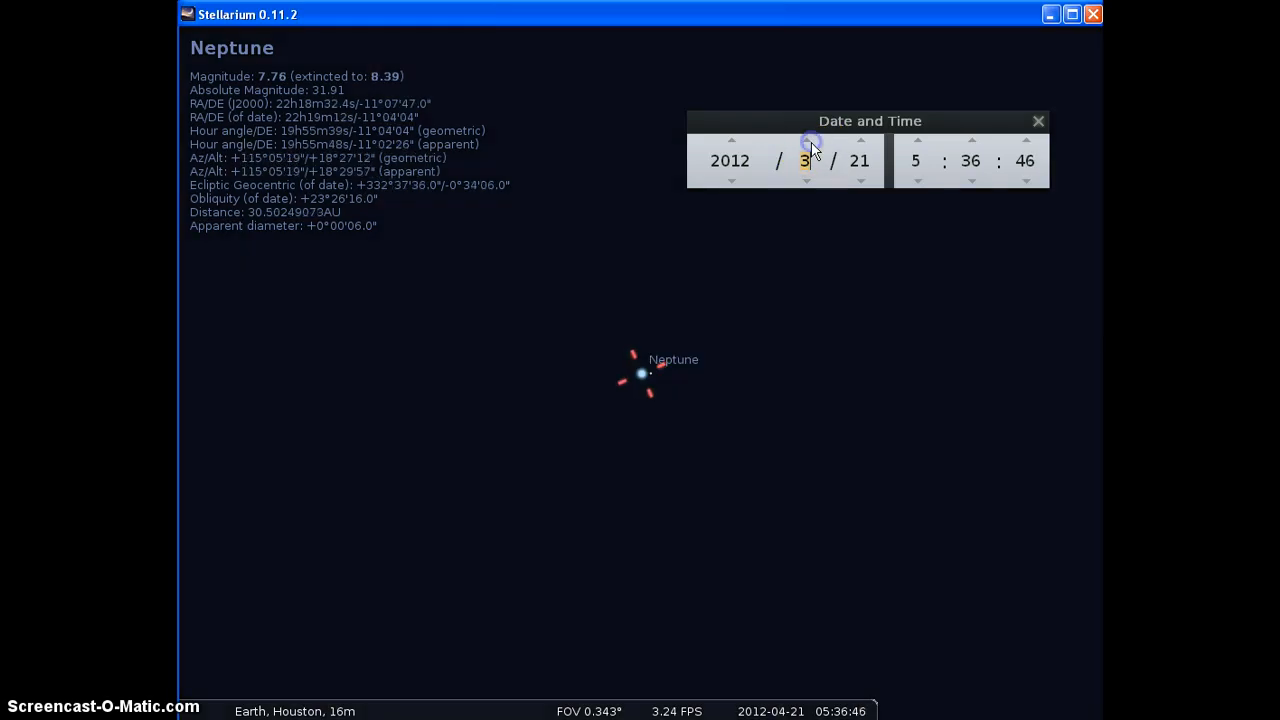
left_click(808, 140)
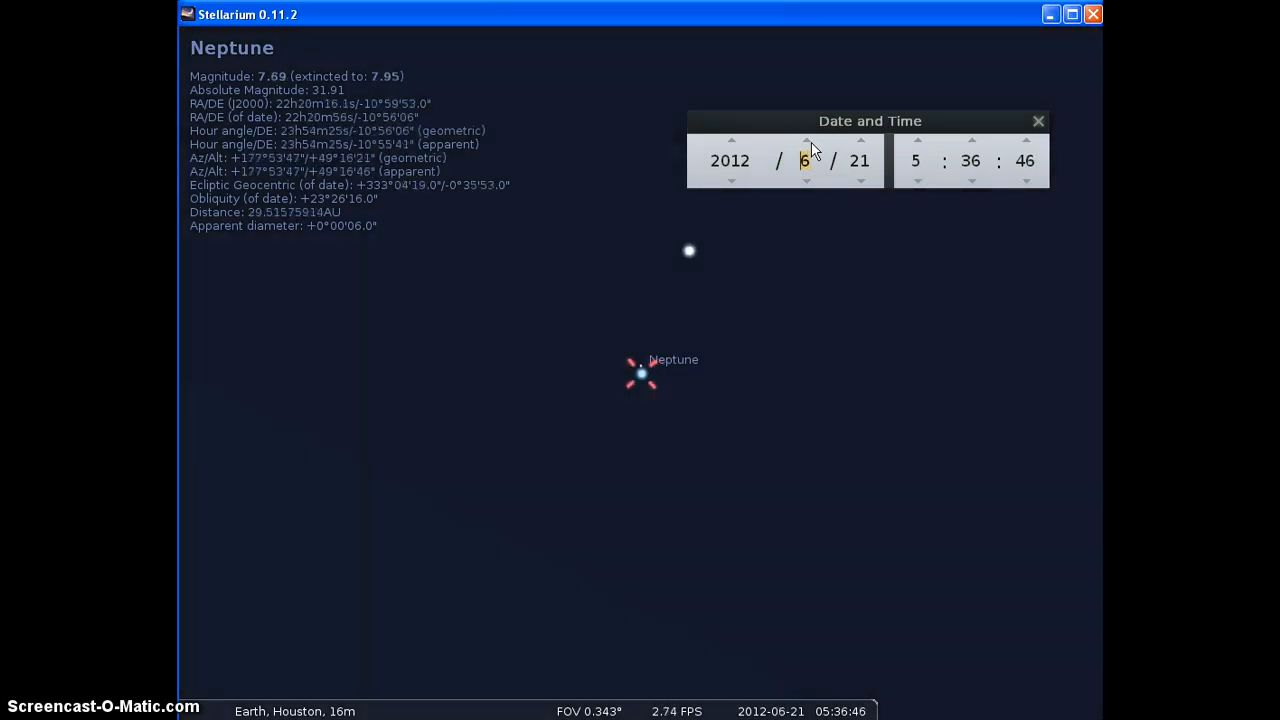
left_click(806, 140)
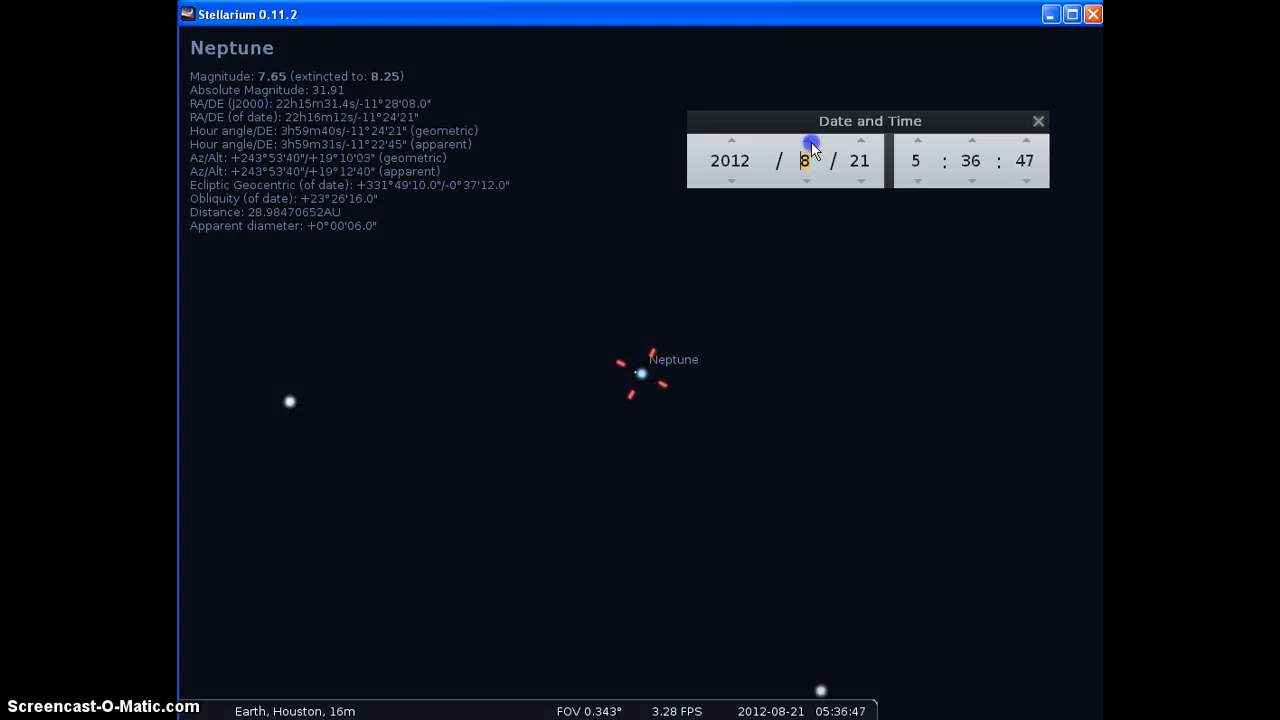
left_click(806, 140)
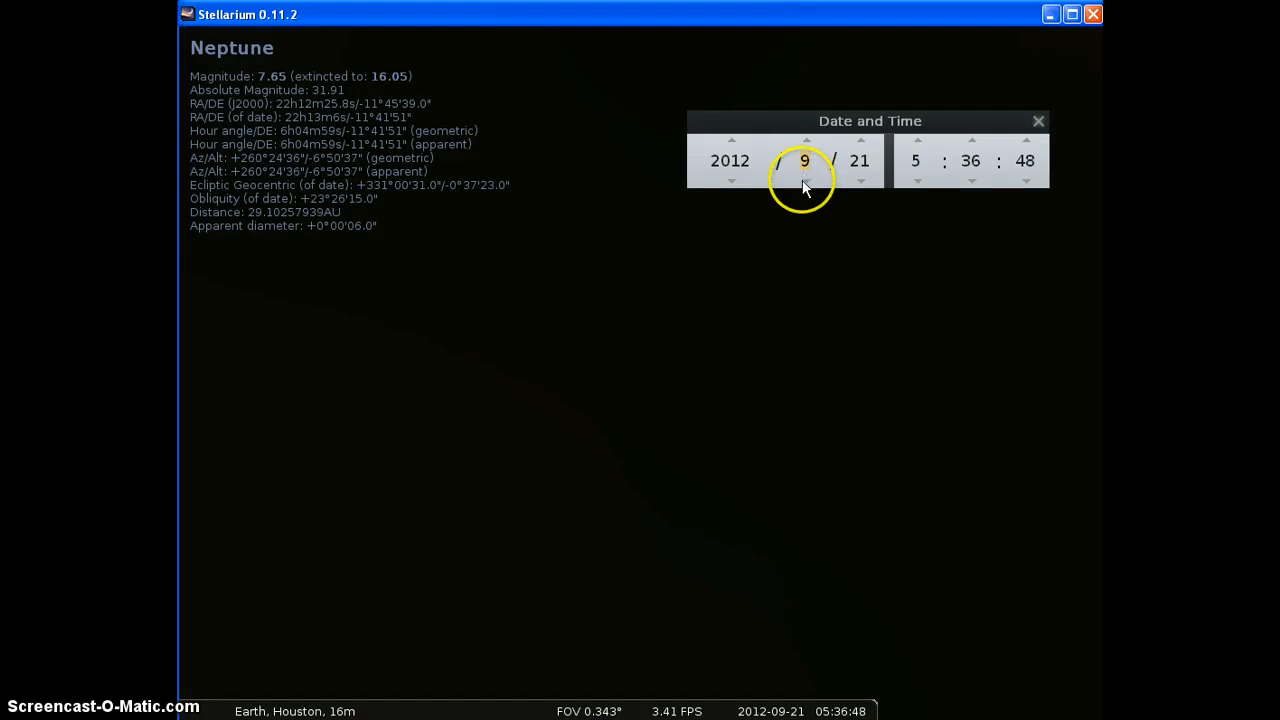
left_click(804, 180)
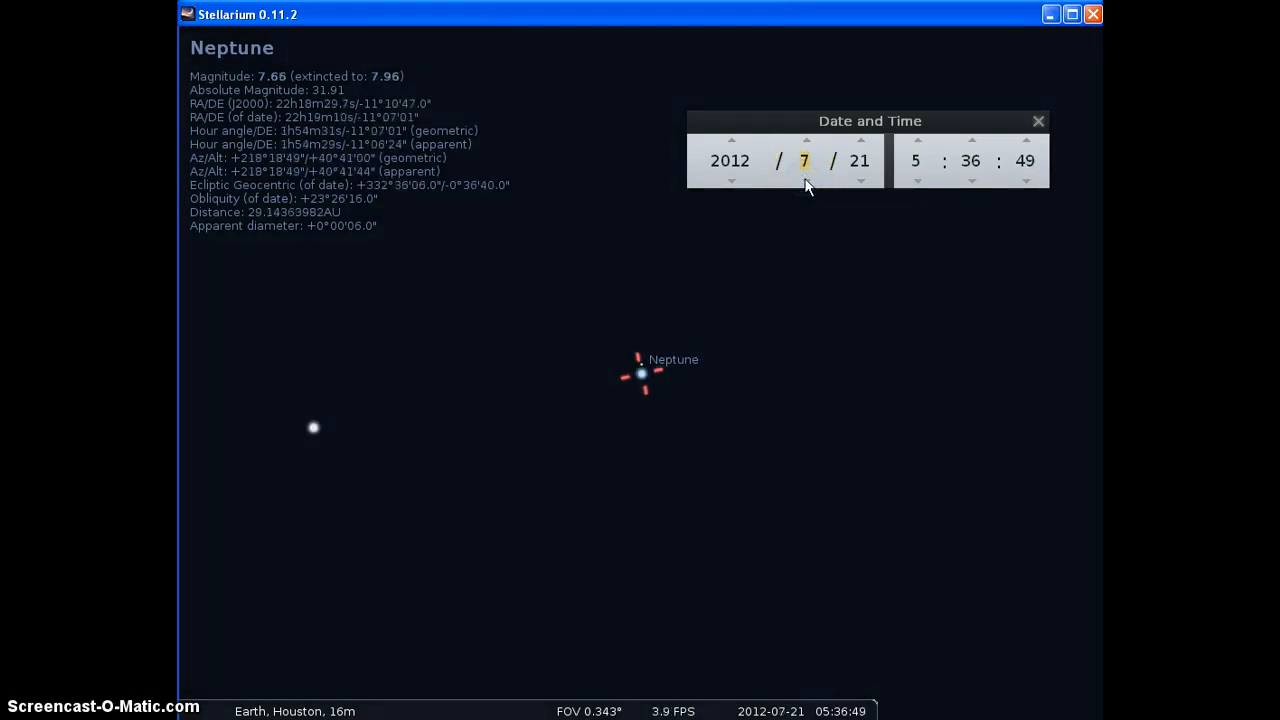
left_click(804, 182)
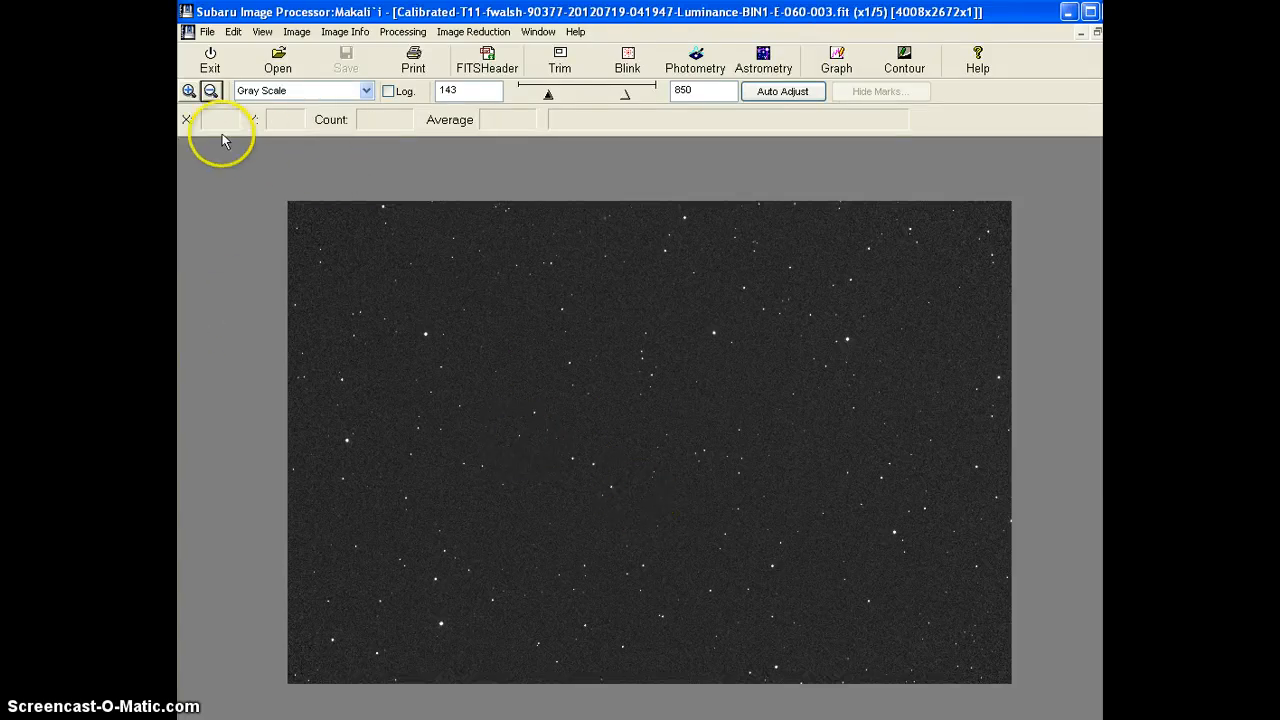
Zoom the star field image in two steps toward full x1 resolution.
left_click(188, 90)
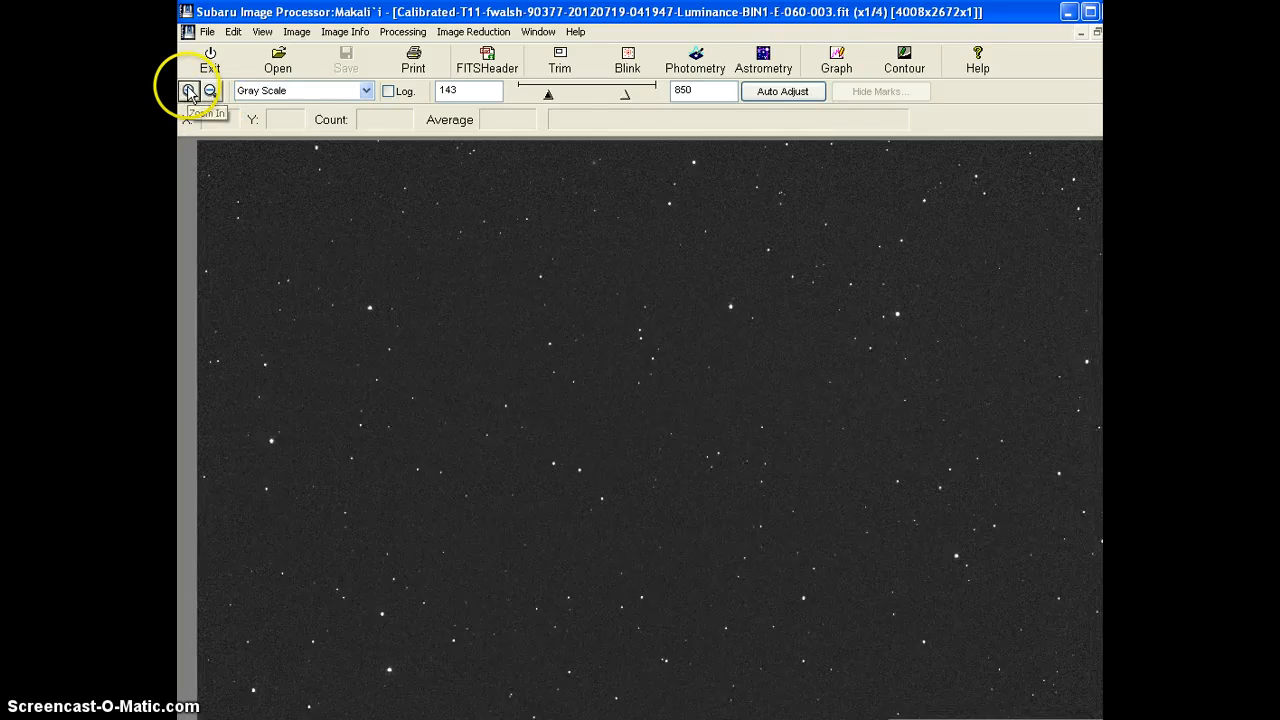
left_click(188, 90)
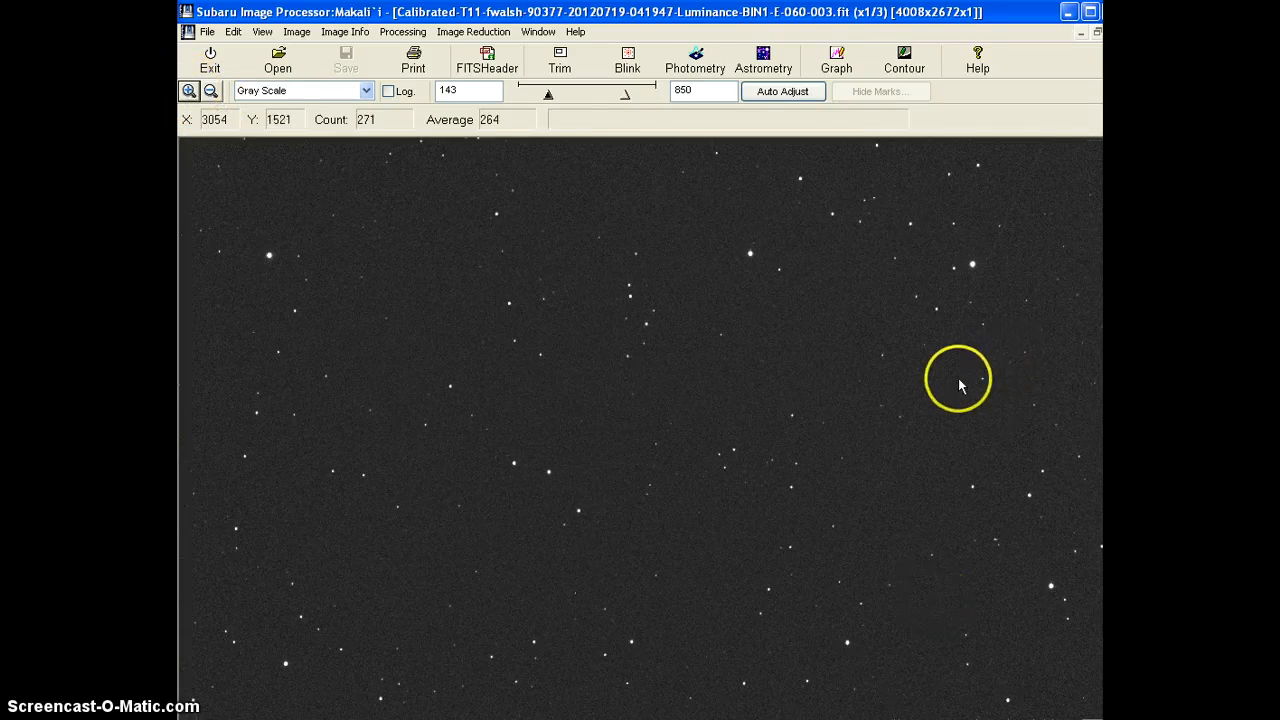
mouse_move(872, 456)
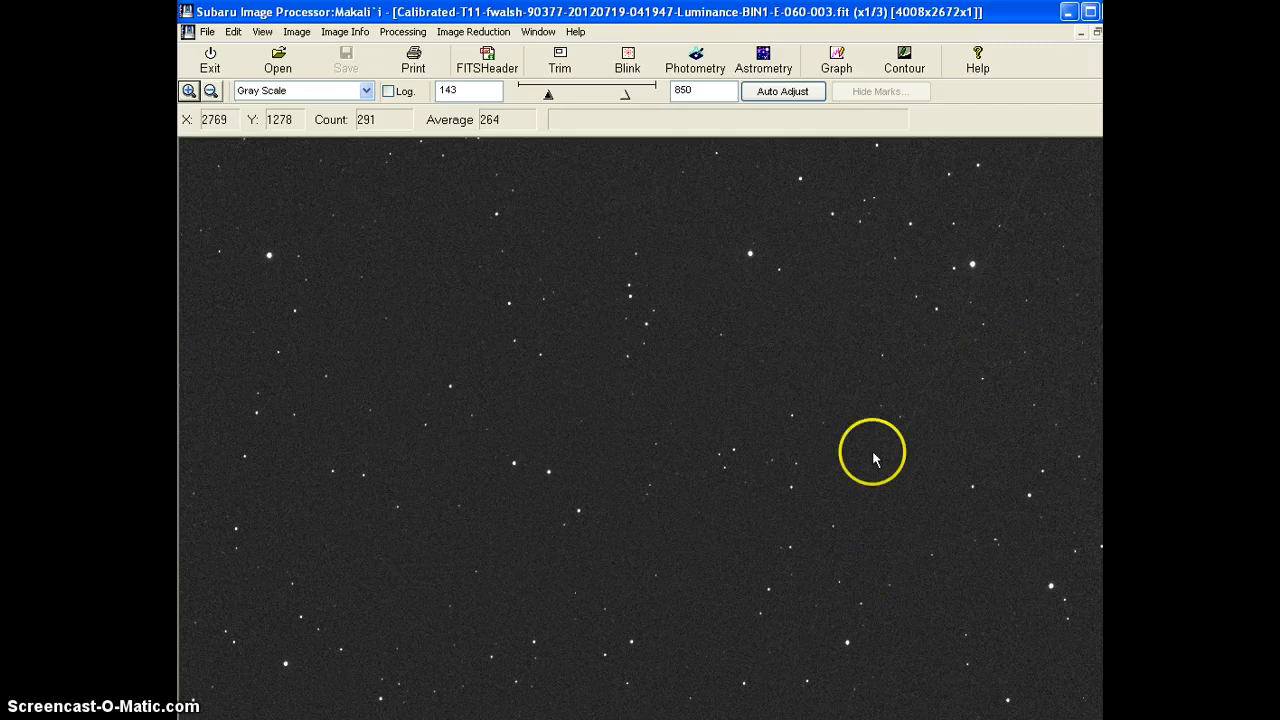
mouse_move(1098, 98)
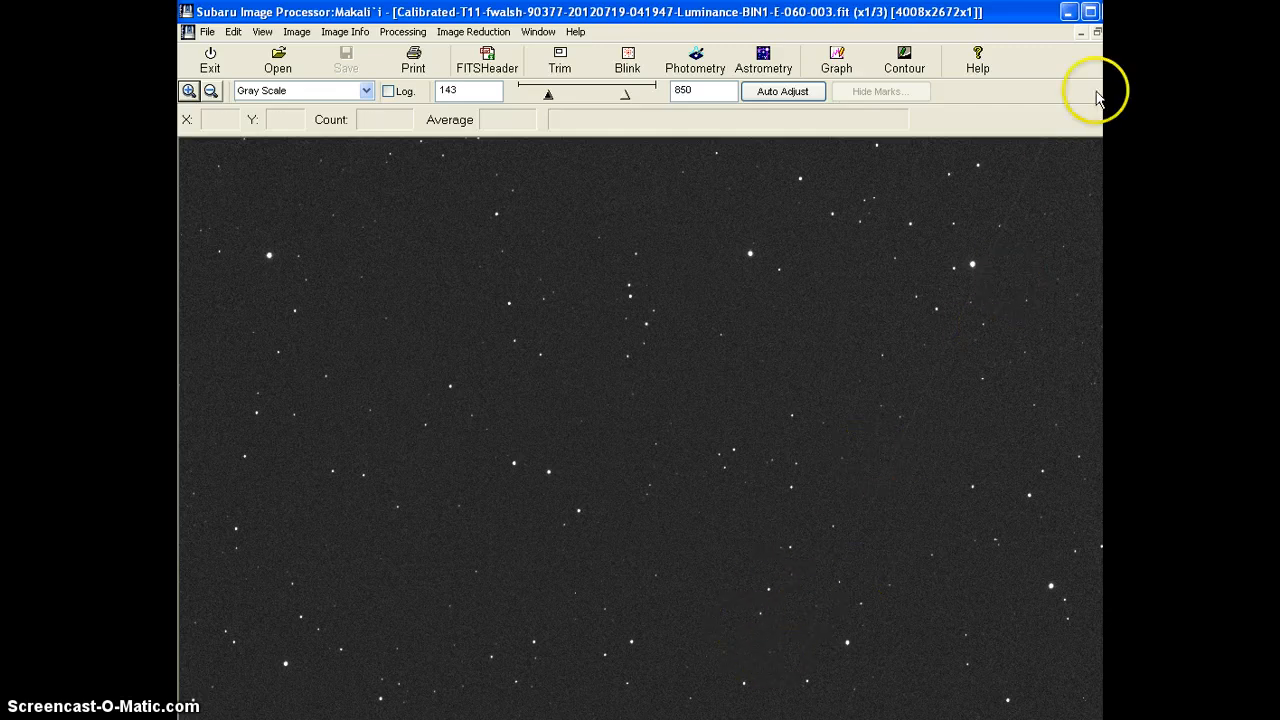
mouse_move(826, 580)
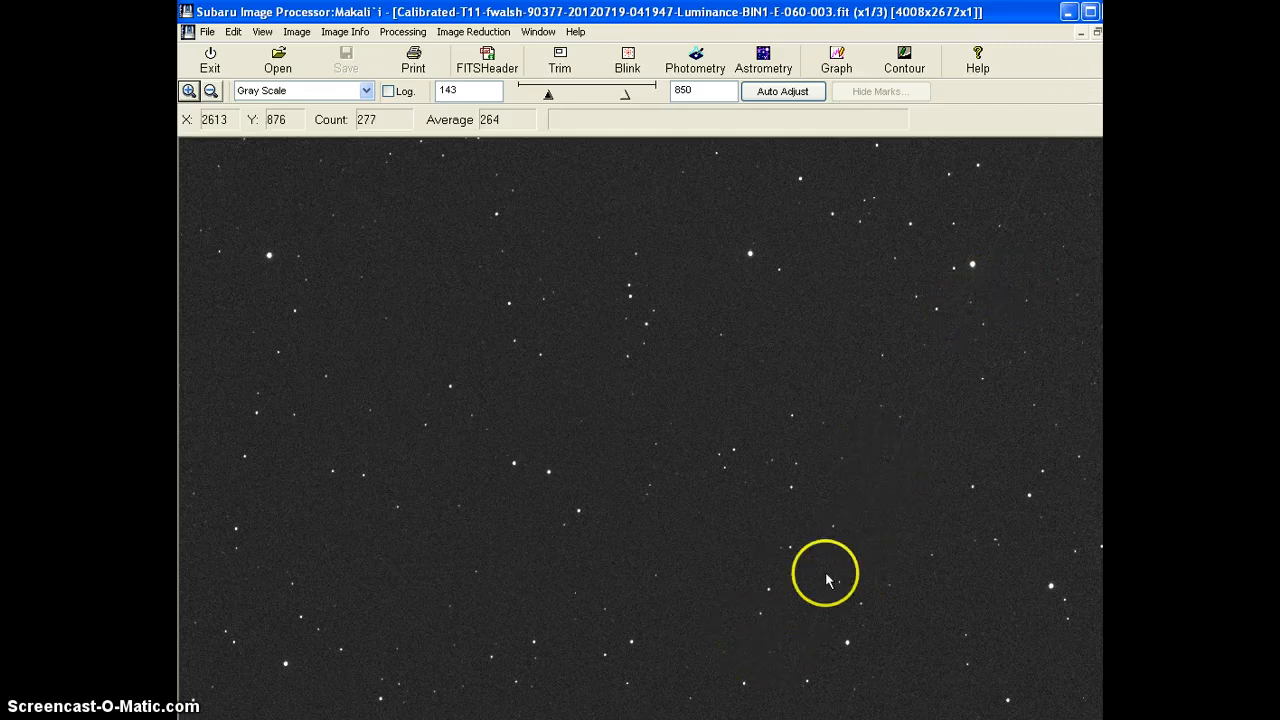
mouse_move(920, 224)
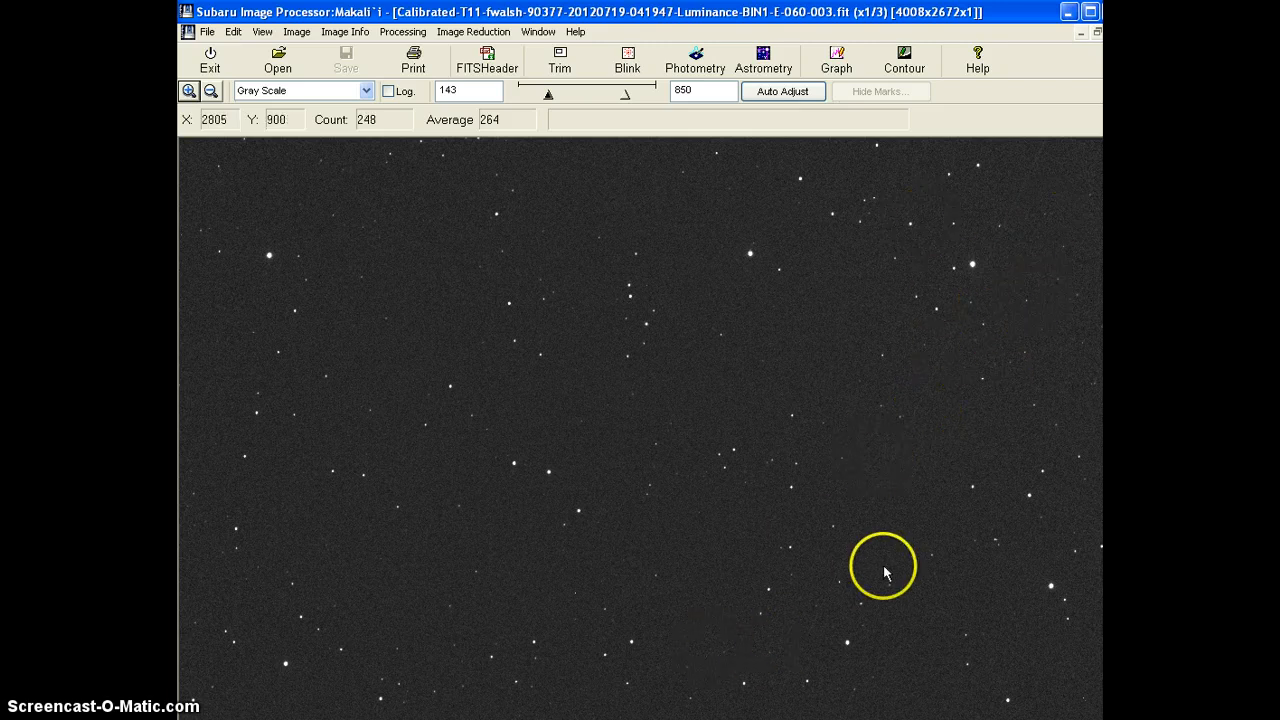
mouse_move(1038, 352)
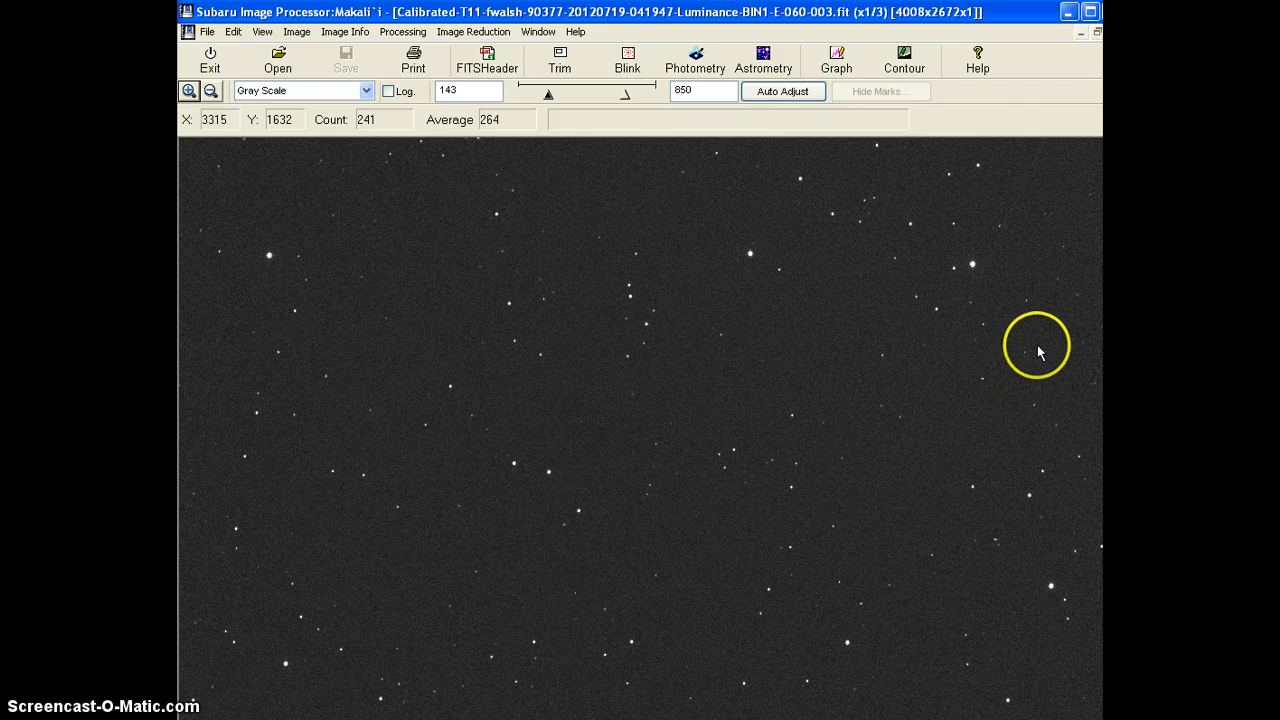
mouse_move(1000, 440)
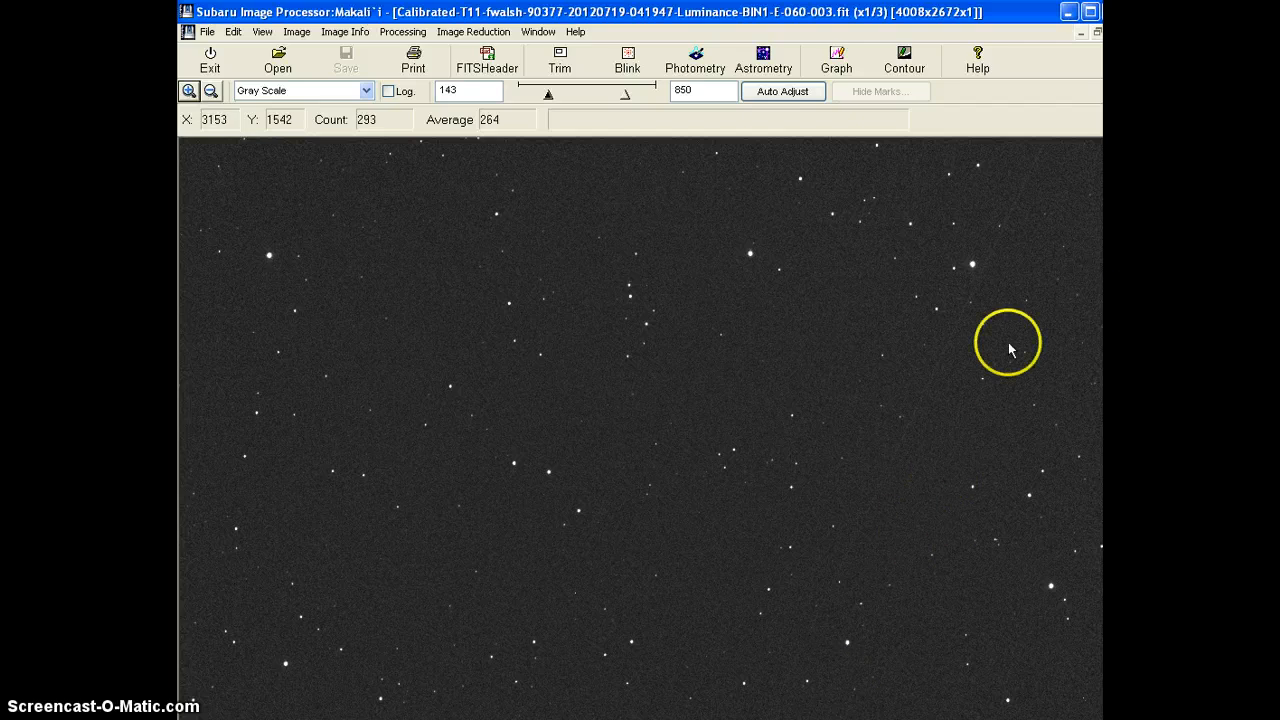
mouse_move(210, 152)
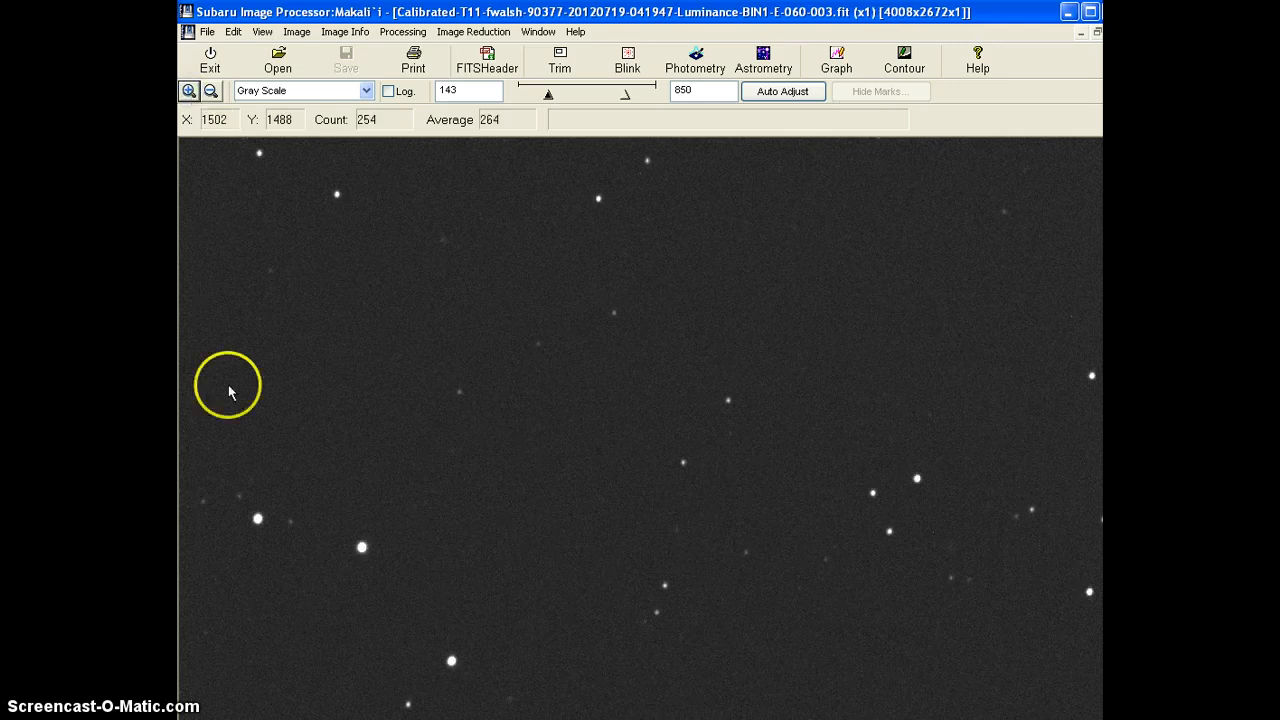
mouse_move(696, 540)
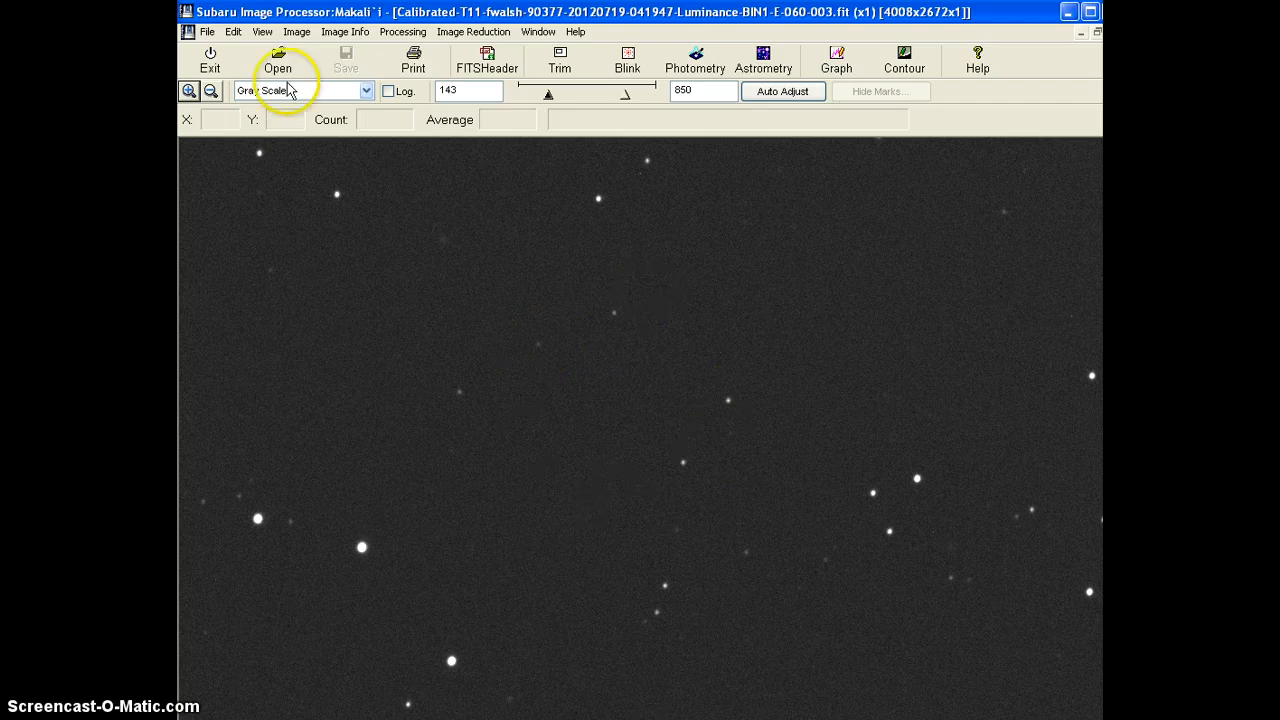
Zoom in on a bright star, back out to three-times magnification, then in again.
left_click(188, 92)
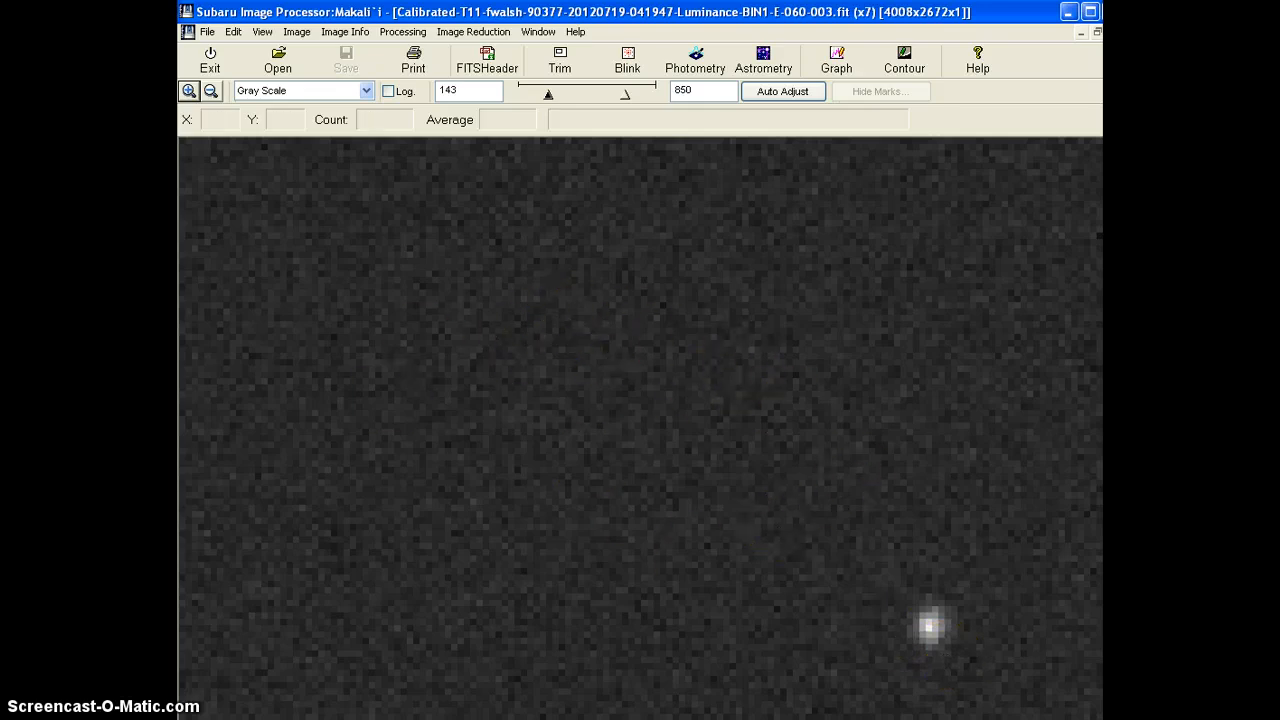
left_click(210, 90)
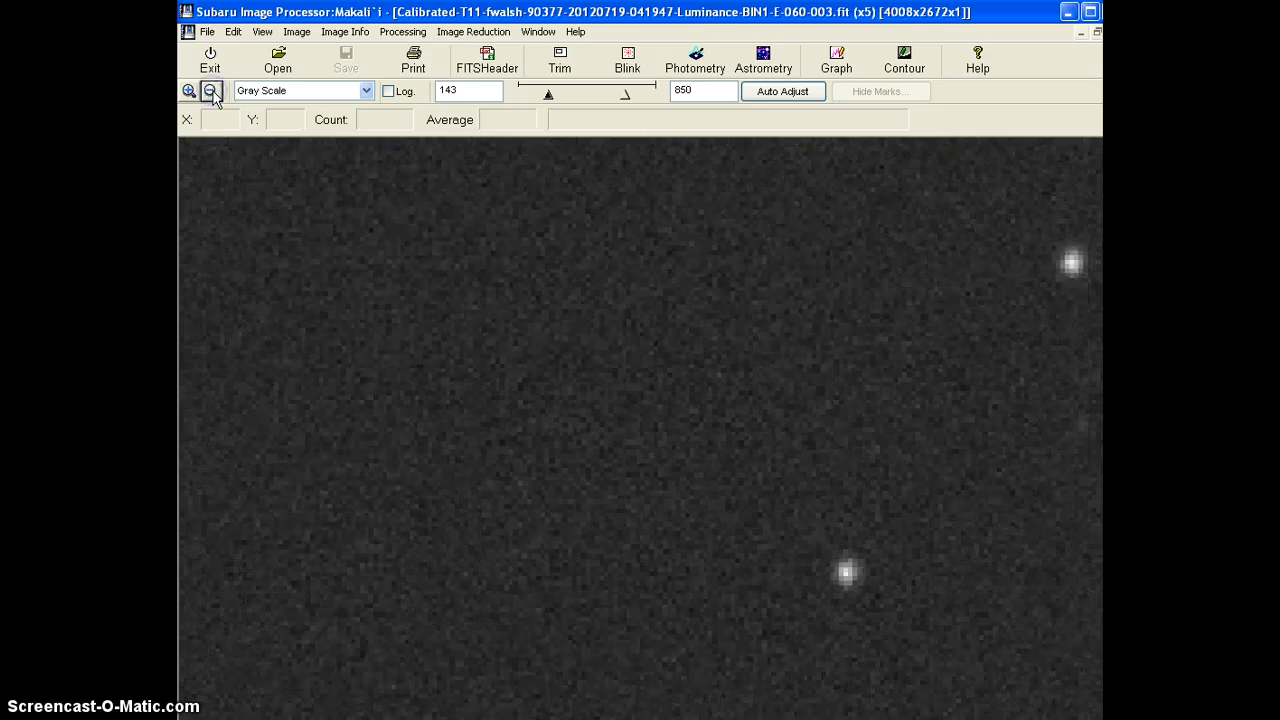
left_click(210, 90)
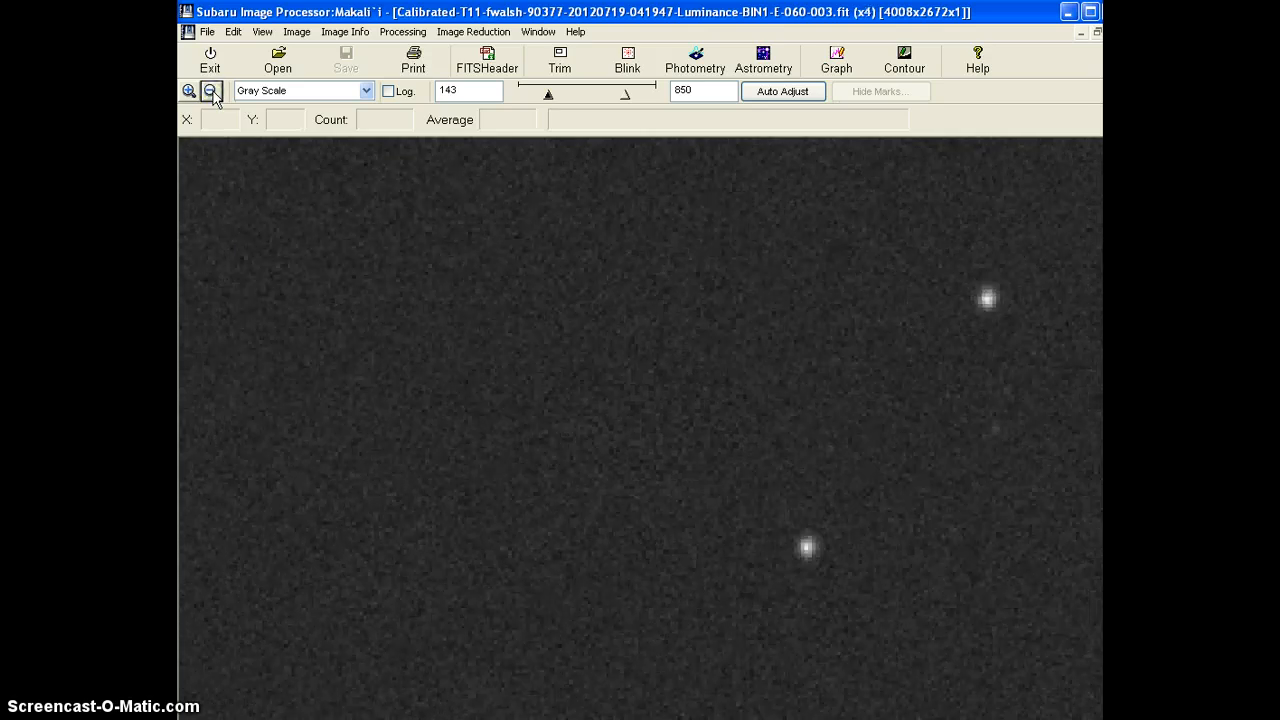
left_click(210, 92)
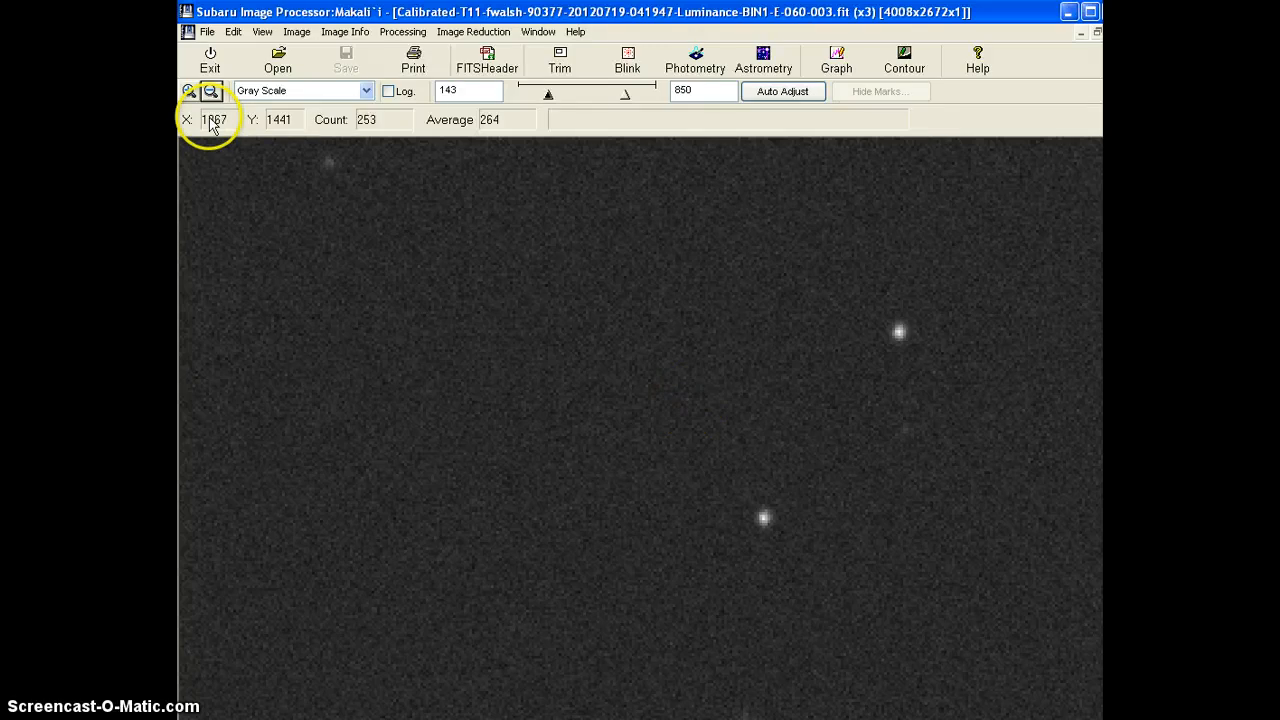
left_click(188, 92)
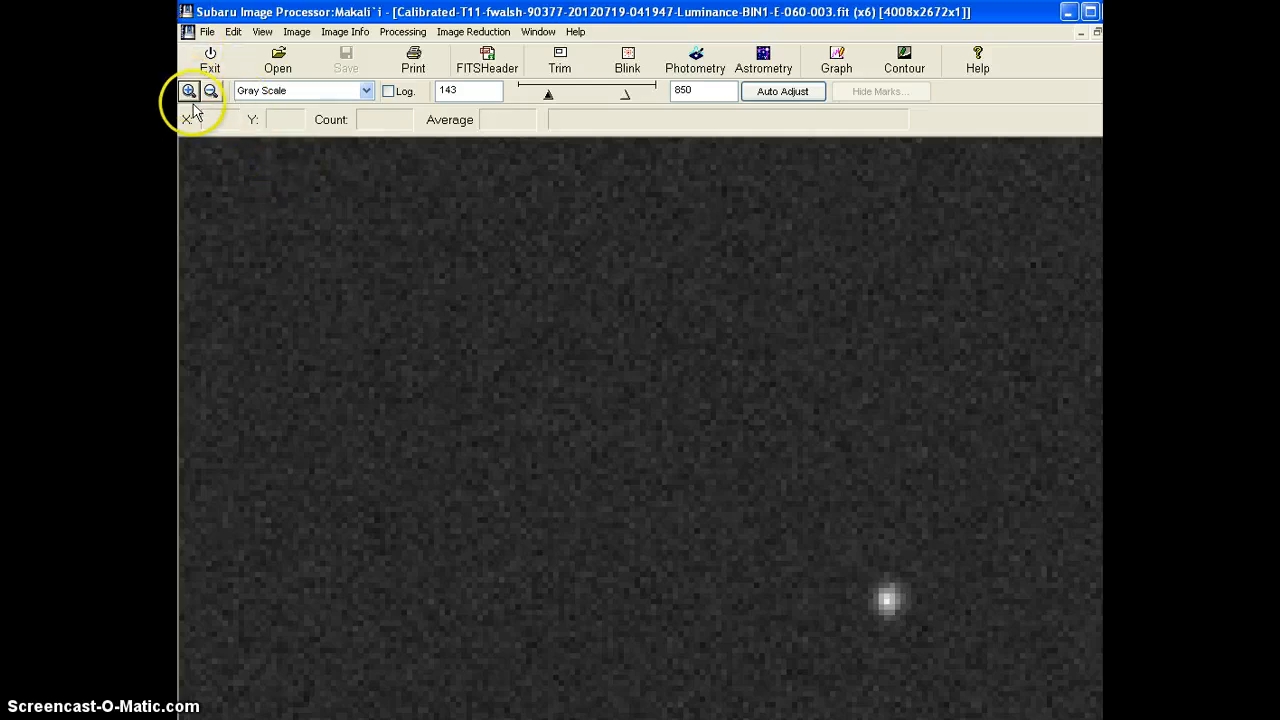
Zoom out to the wider field, magnify the two bright stars, then back out one step.
left_click(212, 92)
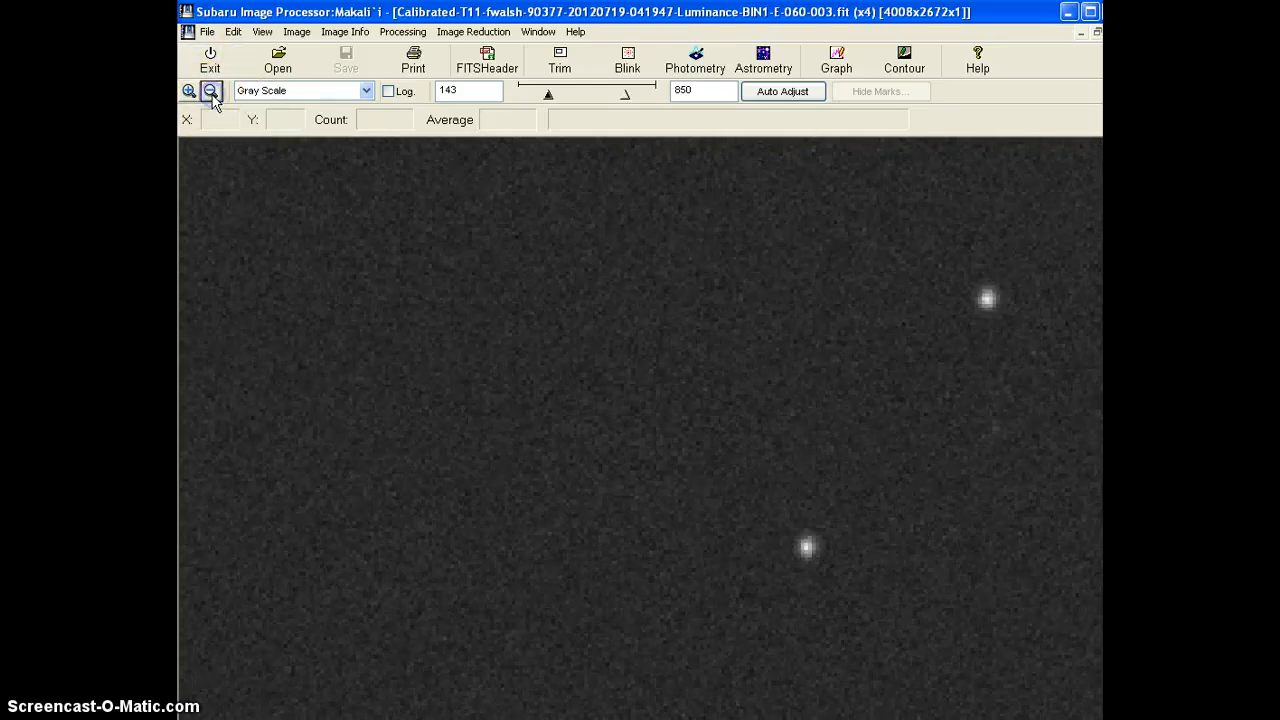
left_click(212, 92)
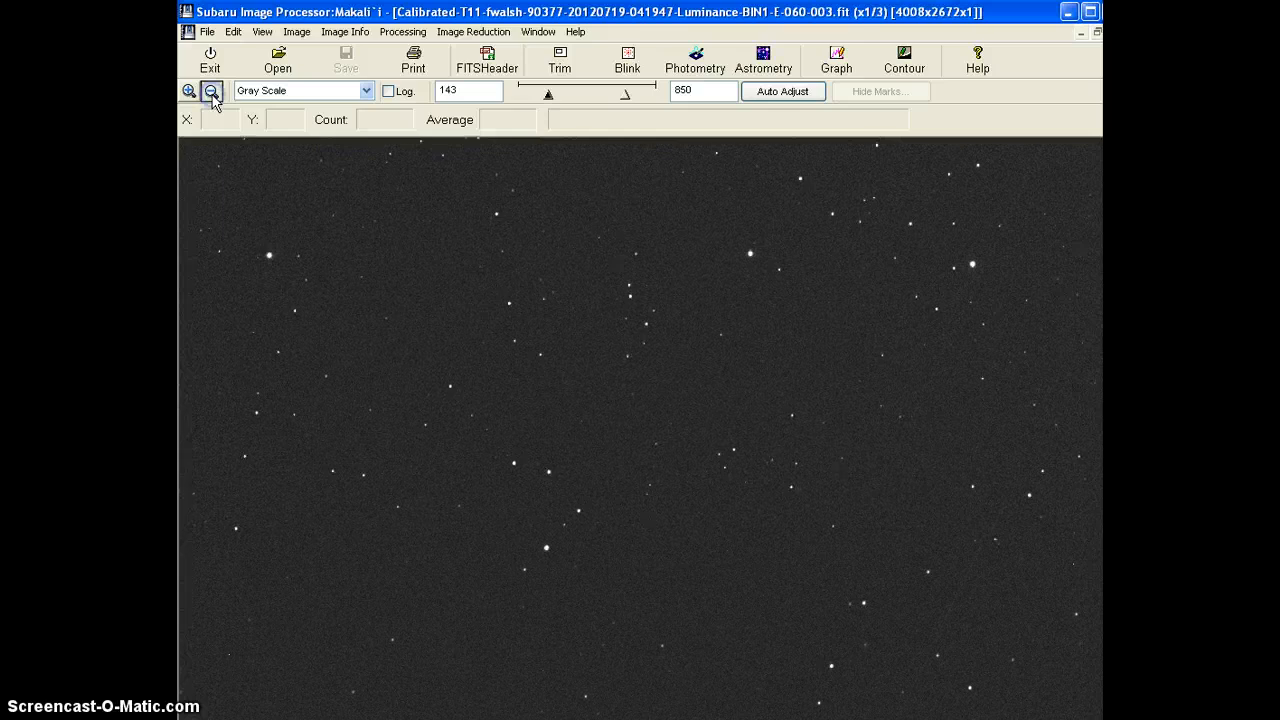
left_click(212, 92)
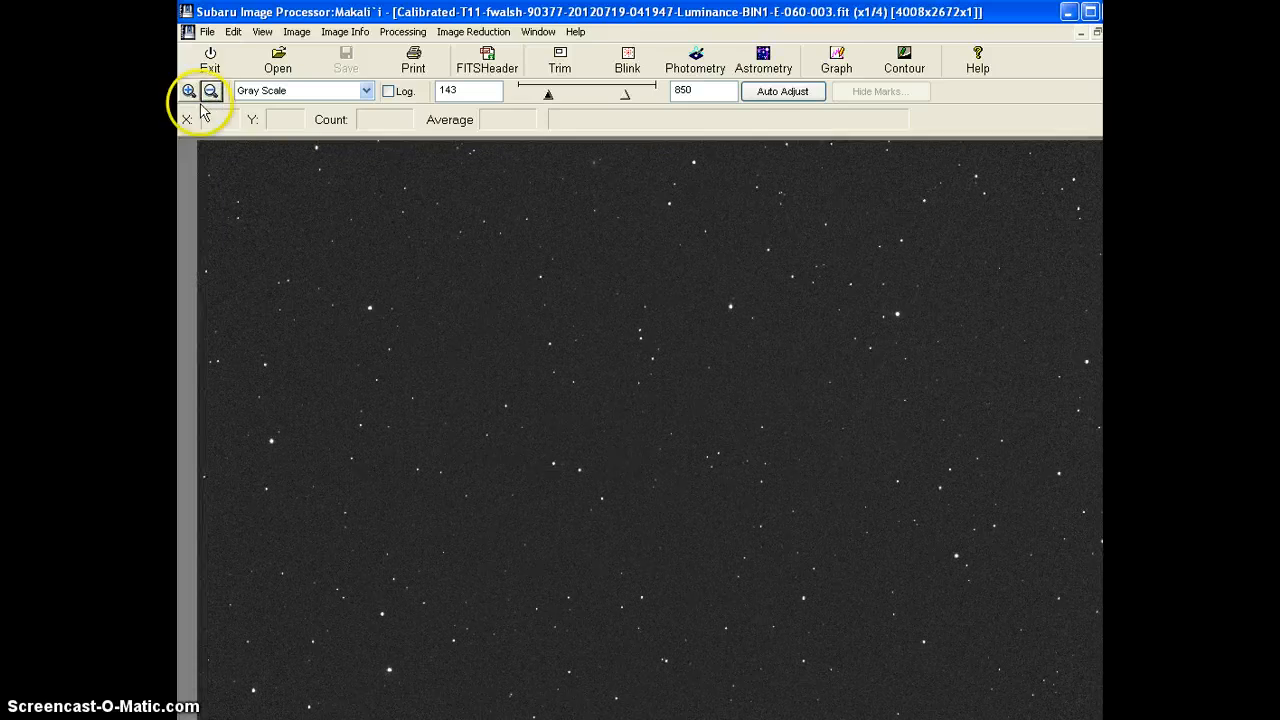
left_click(188, 92)
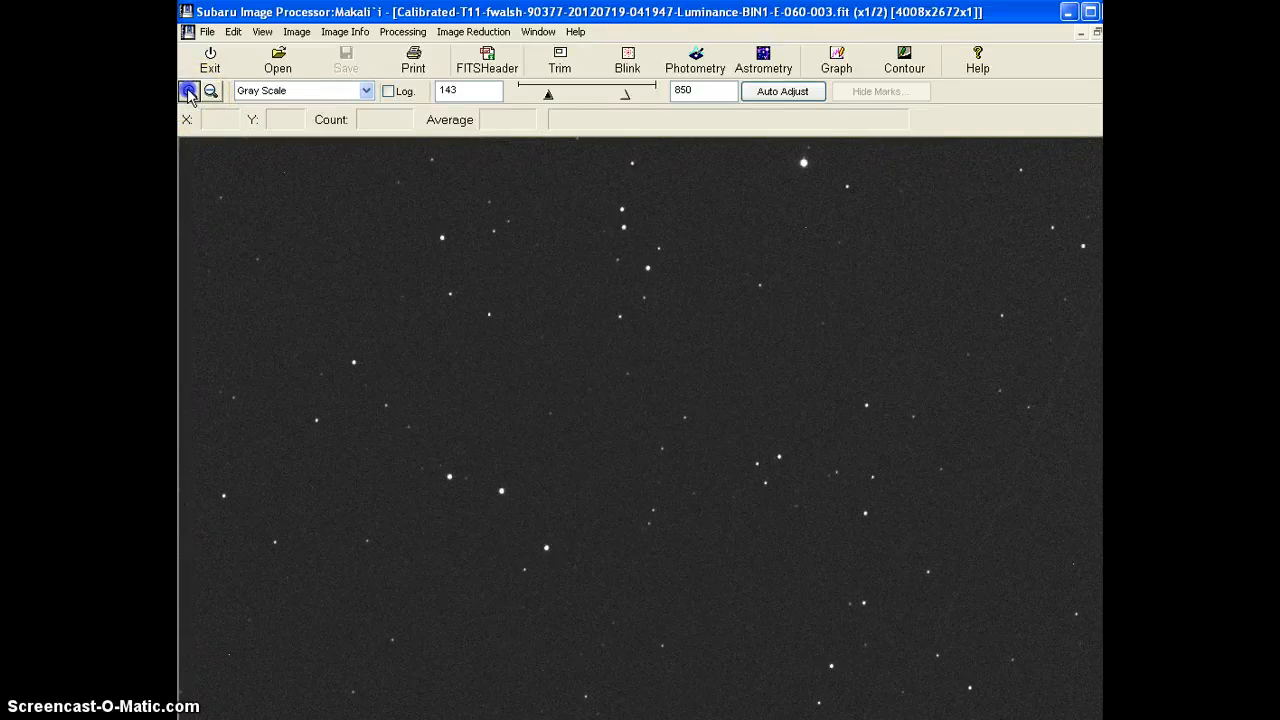
left_click(188, 90)
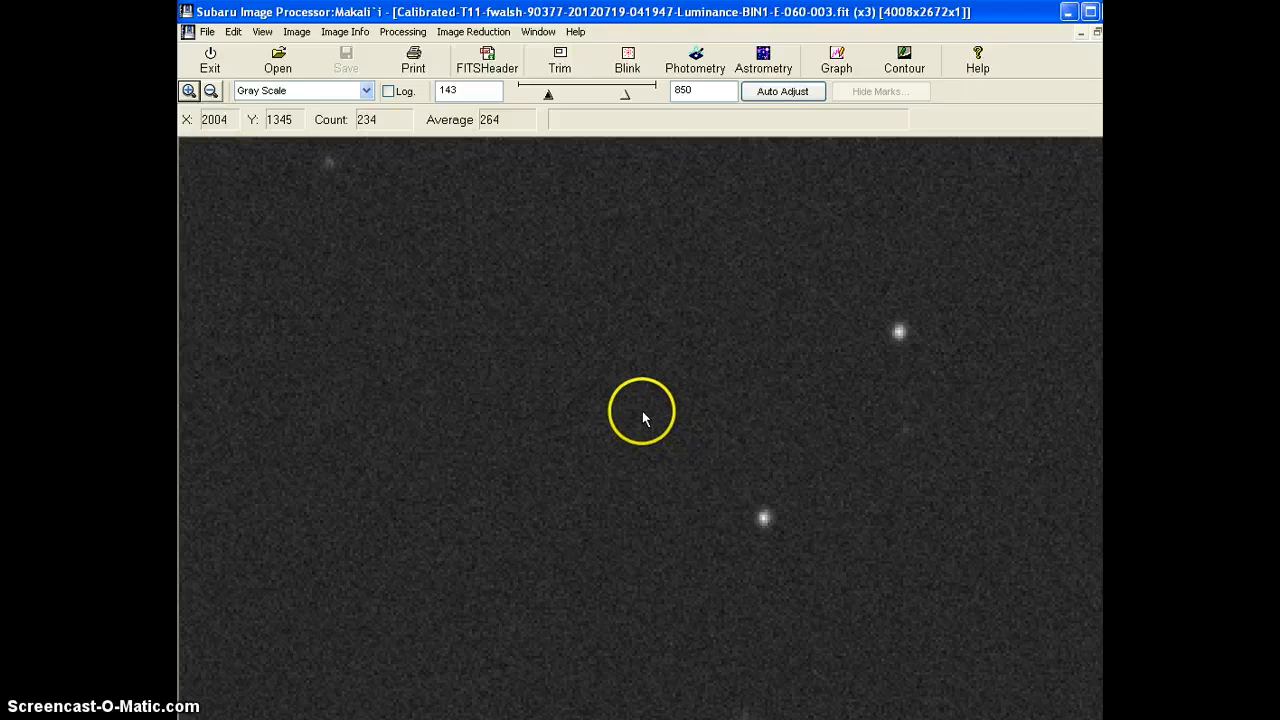
mouse_move(918, 432)
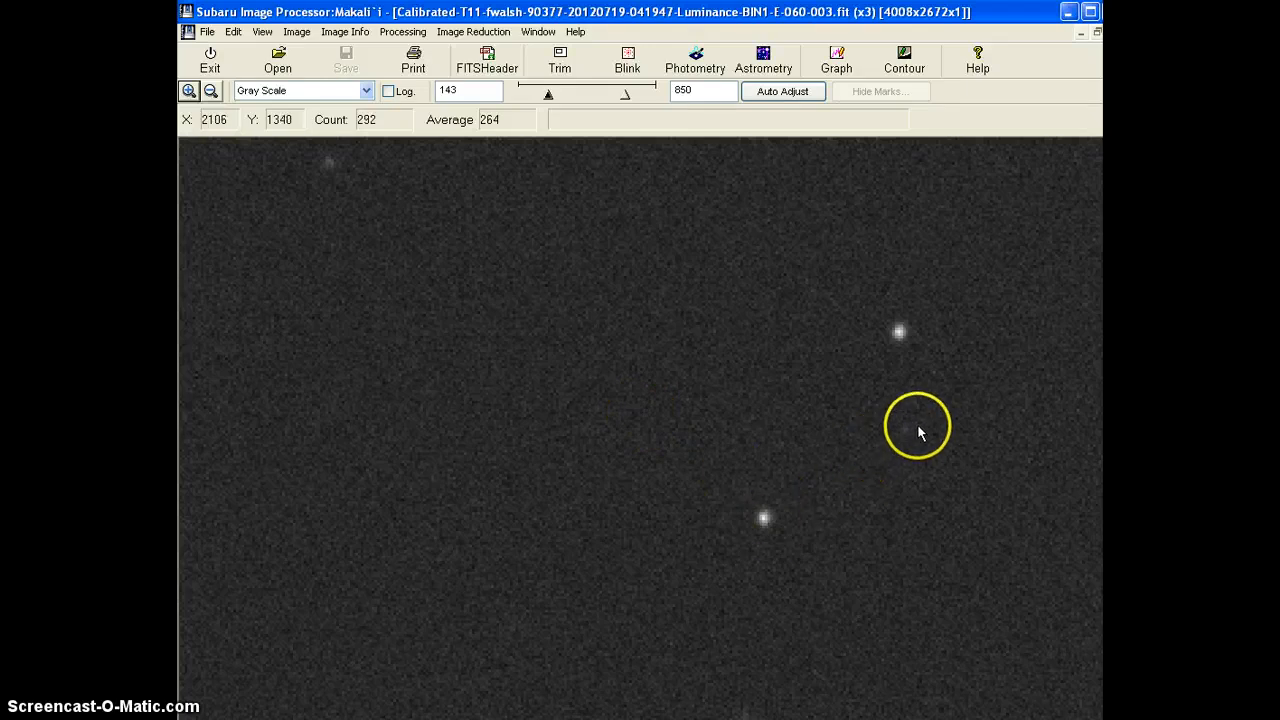
mouse_move(332, 168)
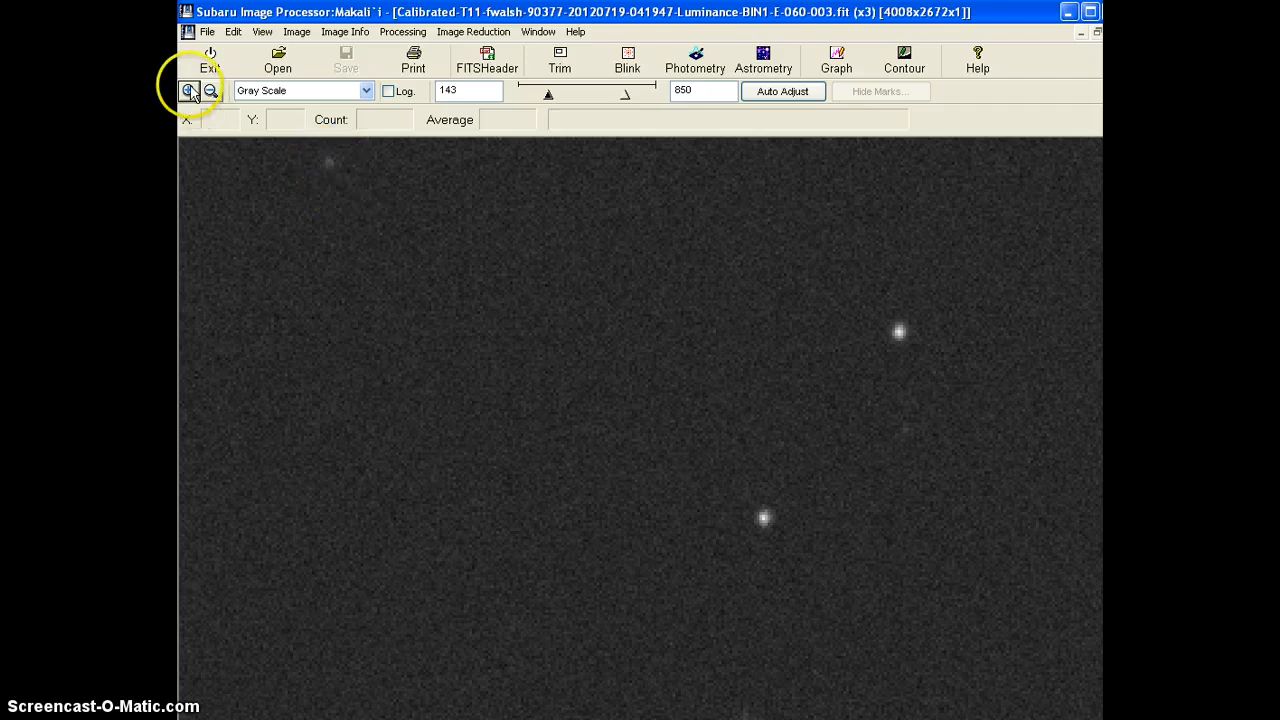
left_click(212, 90)
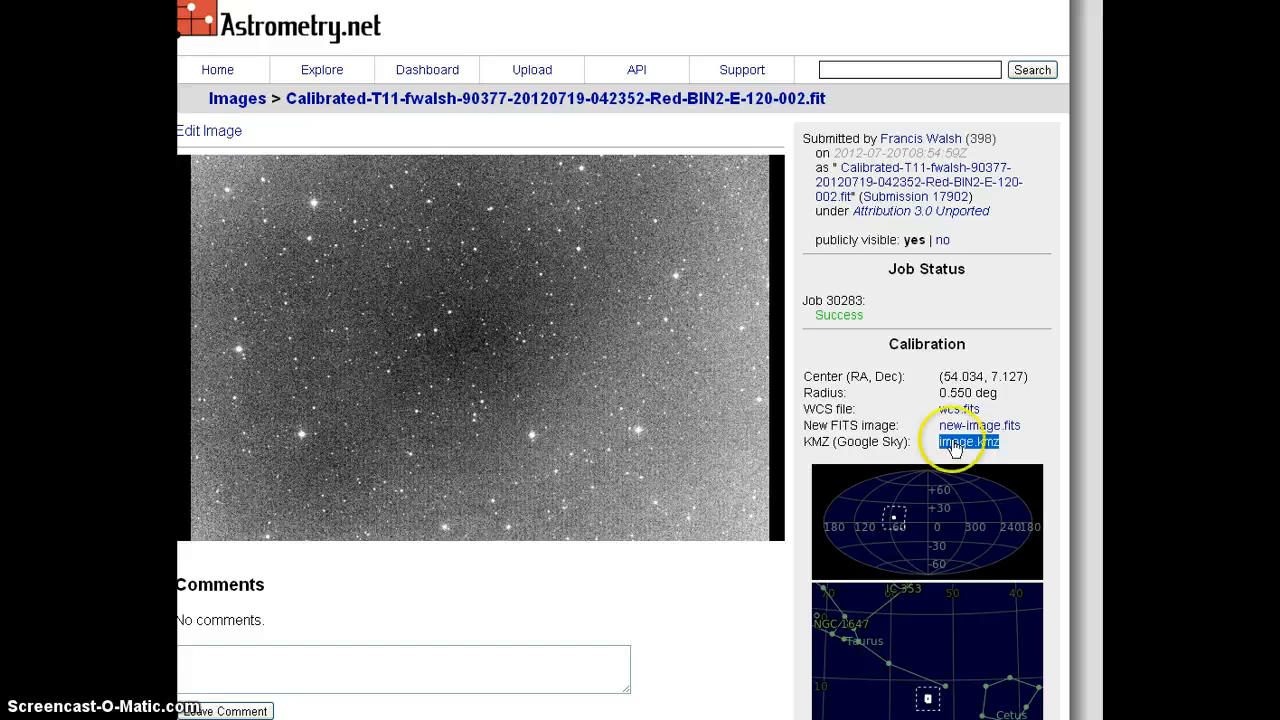
mouse_move(790, 404)
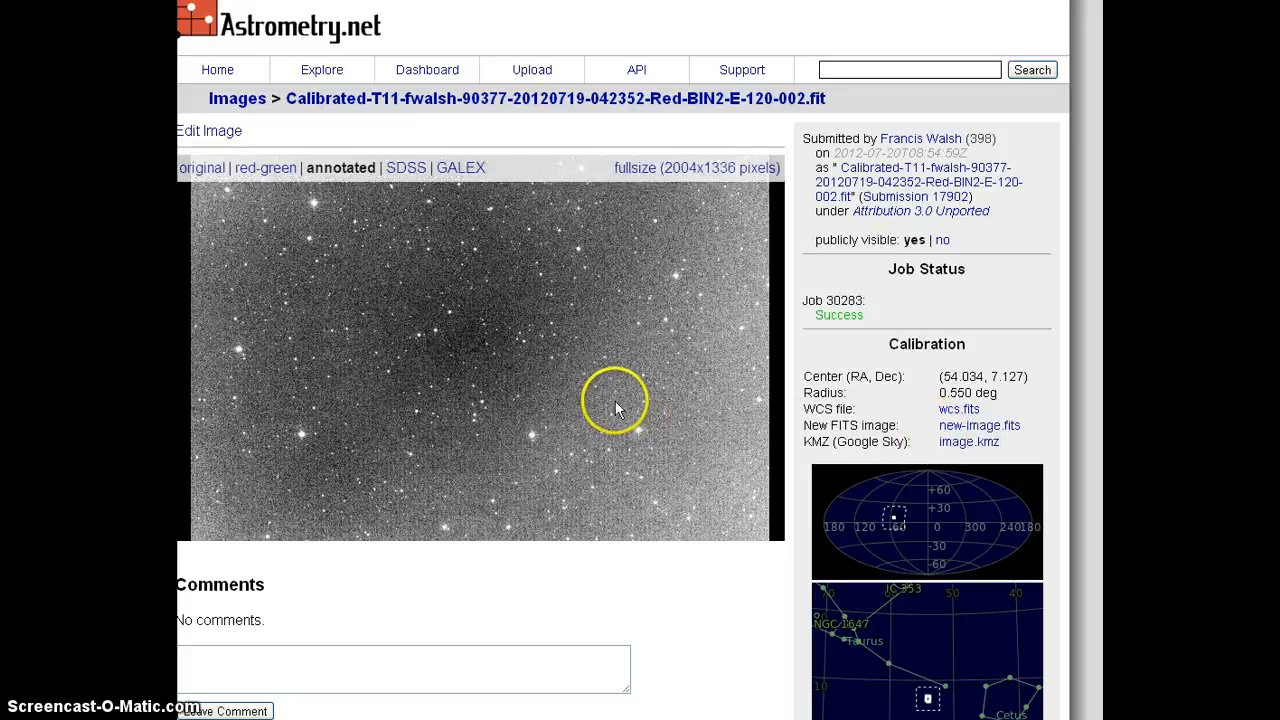
mouse_move(610, 390)
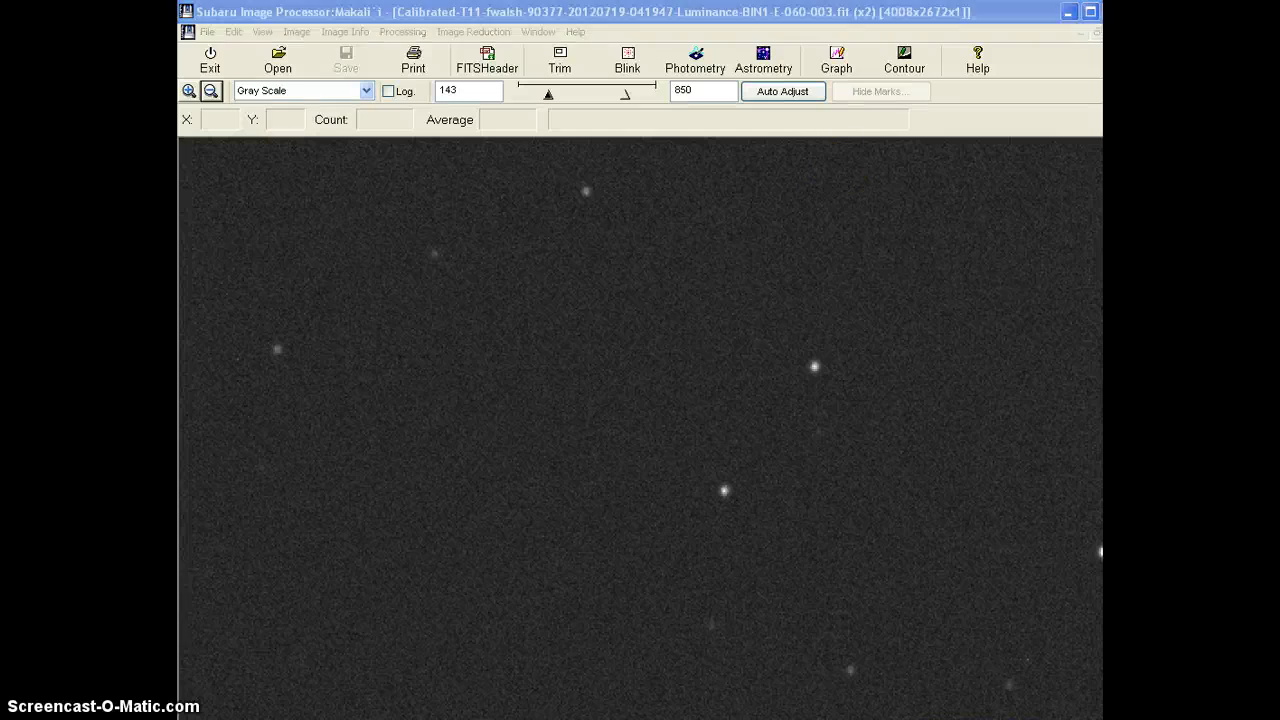
left_click(412, 58)
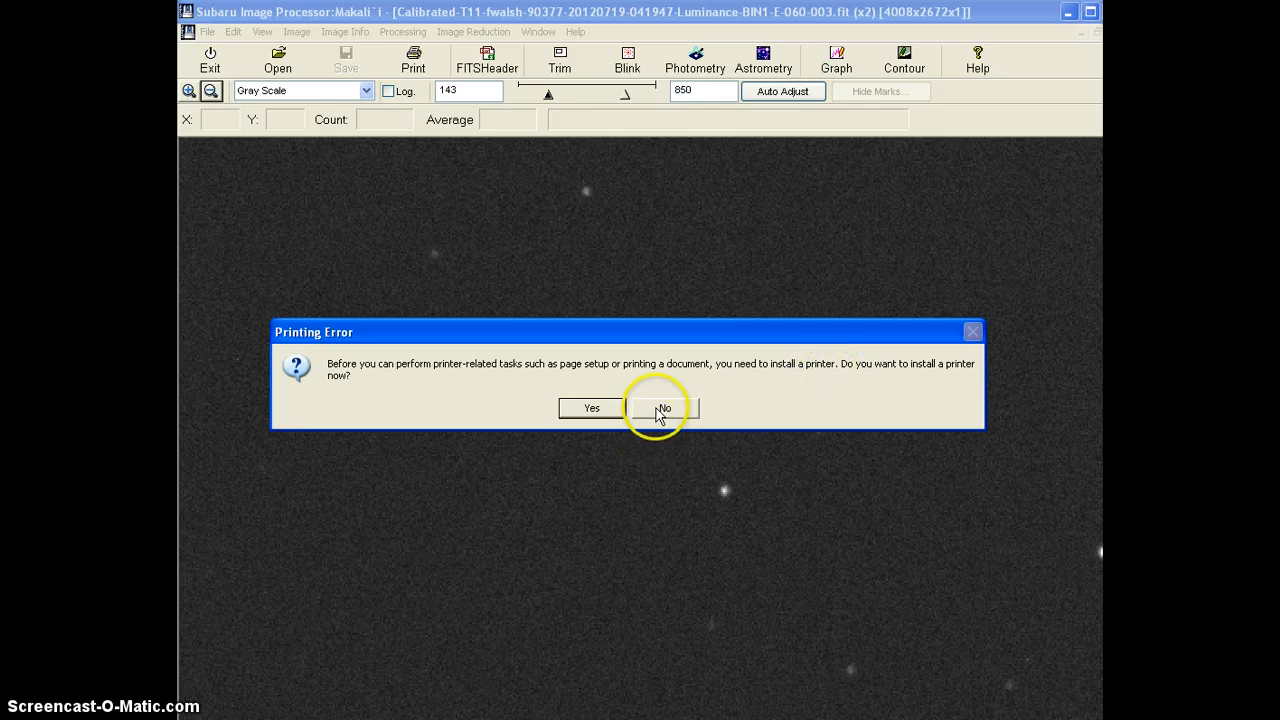
left_click(662, 408)
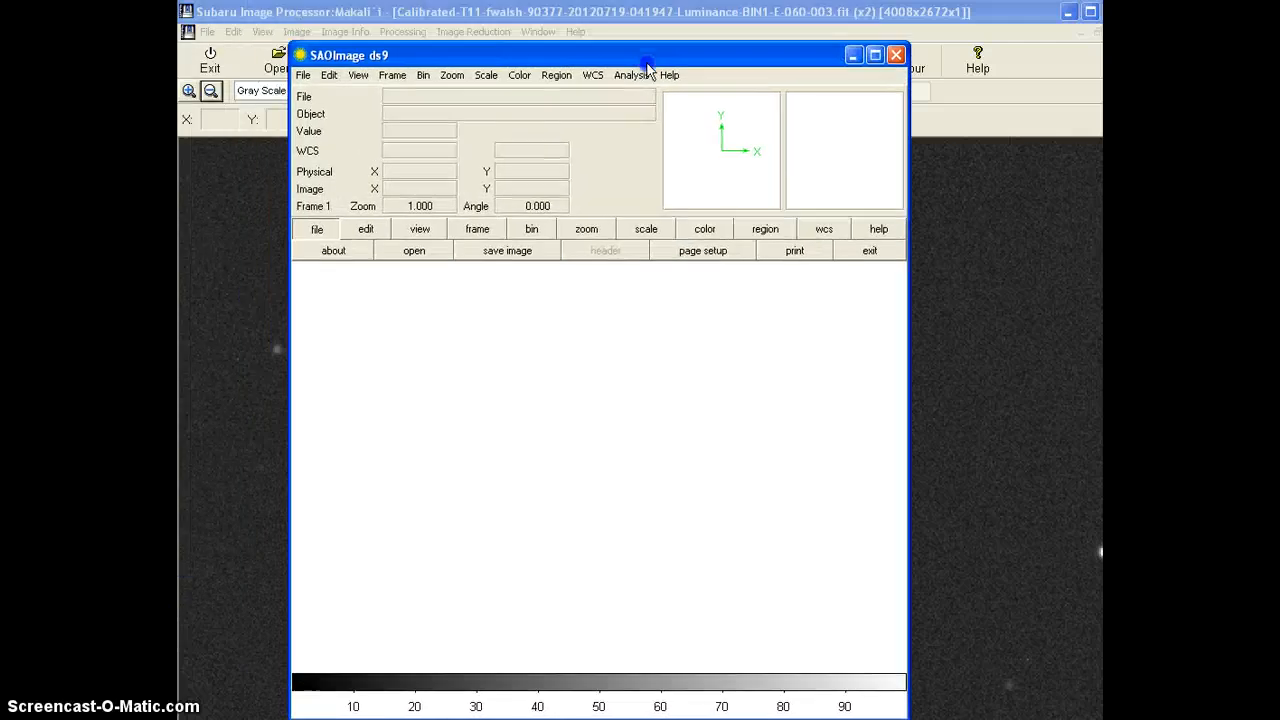
left_click(304, 76)
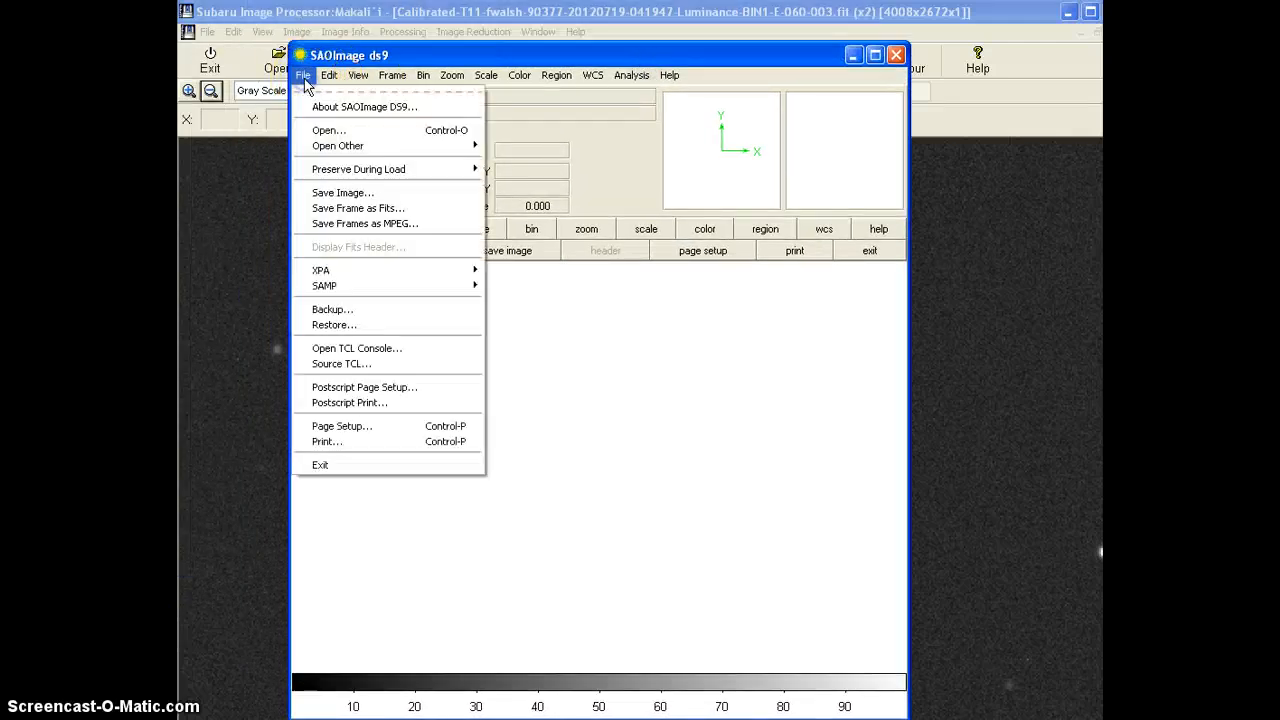
left_click(328, 130)
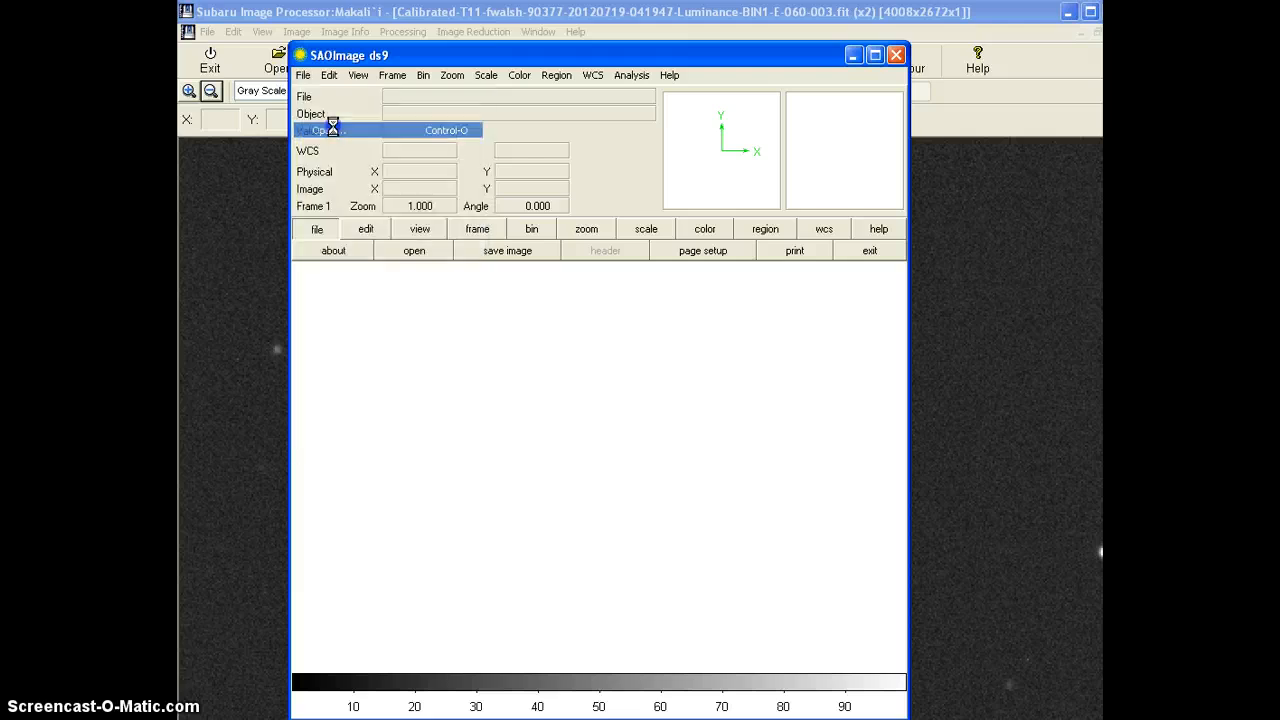
left_click(320, 130)
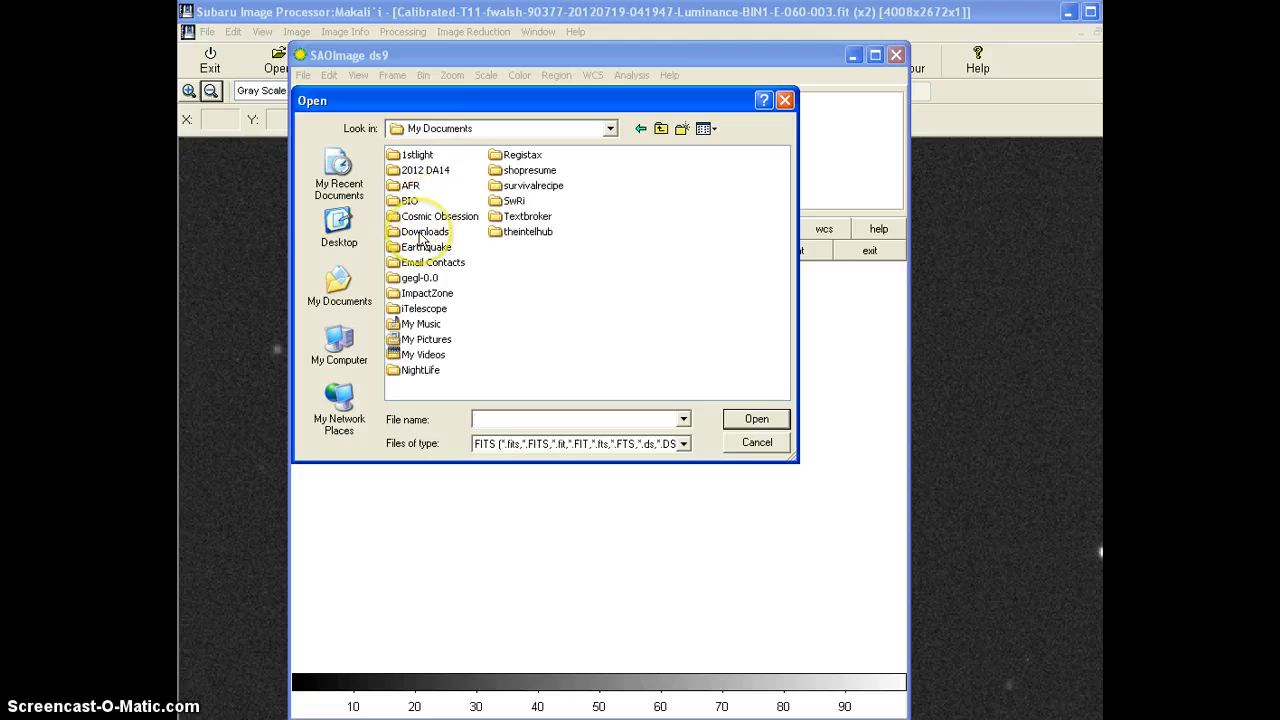
double_click(424, 232)
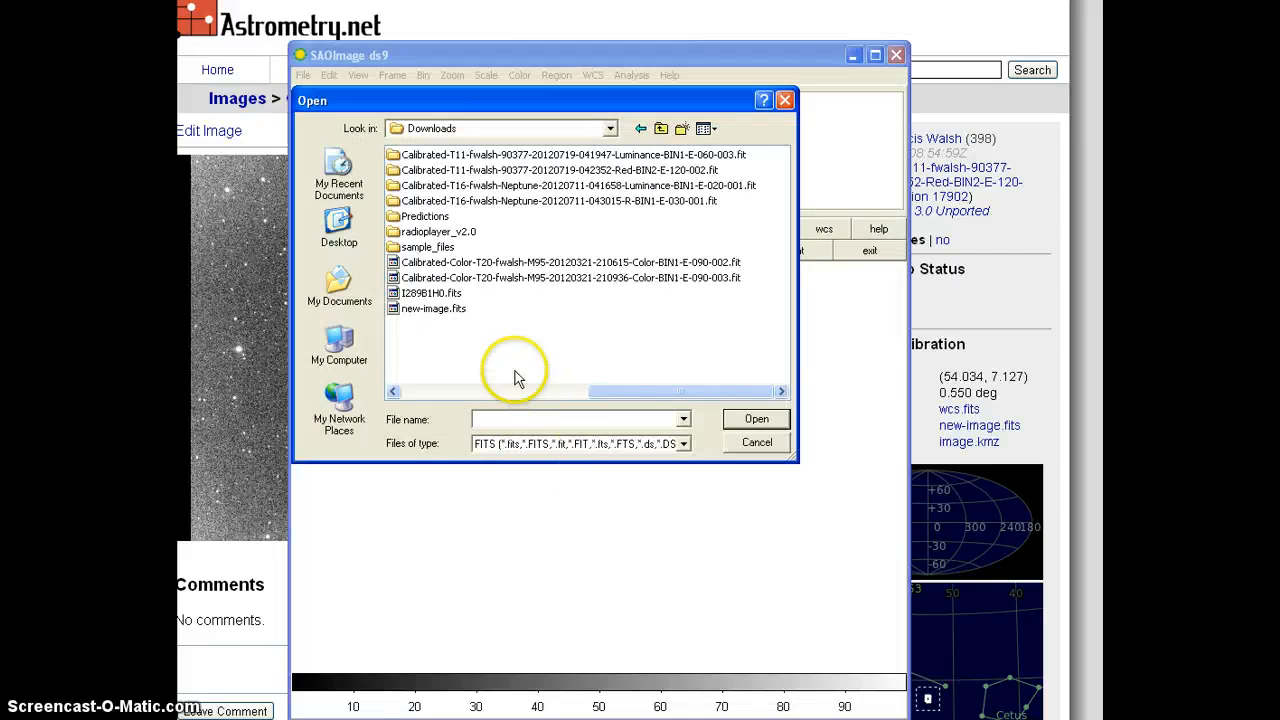
mouse_move(596, 398)
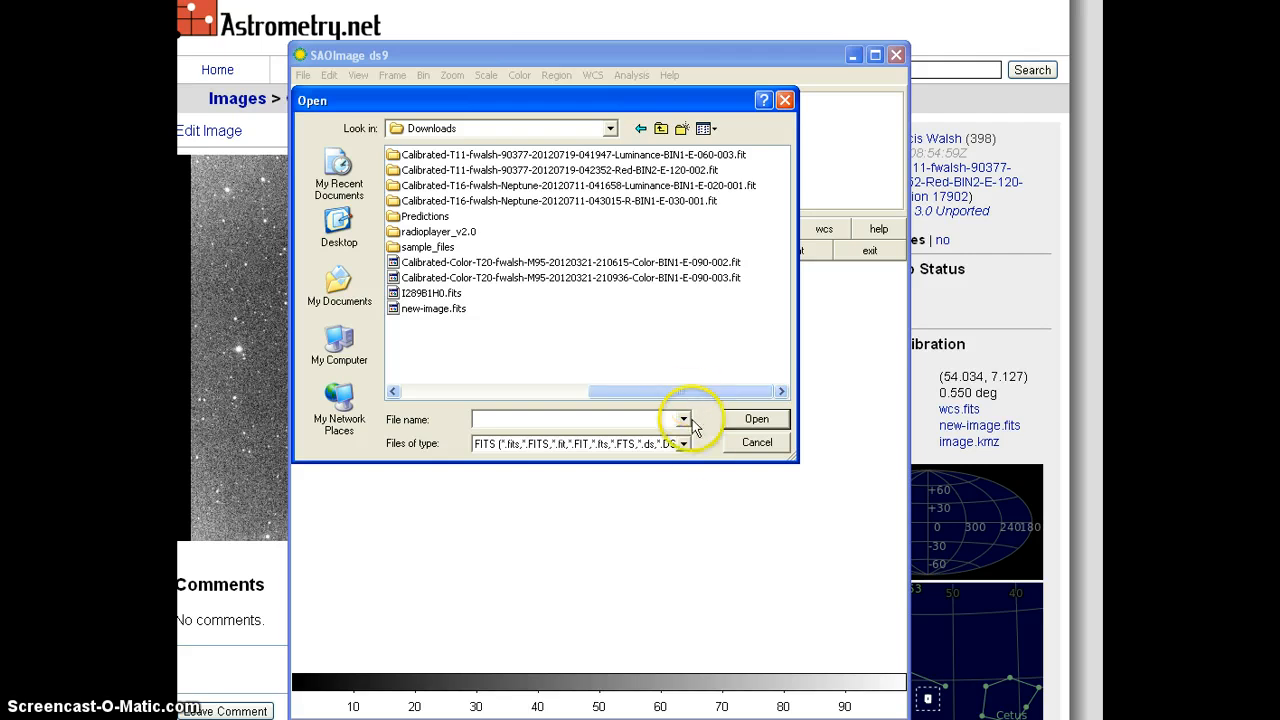
left_click(684, 444)
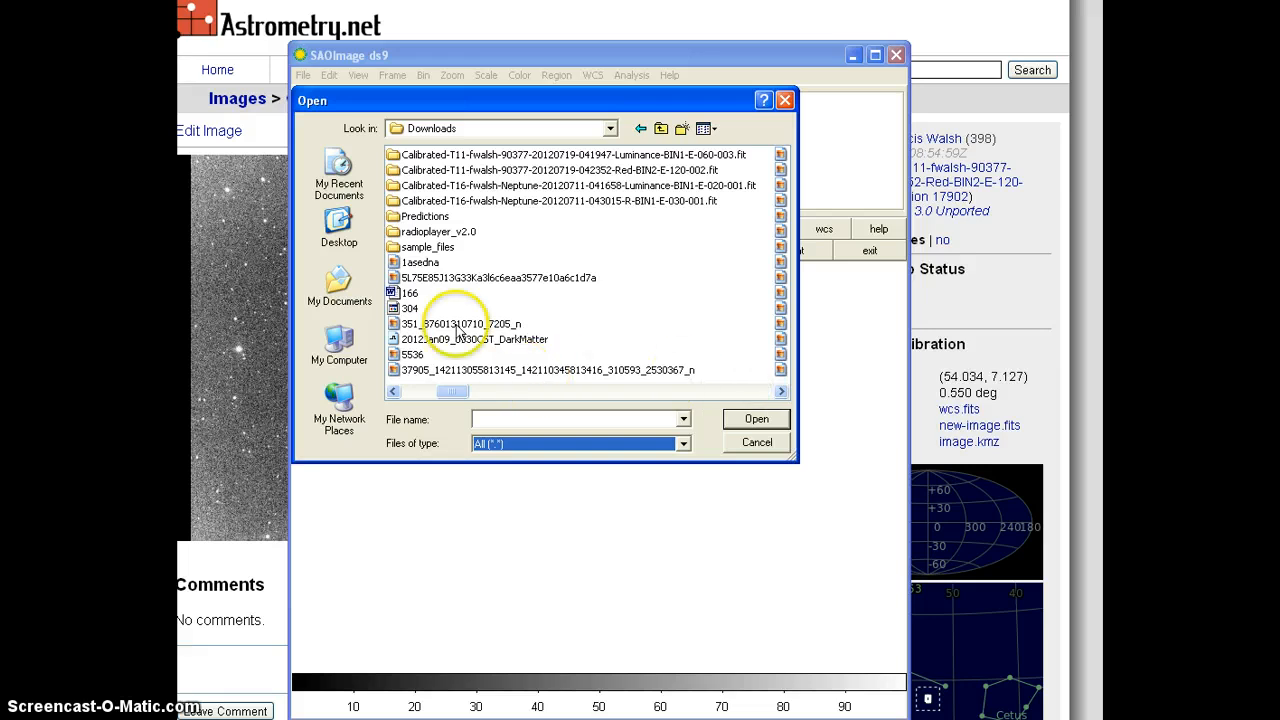
left_click(780, 390)
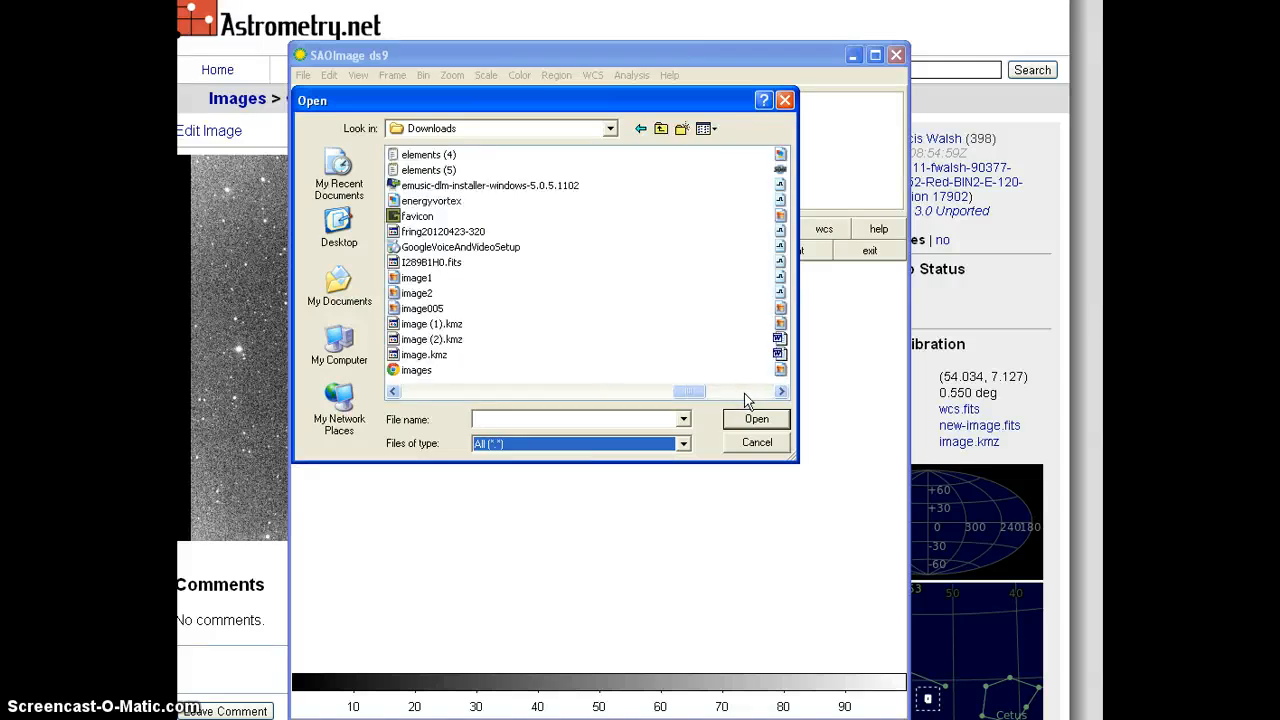
mouse_move(432, 324)
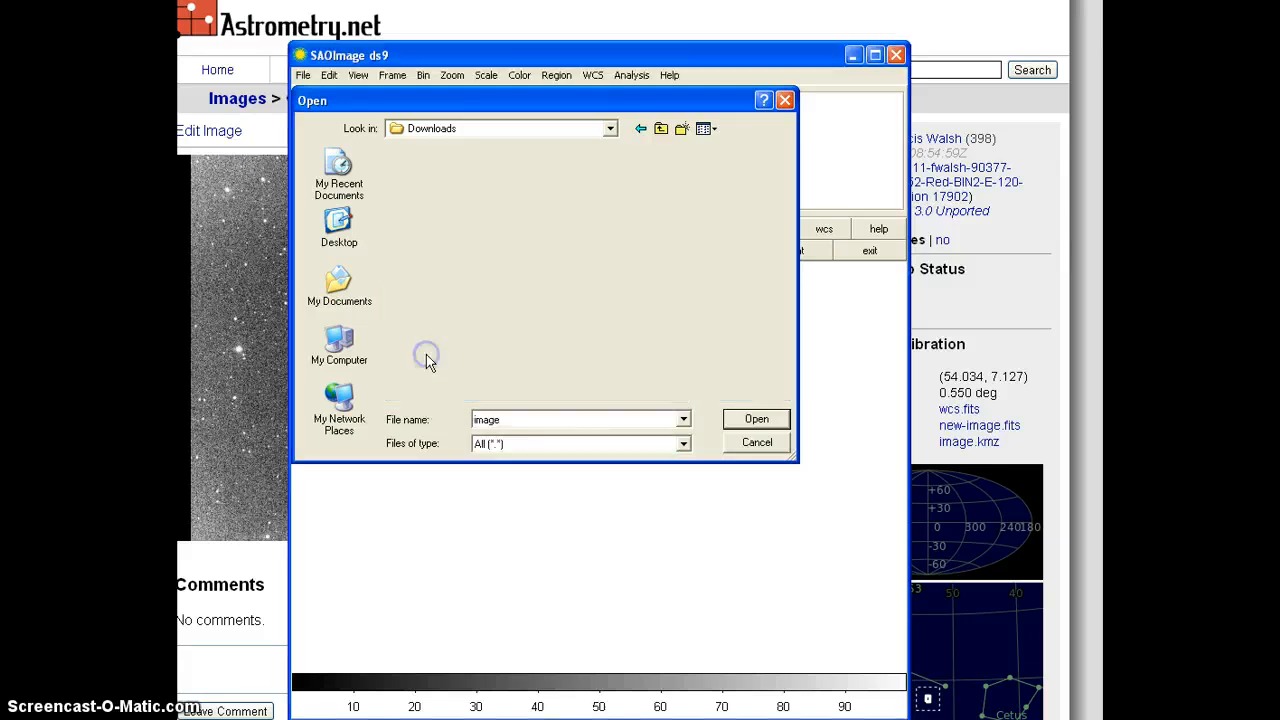
left_click(756, 420)
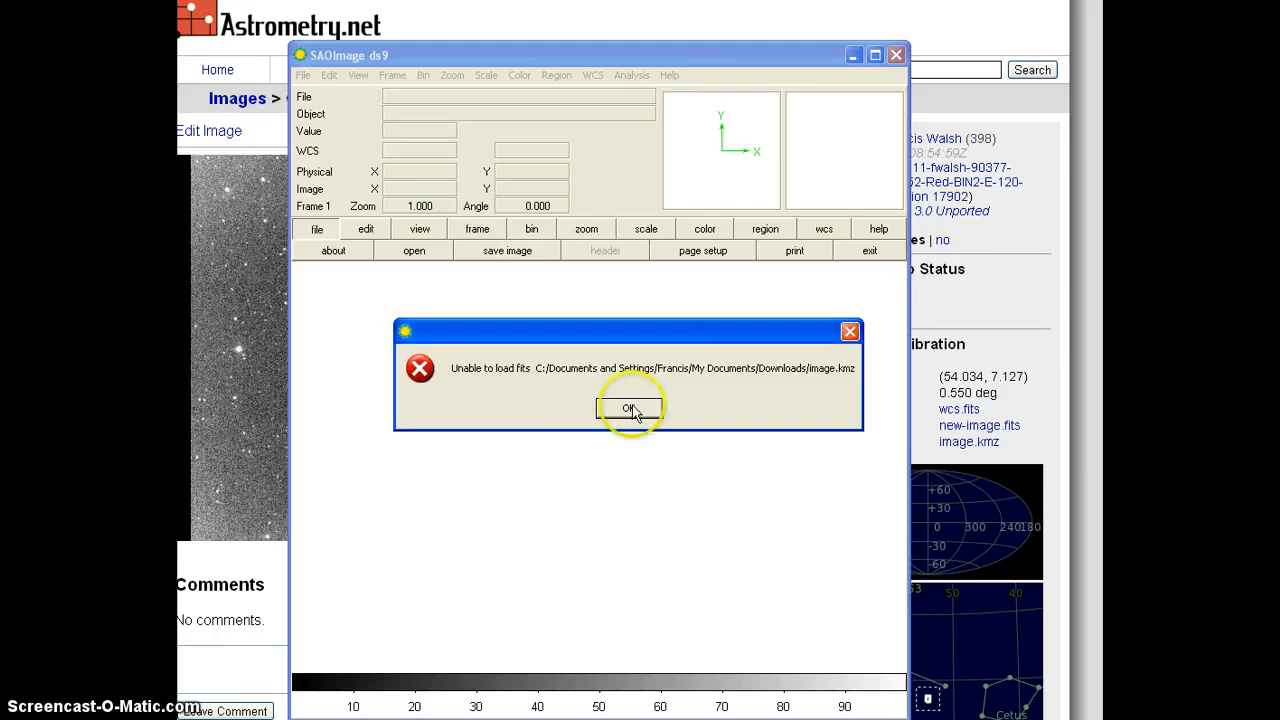
left_click(628, 408)
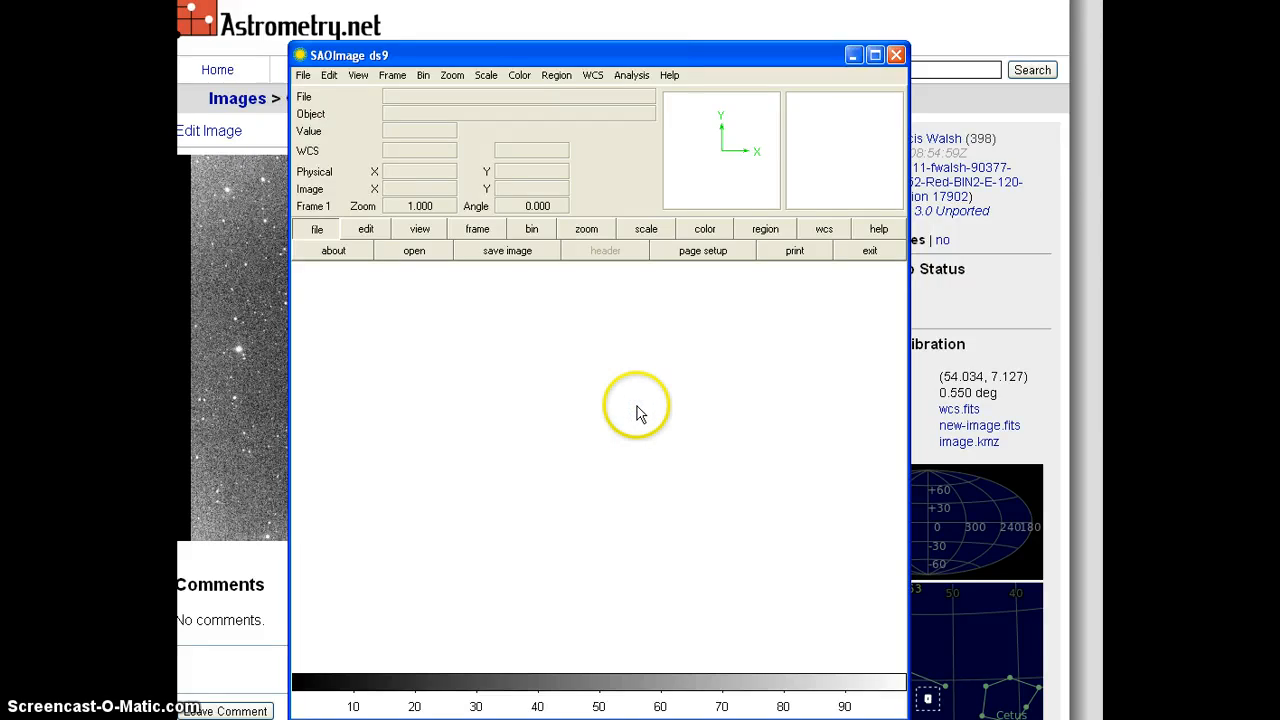
mouse_move(612, 384)
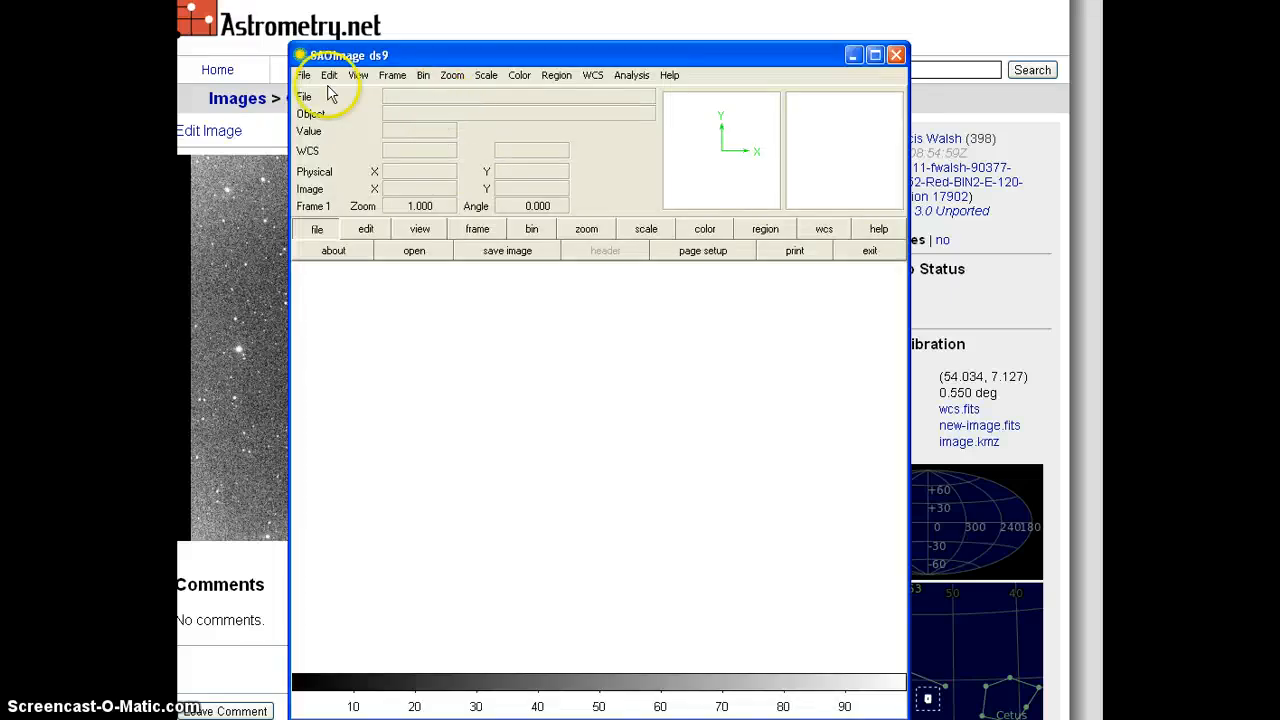
Load new-image (1).fits from Downloads via File > Open.
left_click(304, 76)
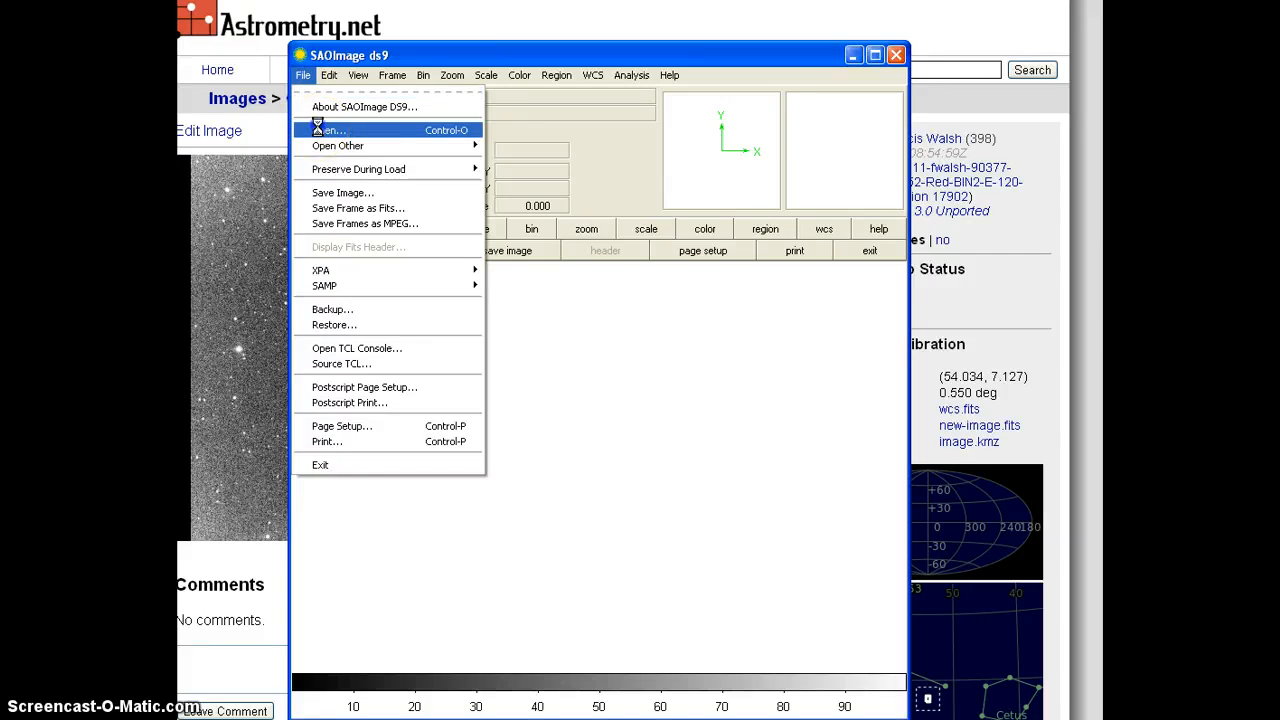
left_click(328, 130)
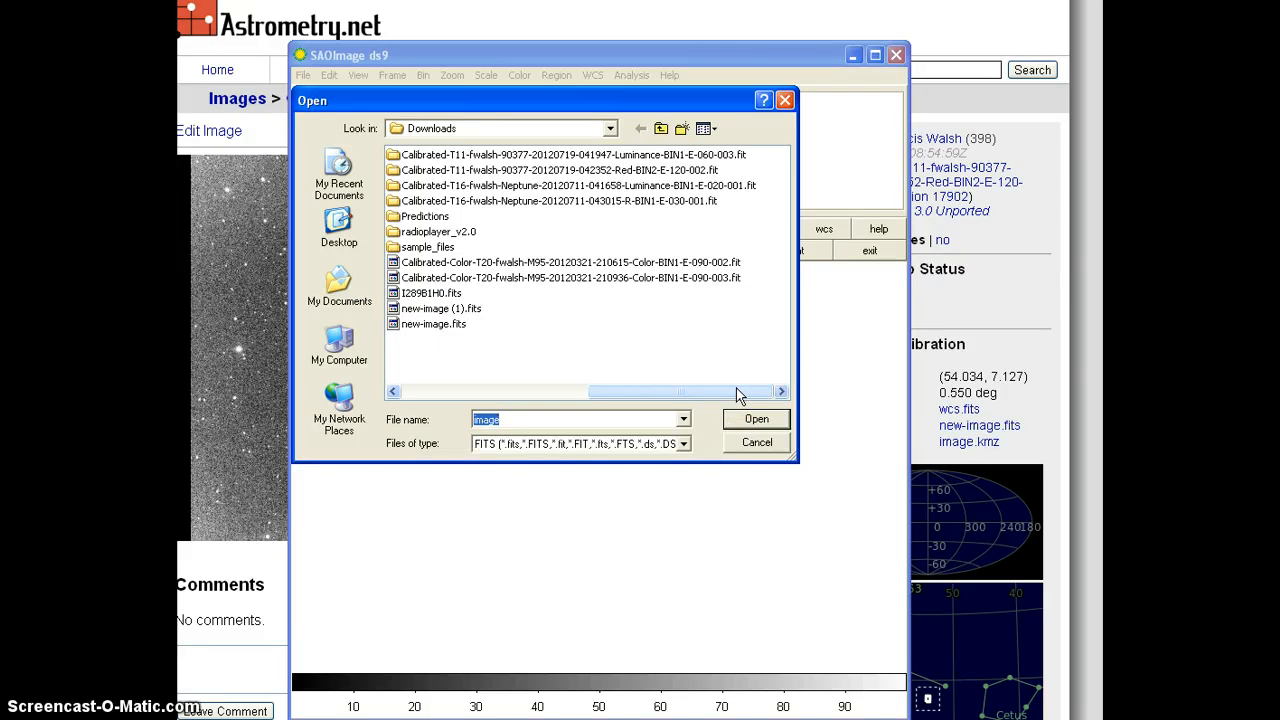
left_click(756, 444)
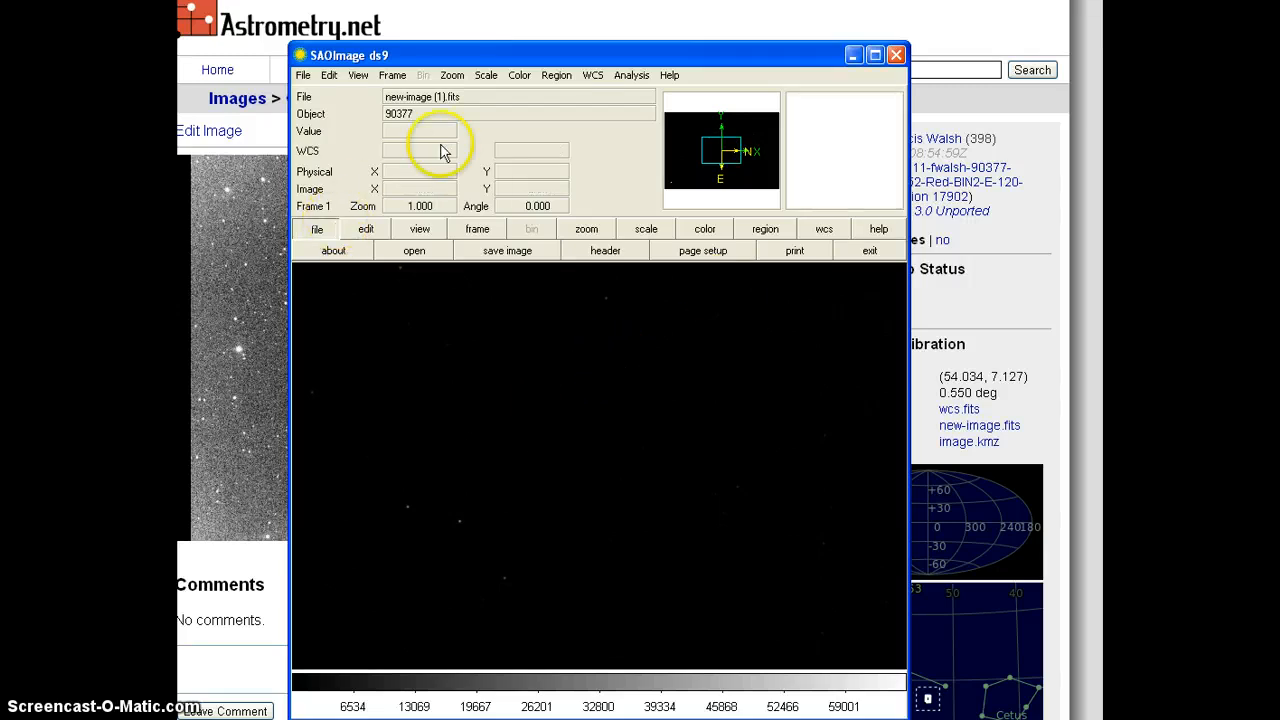
Reposition the DS9 viewer and read FK5 coordinates near RA 03:36:09, Dec +07:07 in the field.
left_click(420, 228)
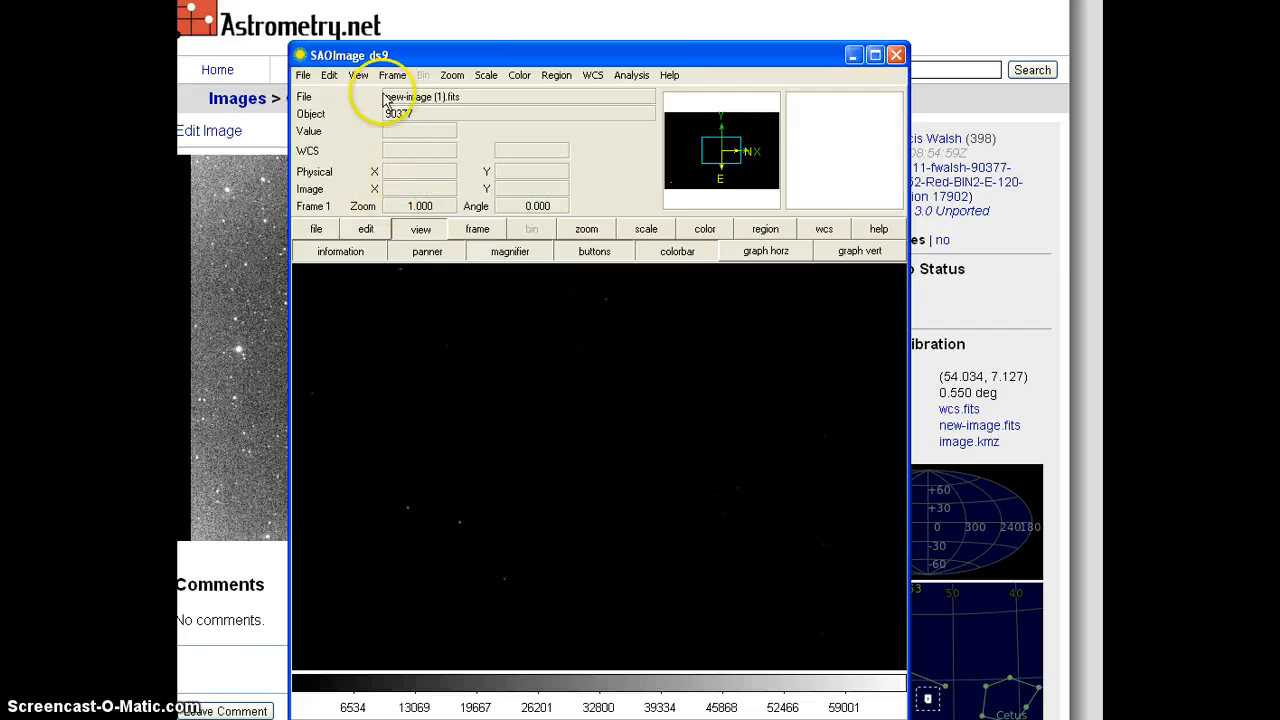
mouse_move(600, 476)
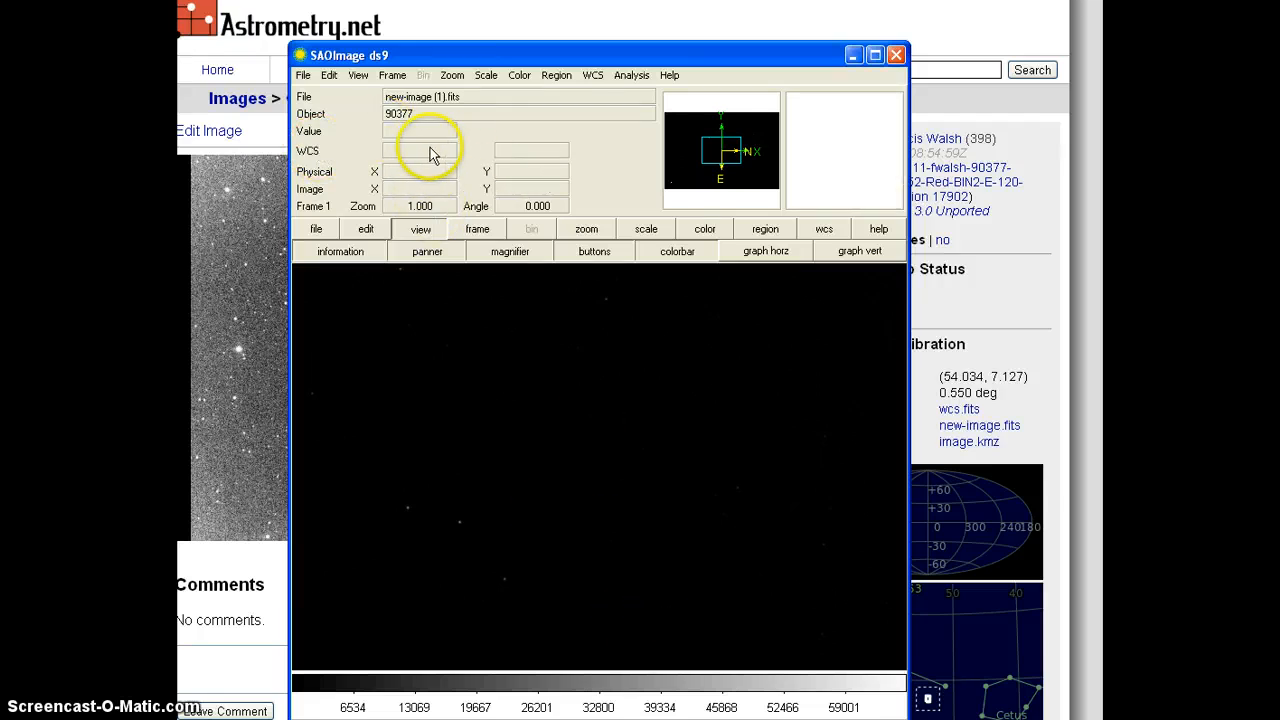
mouse_move(612, 548)
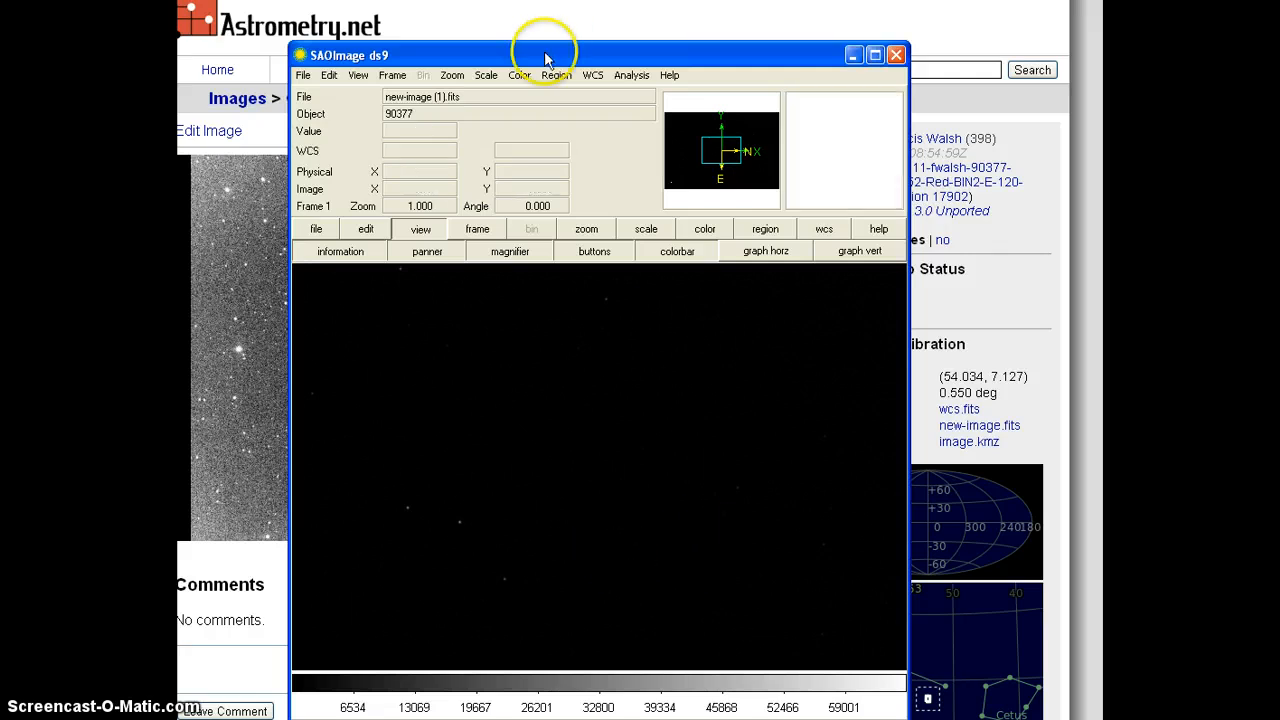
left_click_drag(544, 56, 612, 60)
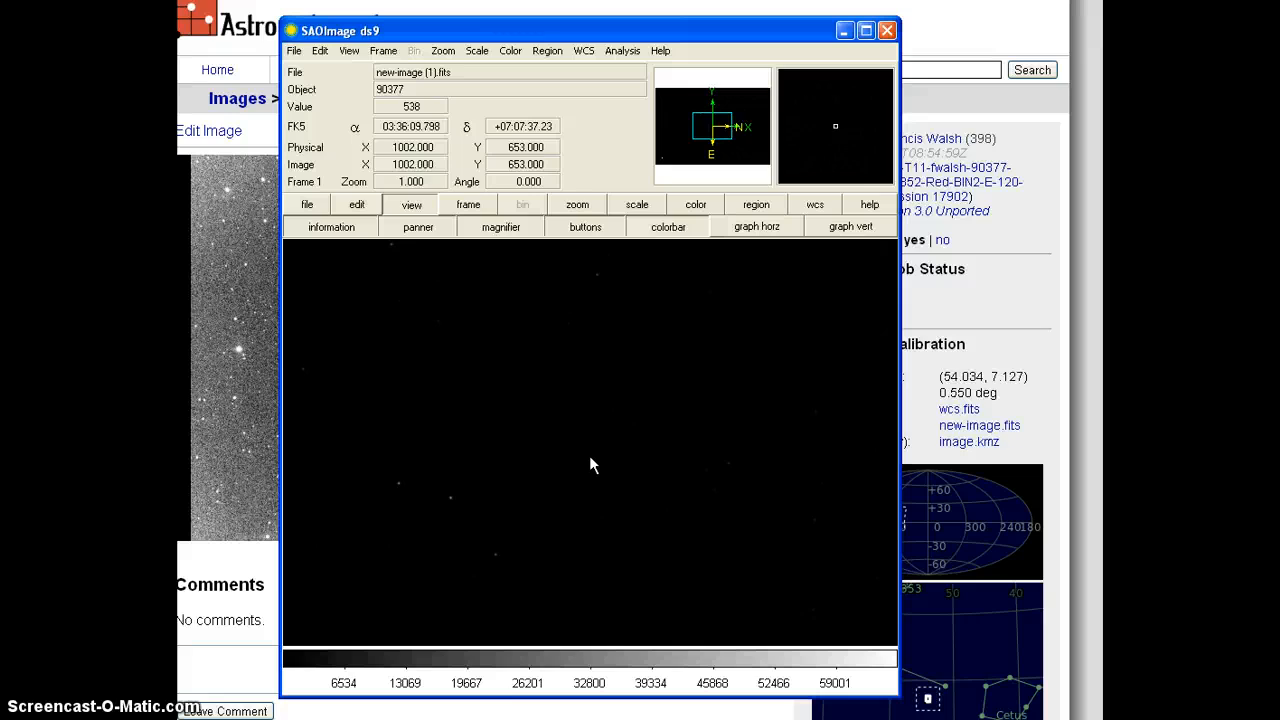
left_click(596, 456)
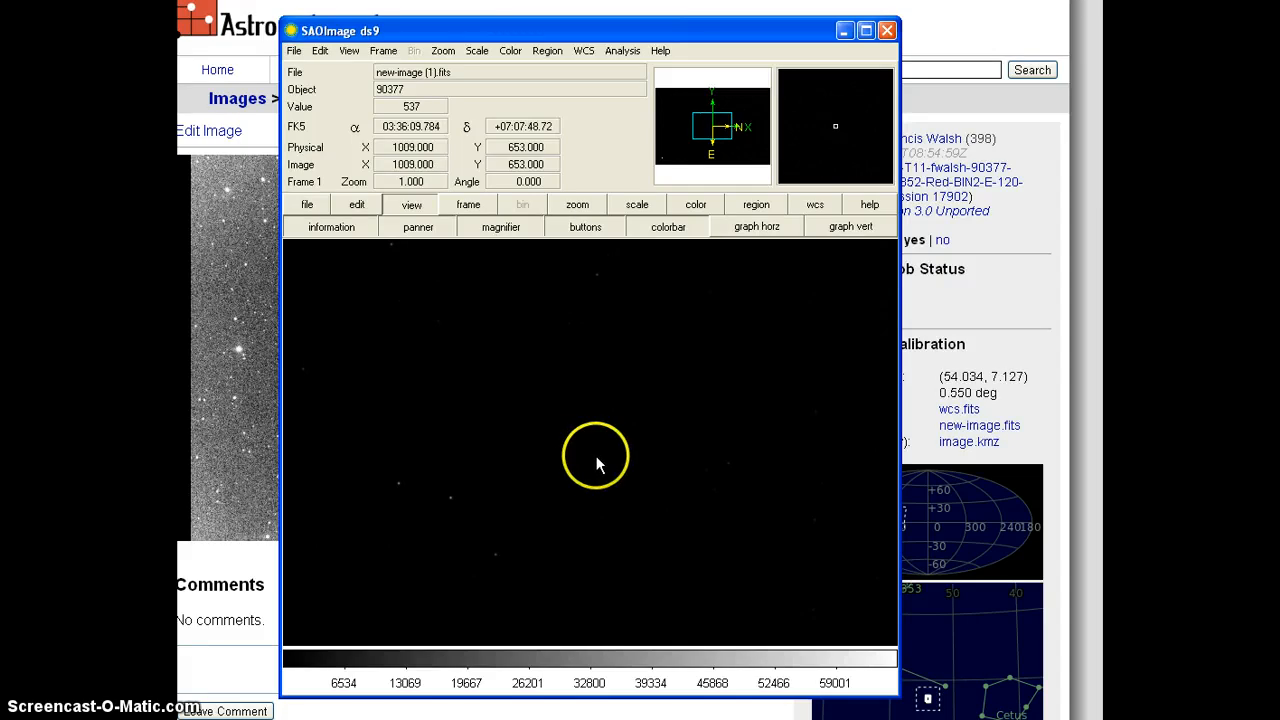